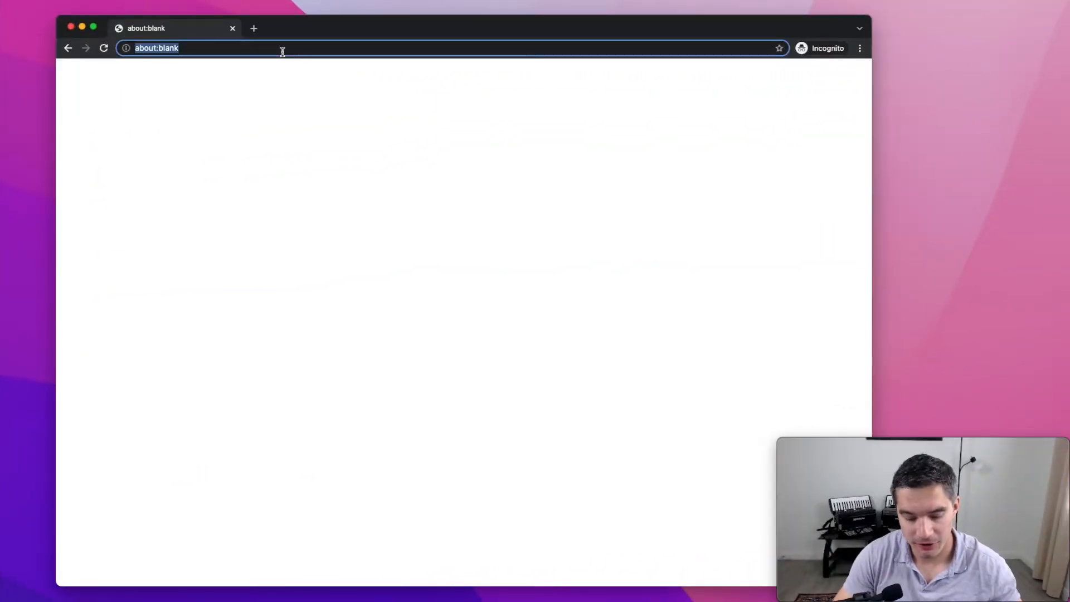
# - Search 'google cloud con', follow the Google Cloud Platform ad result and begin signing in
pyautogui.write('google cloud con')
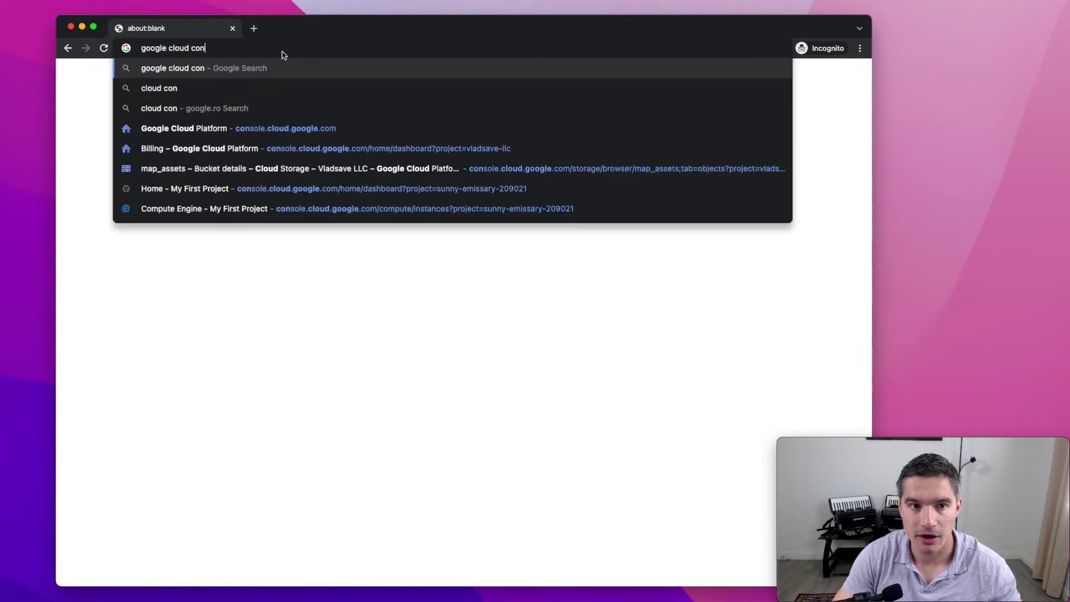
pyautogui.press('Return')
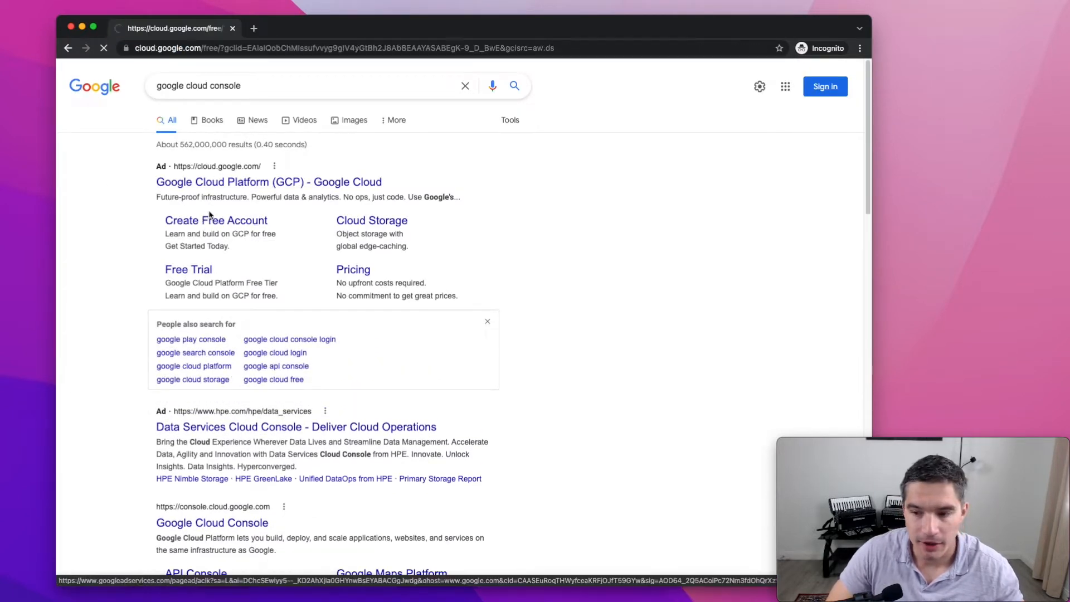
pyautogui.click(269, 181)
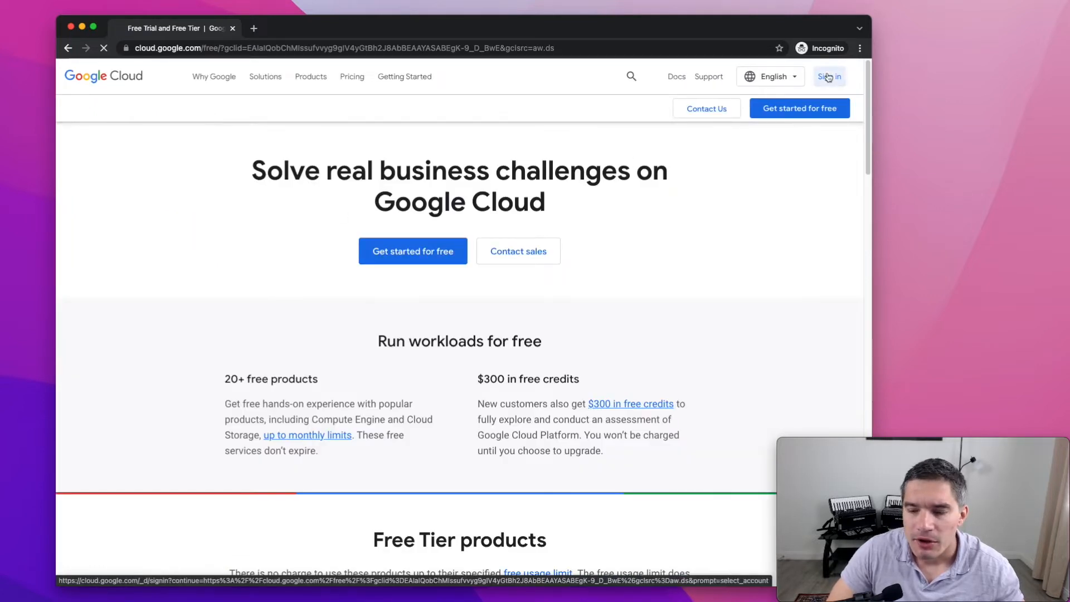
pyautogui.click(829, 75)
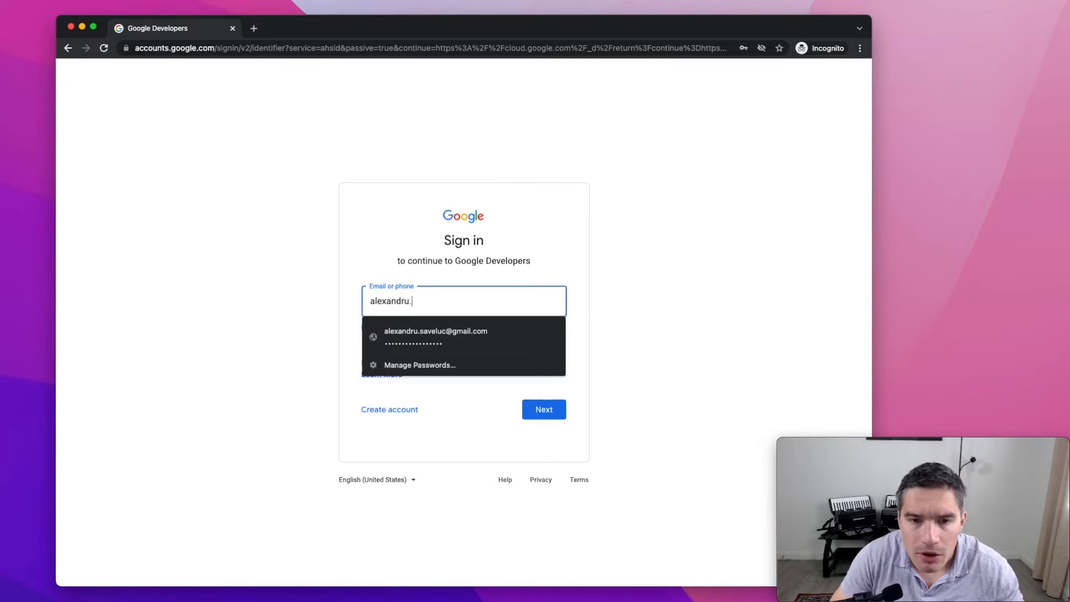
# - Sign in with the saved Google account and password, then go to the Cloud console
pyautogui.click(435, 331)
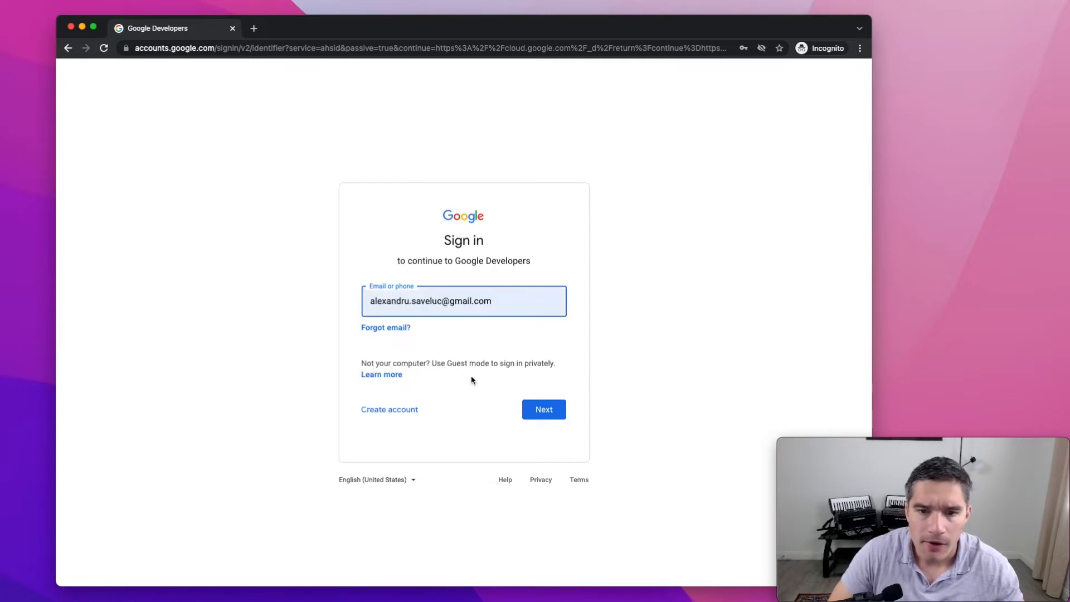
pyautogui.click(544, 408)
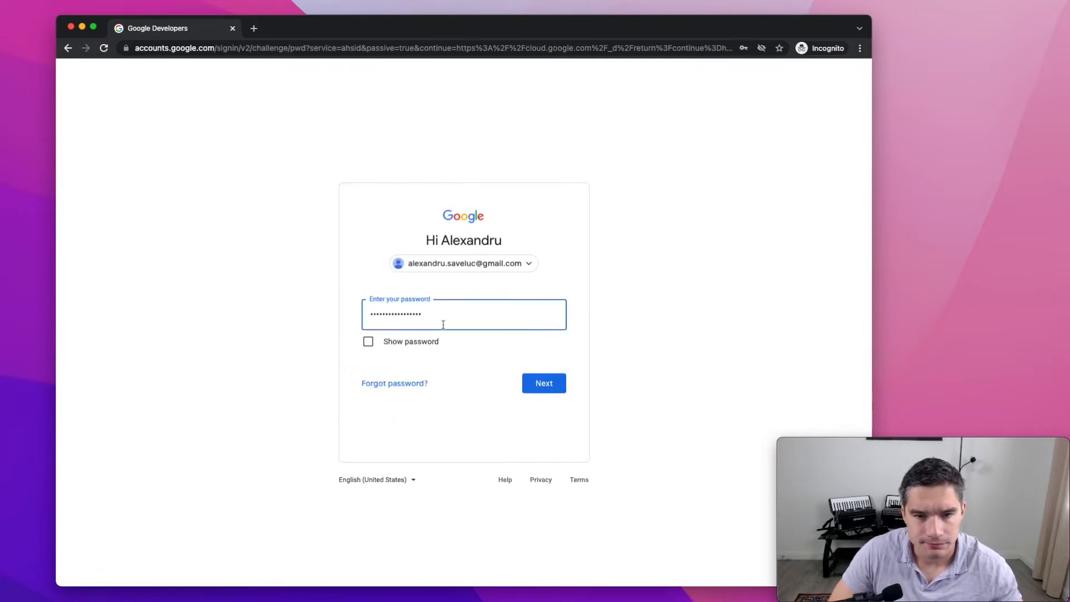
pyautogui.click(544, 383)
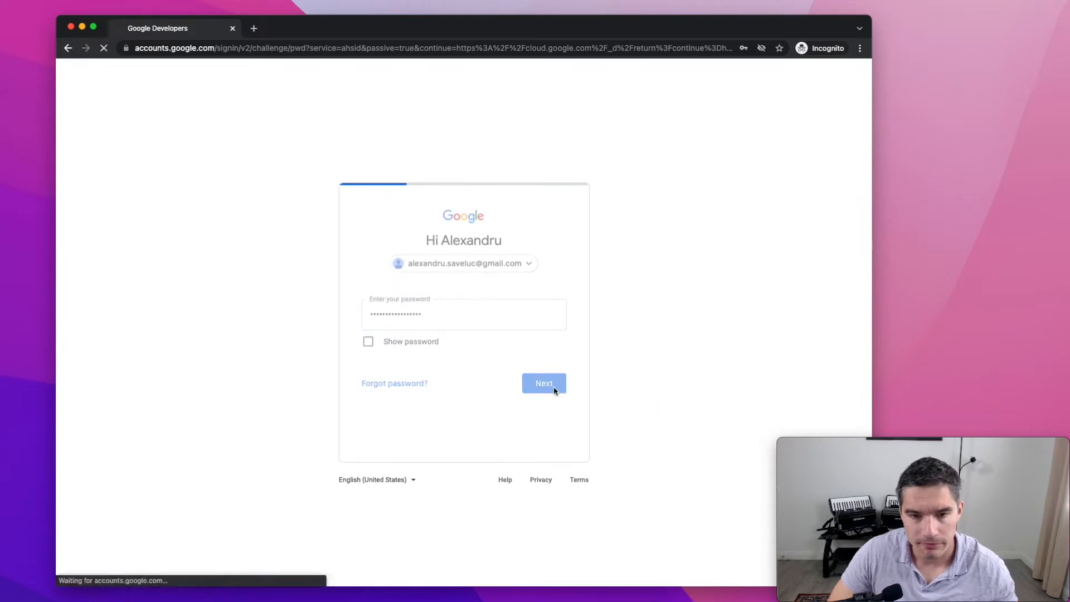
pyautogui.click(544, 383)
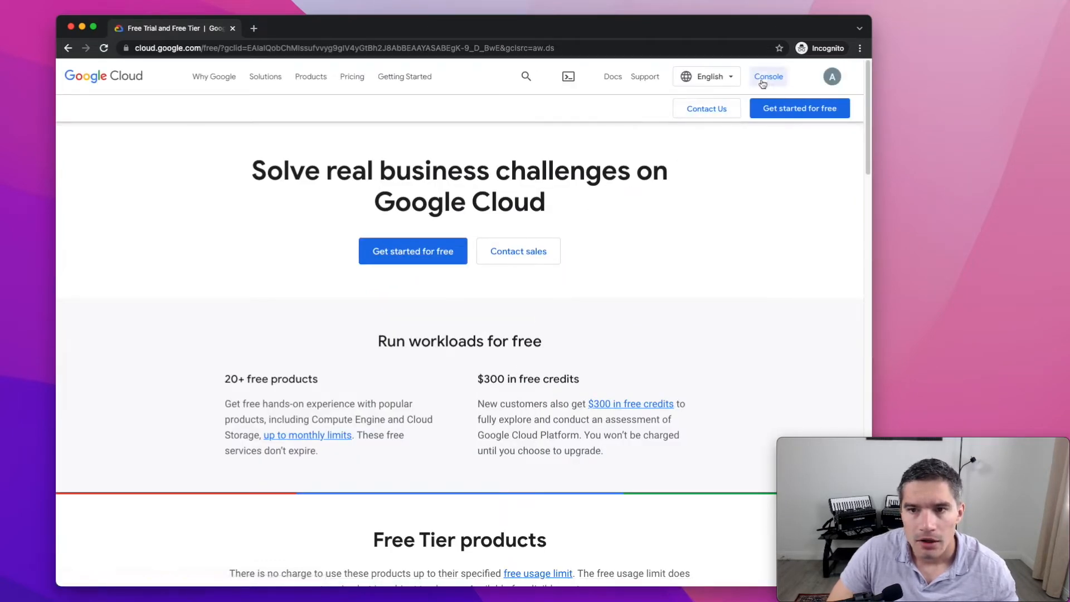
pyautogui.moveTo(769, 77)
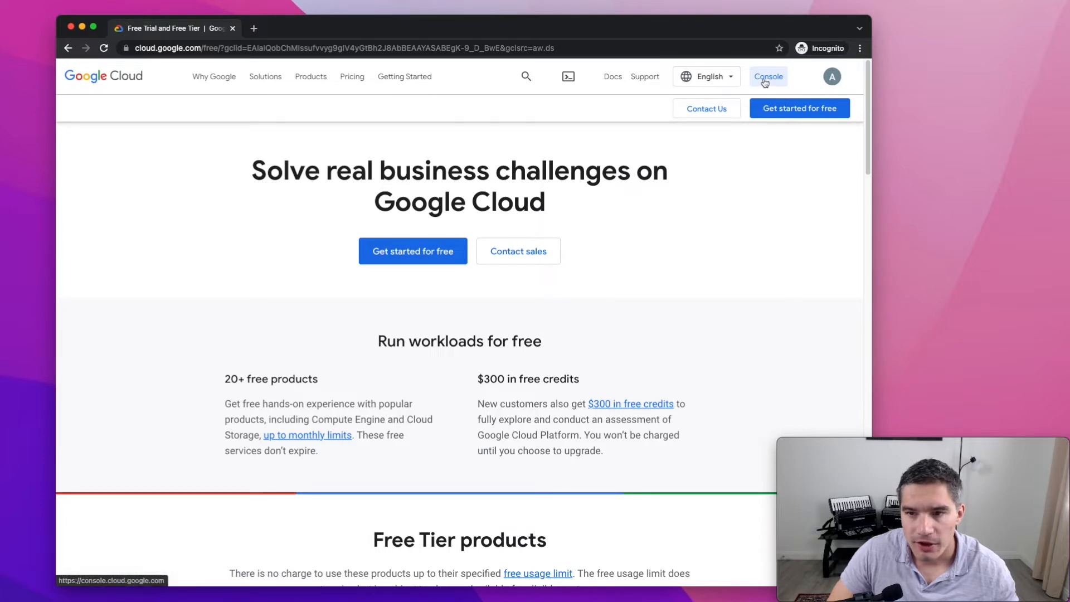
pyautogui.click(768, 76)
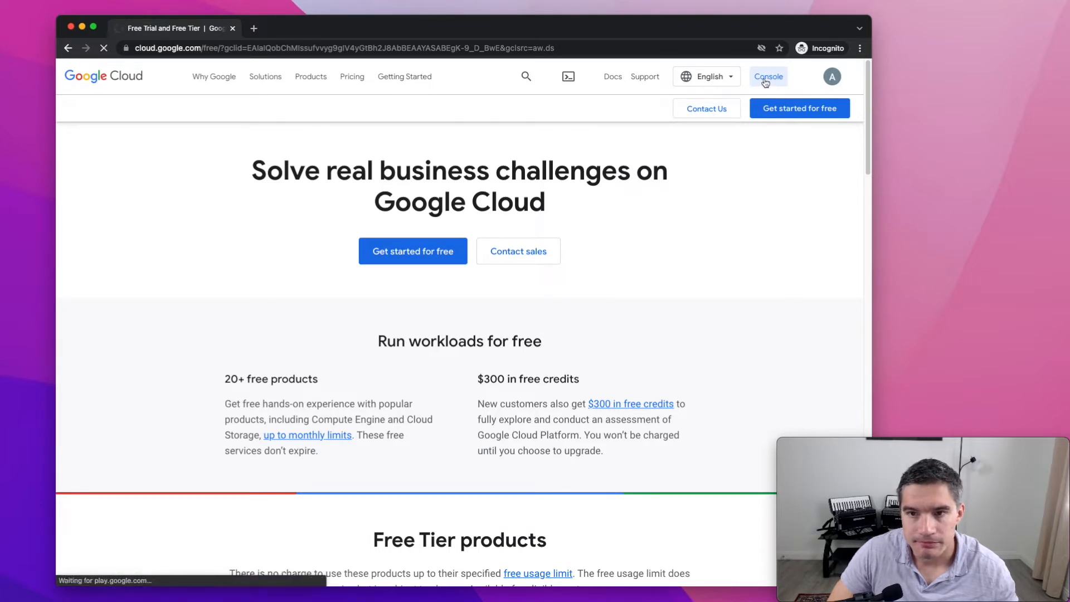
pyautogui.click(768, 76)
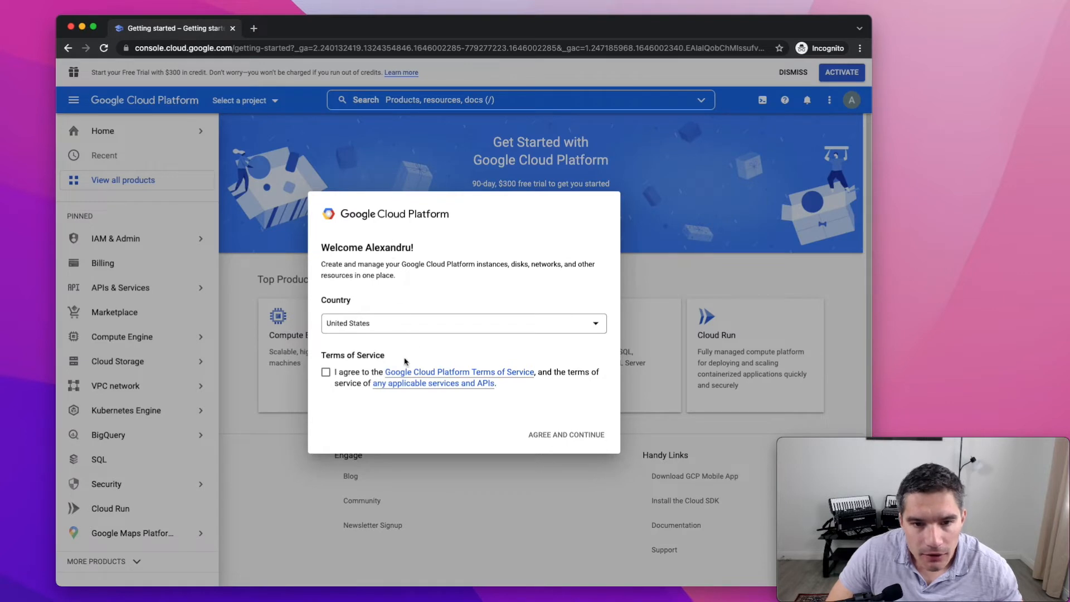
# - Accept the Terms of Service, dismiss the product tour tip and bring up the project chooser
pyautogui.click(326, 372)
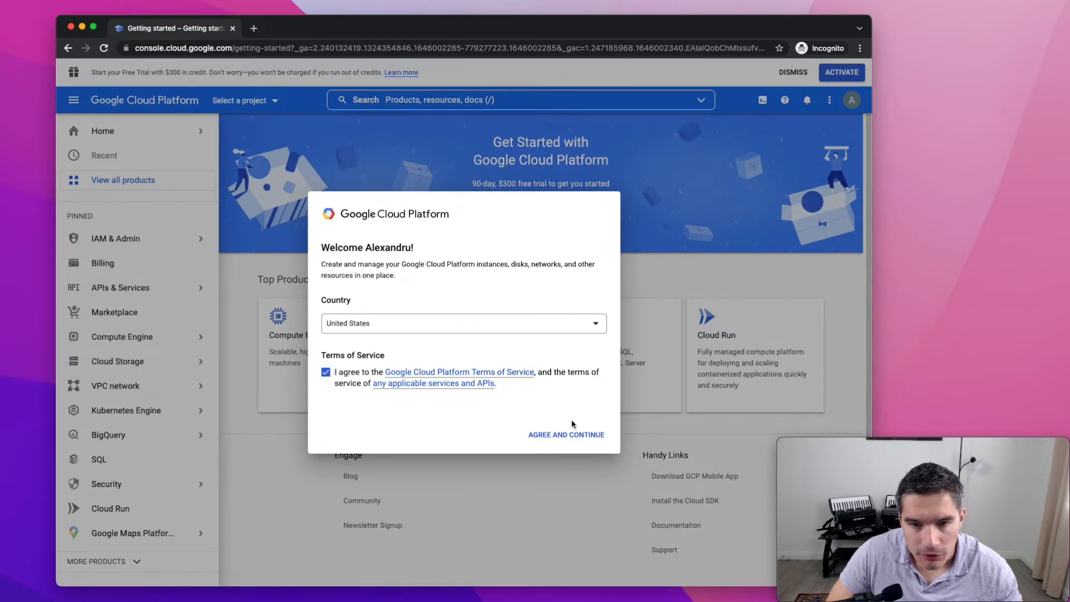
pyautogui.click(566, 435)
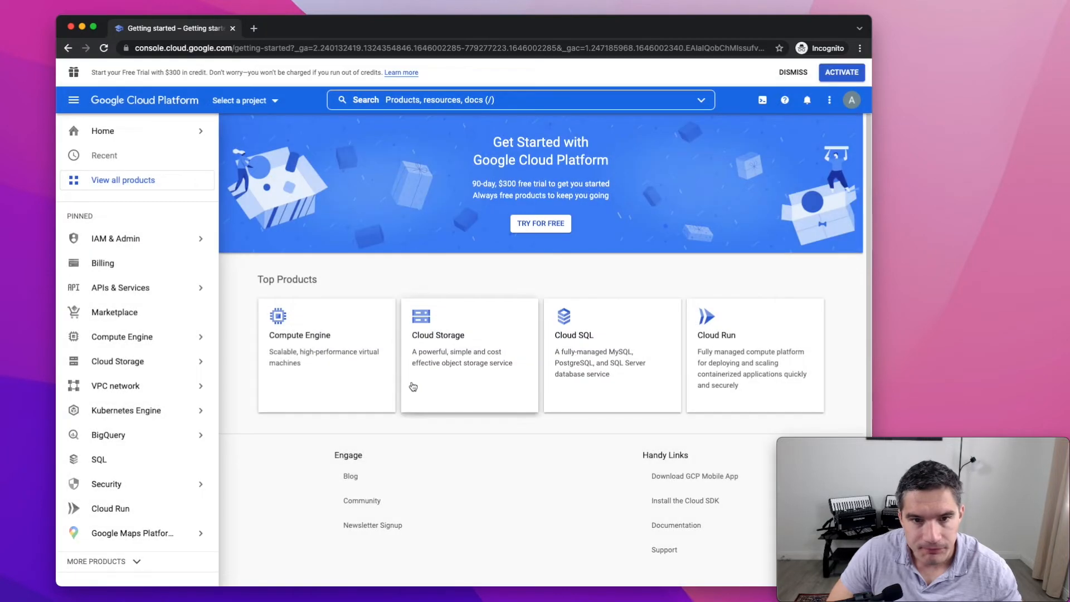
pyautogui.moveTo(250, 225)
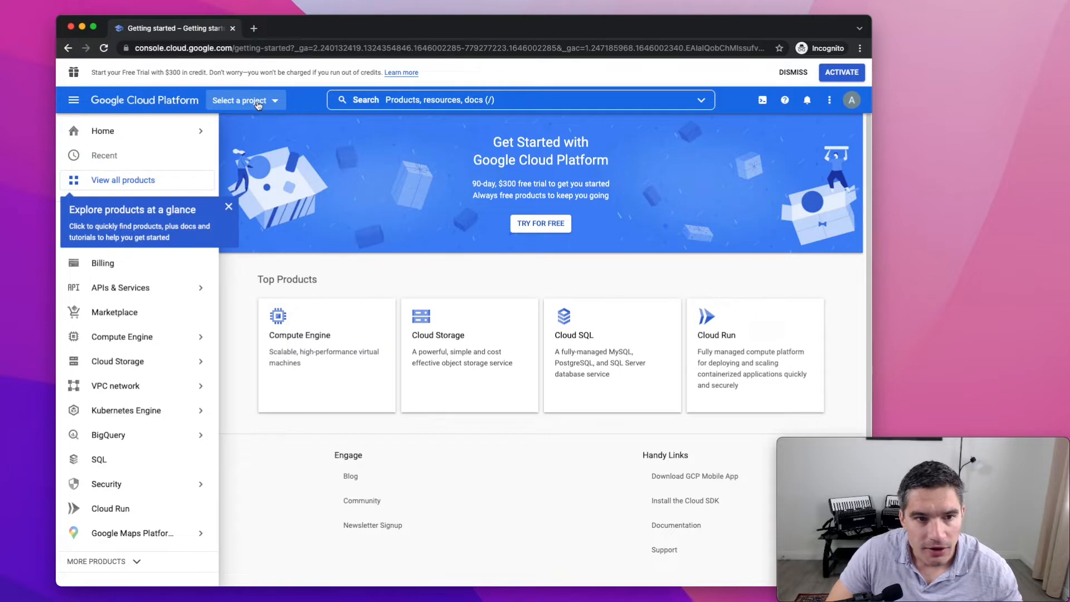
pyautogui.click(229, 207)
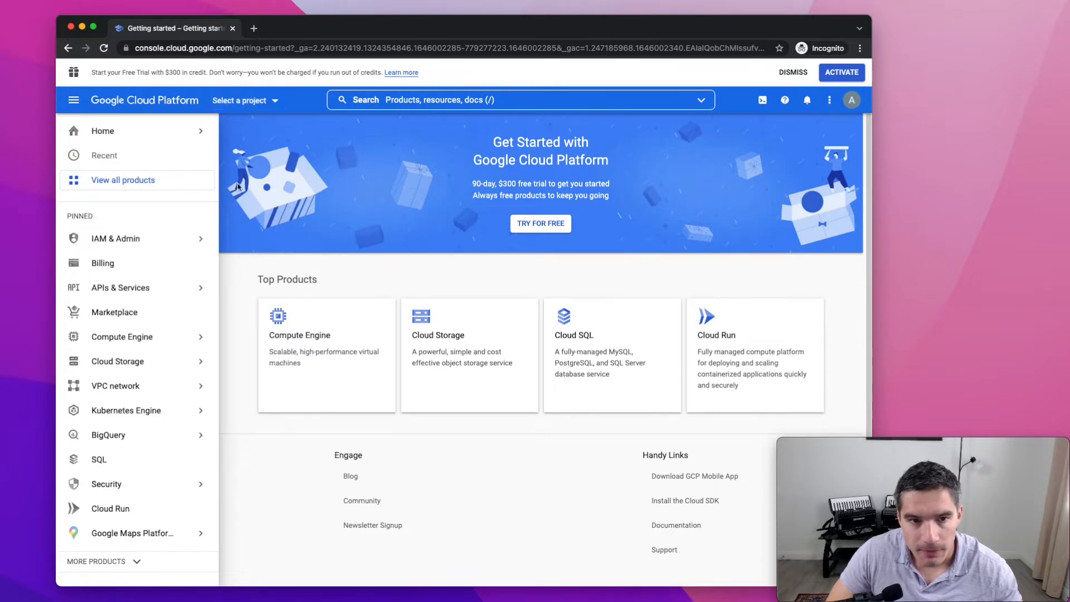
pyautogui.click(240, 100)
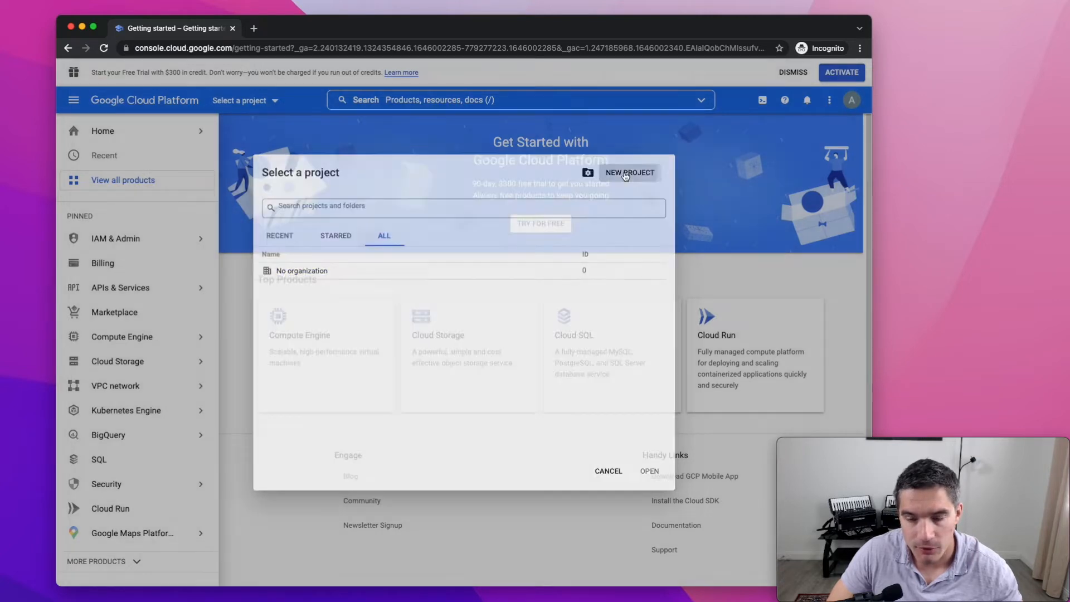
# - Create a new project with the default name My Project 58275 and No organization location
pyautogui.click(629, 173)
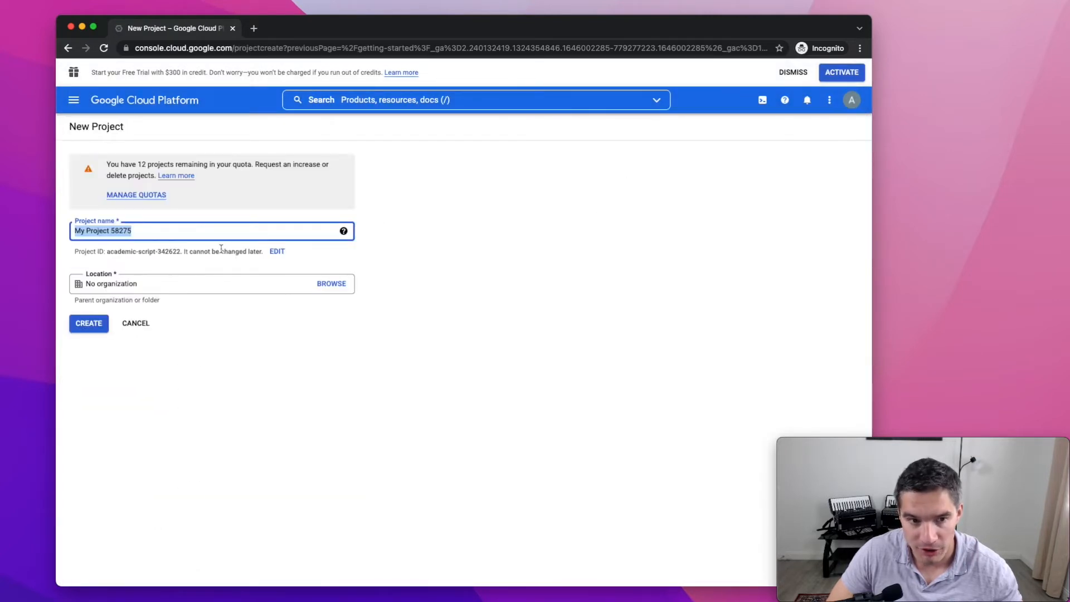
pyautogui.moveTo(161, 275)
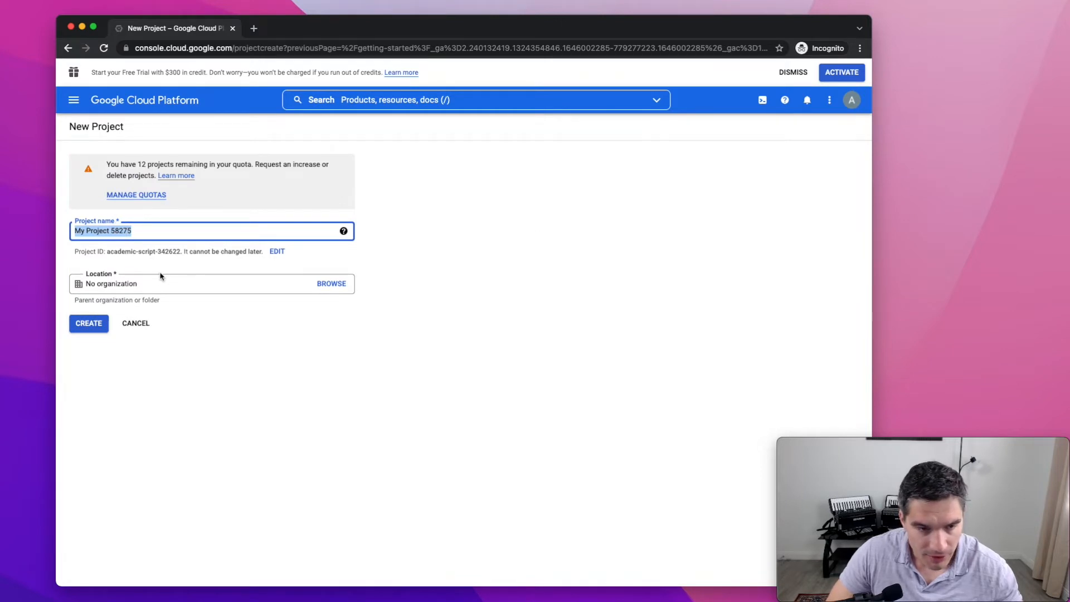
pyautogui.click(331, 284)
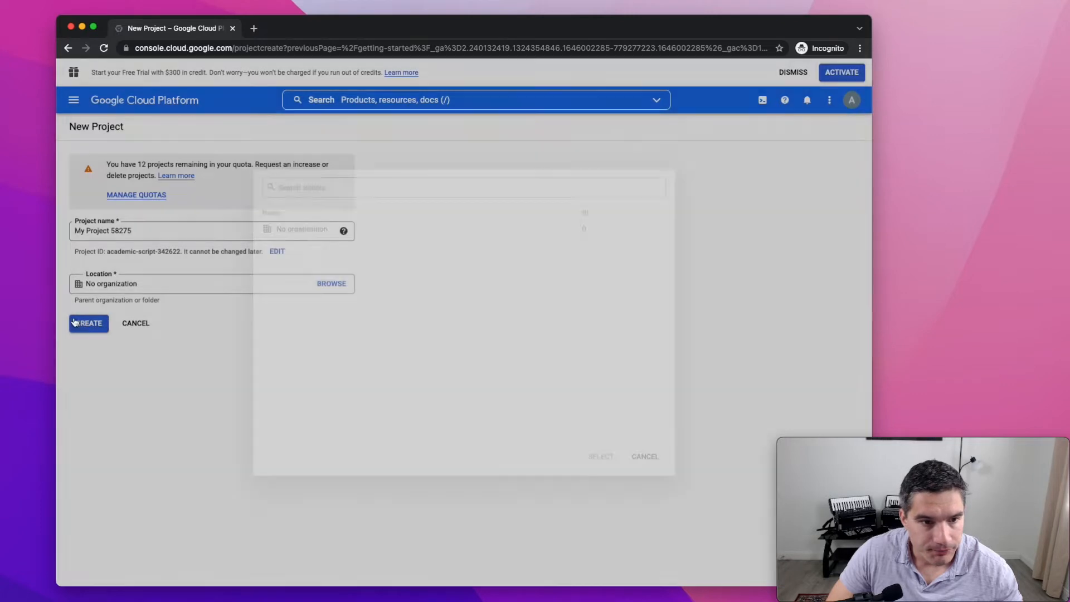
pyautogui.click(642, 456)
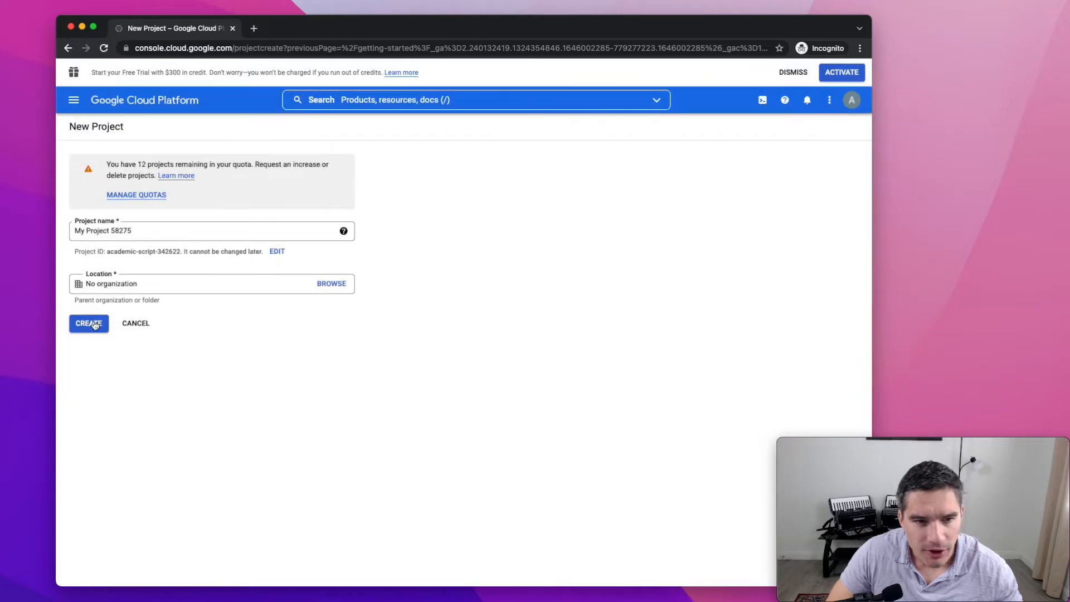
pyautogui.moveTo(128, 313)
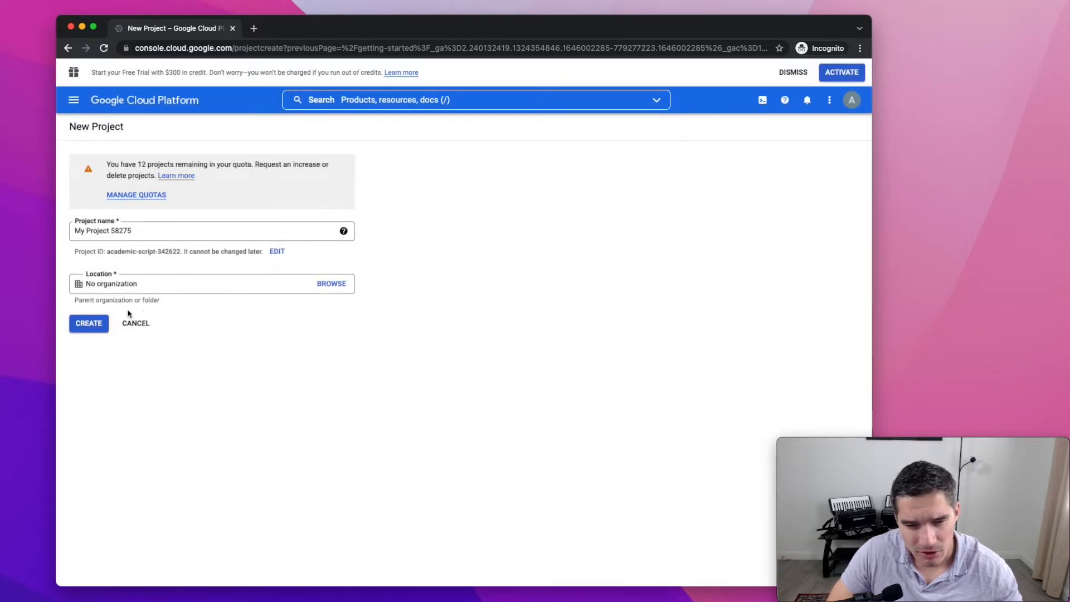
pyautogui.moveTo(89, 322)
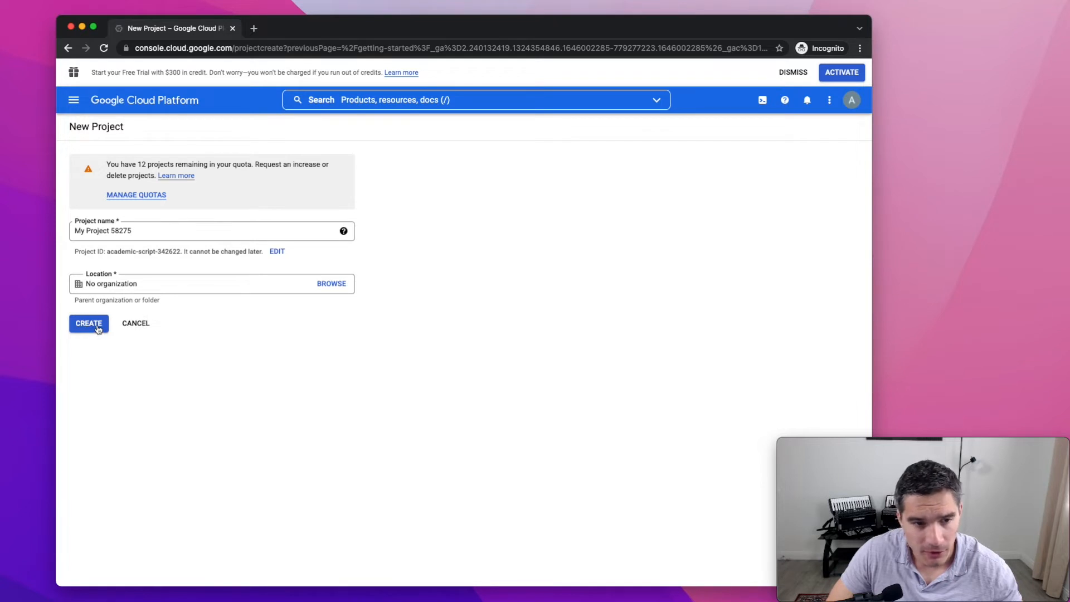
pyautogui.click(88, 323)
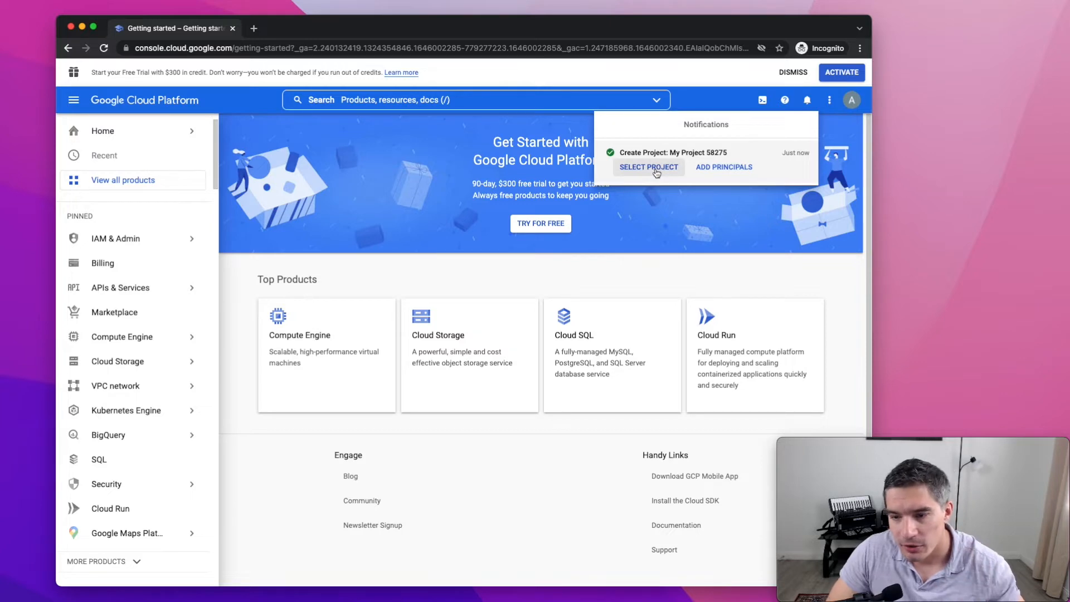
# - Switch to the newly created My Project 58275 and browse the console navigation sections
pyautogui.click(648, 166)
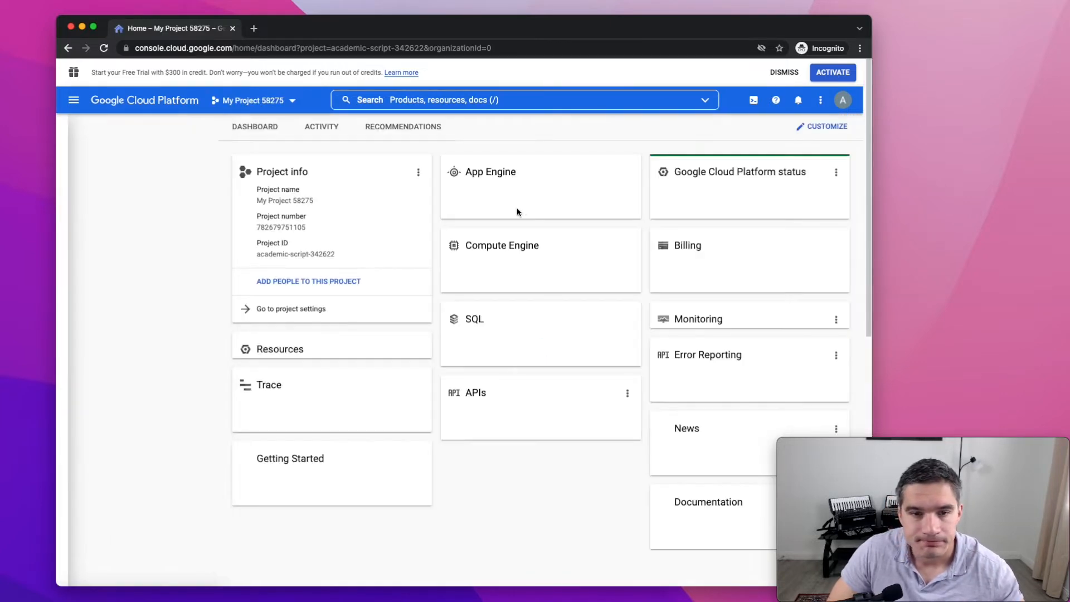
pyautogui.click(73, 100)
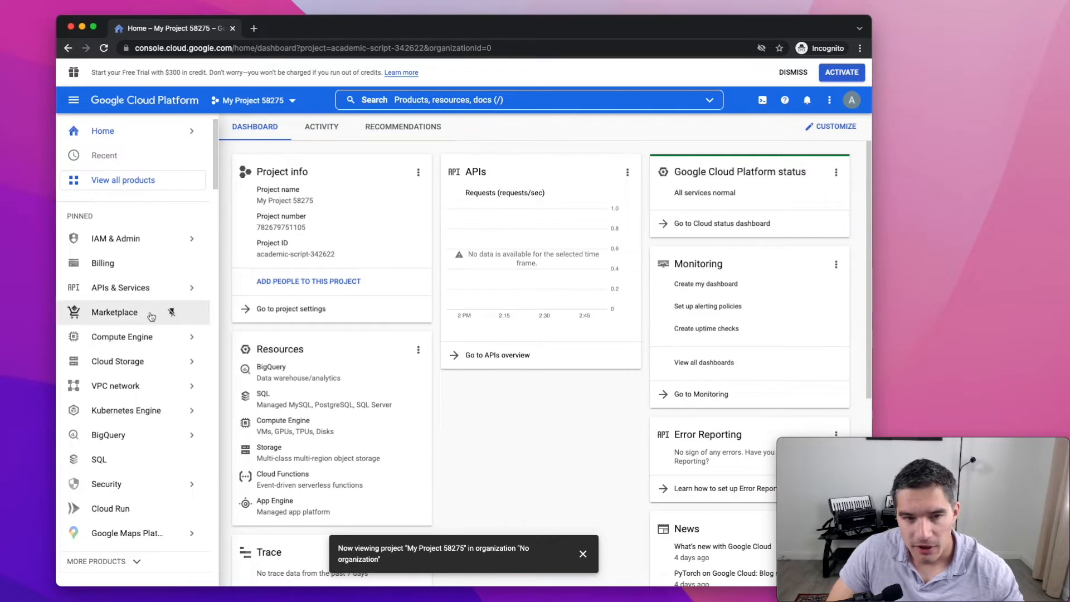
pyautogui.scroll(-3)
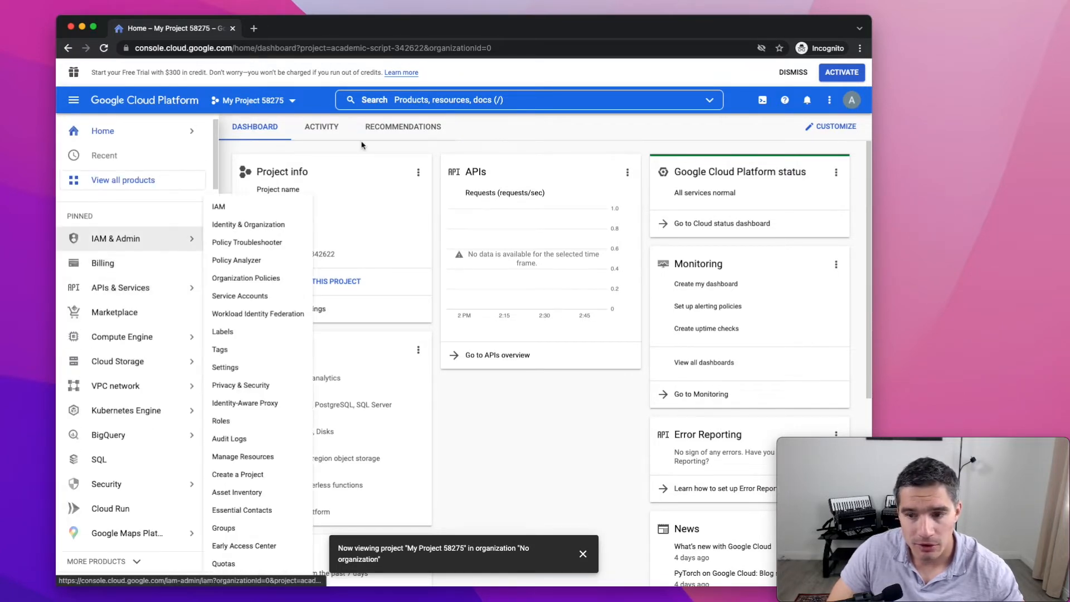
pyautogui.click(582, 553)
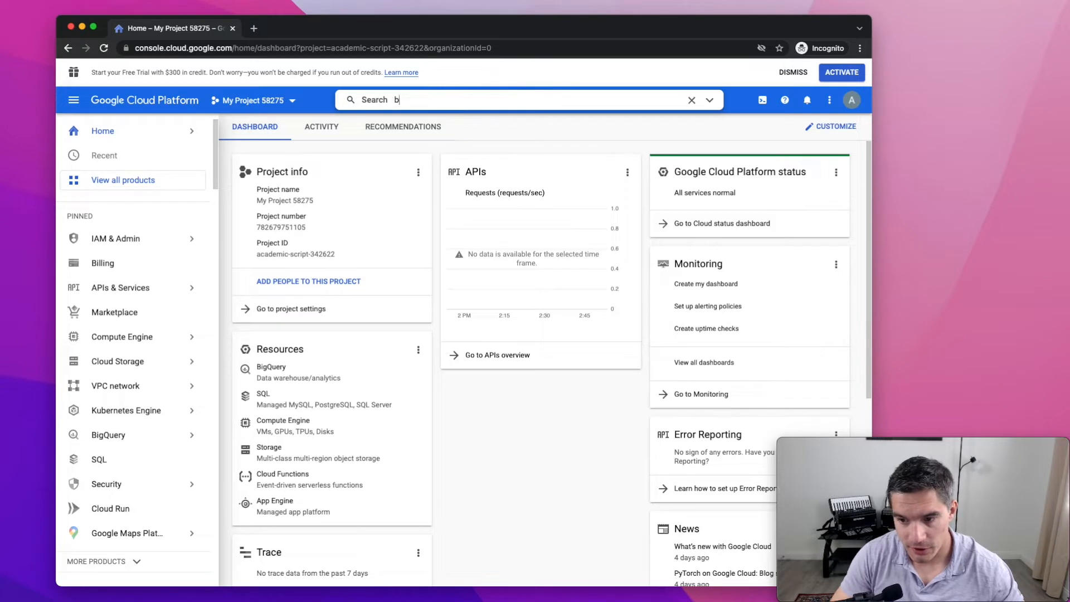
# - From Billing, start linking a billing account by creating a new one, reaching free-trial signup
pyautogui.write('illing export')
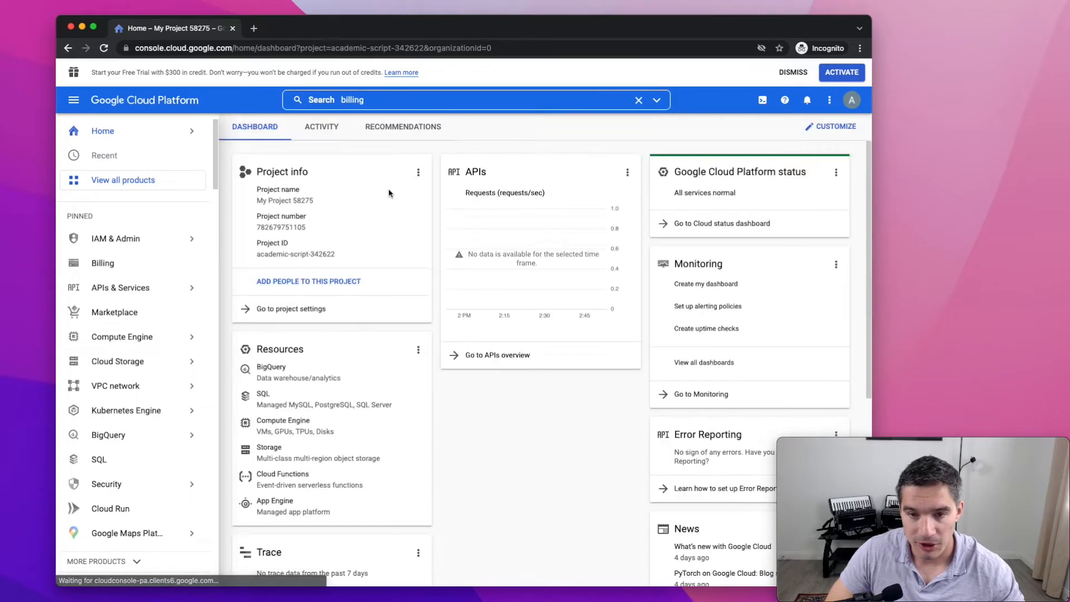
pyautogui.click(102, 263)
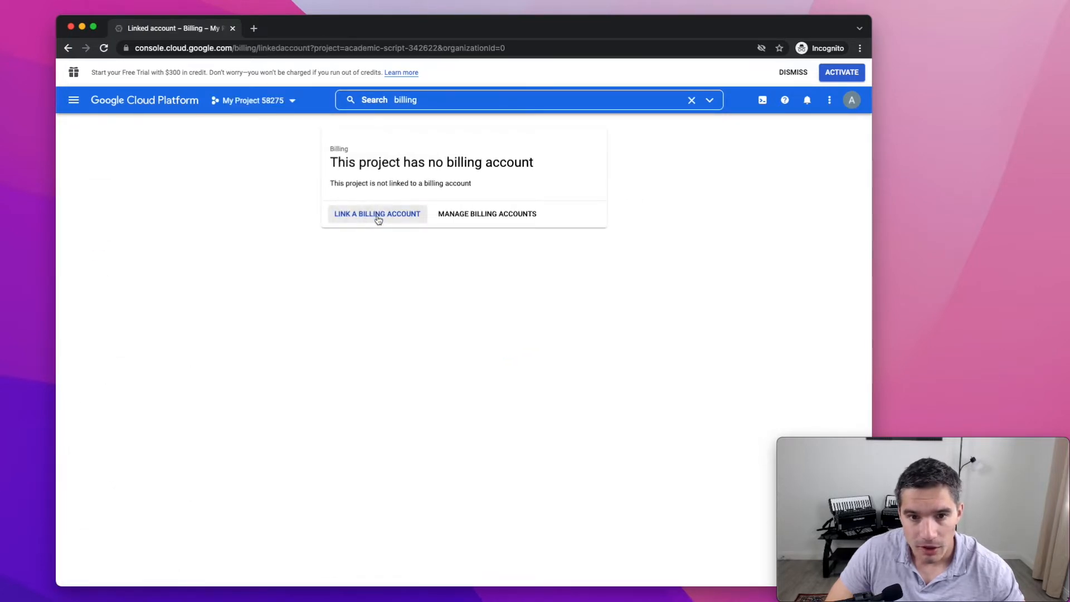
pyautogui.click(377, 213)
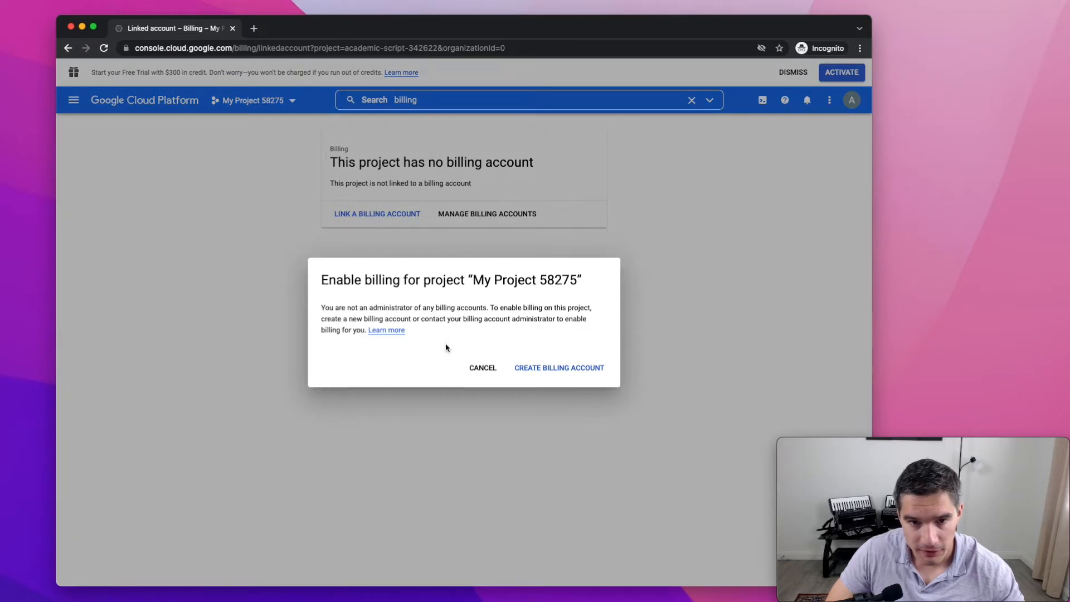
pyautogui.click(558, 367)
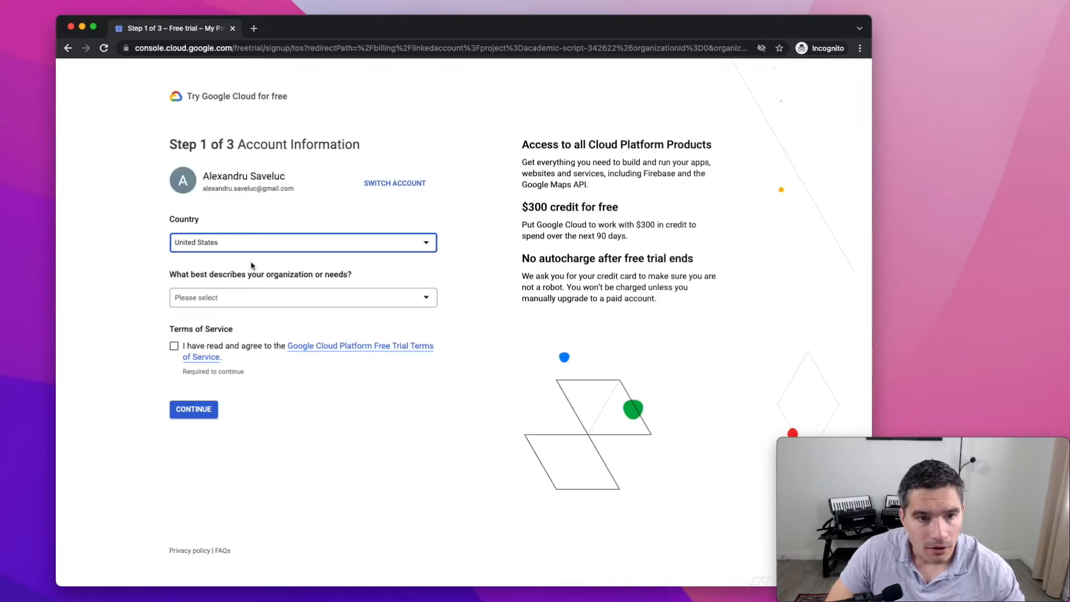
# - Choose Business idea / startup, accept the trial terms, keep the phone number and start the free trial
pyautogui.click(302, 297)
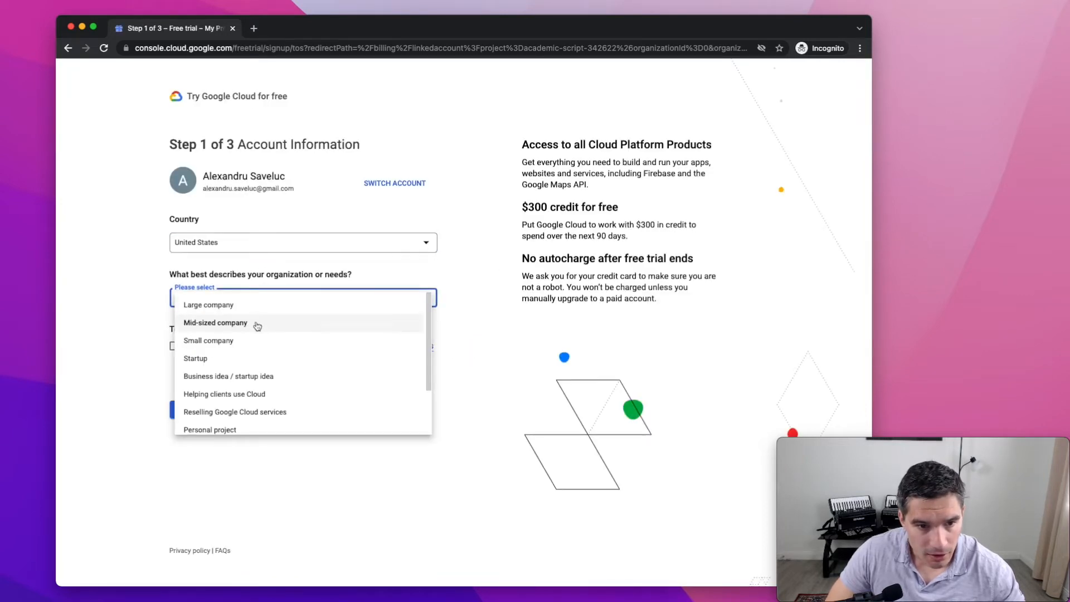
pyautogui.moveTo(239, 359)
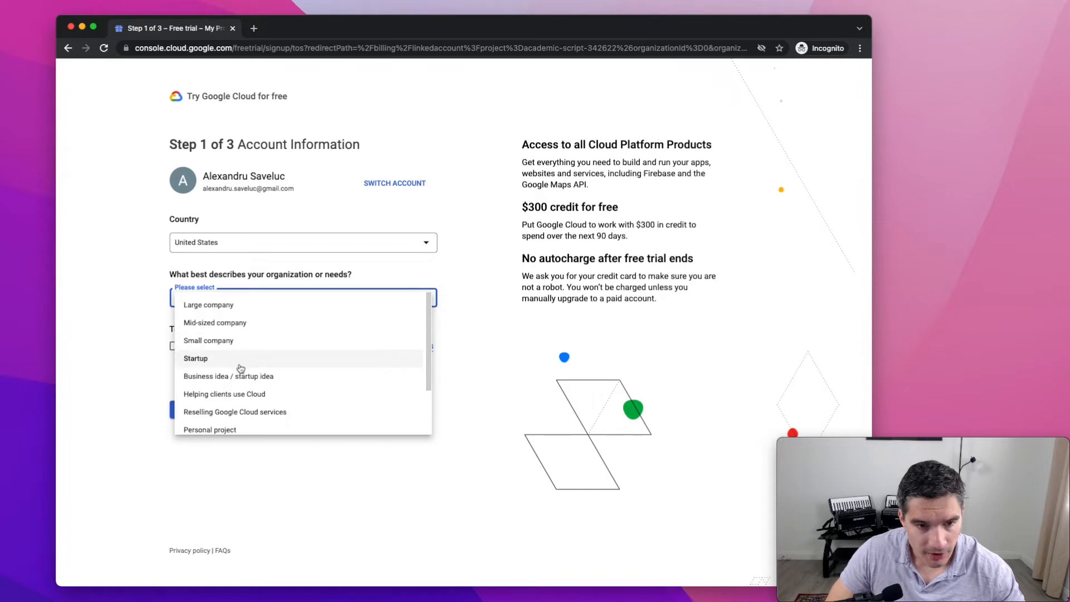
pyautogui.click(229, 376)
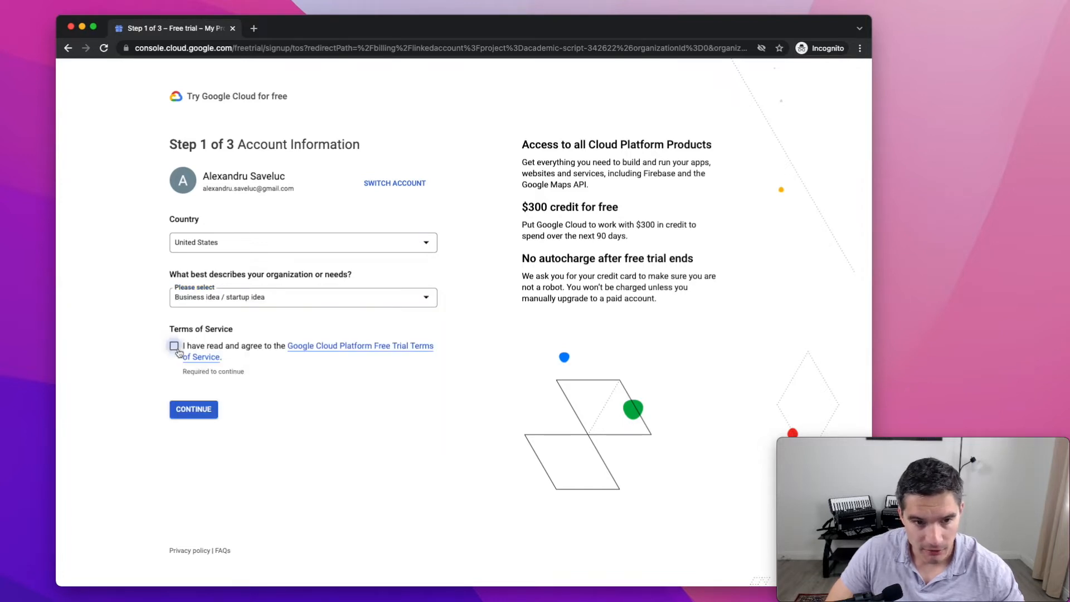
pyautogui.click(193, 408)
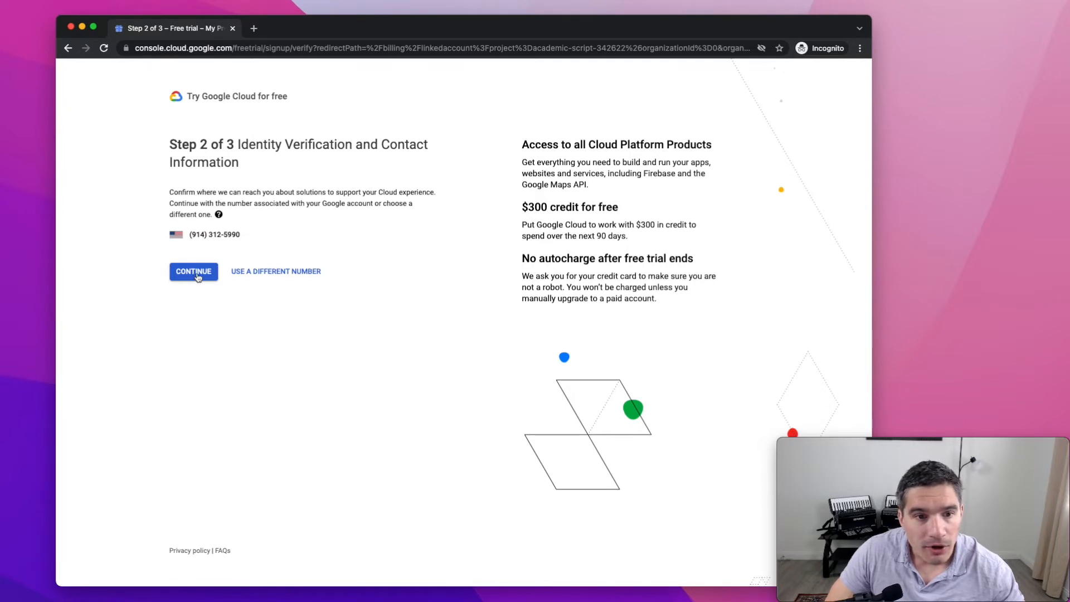
pyautogui.click(193, 271)
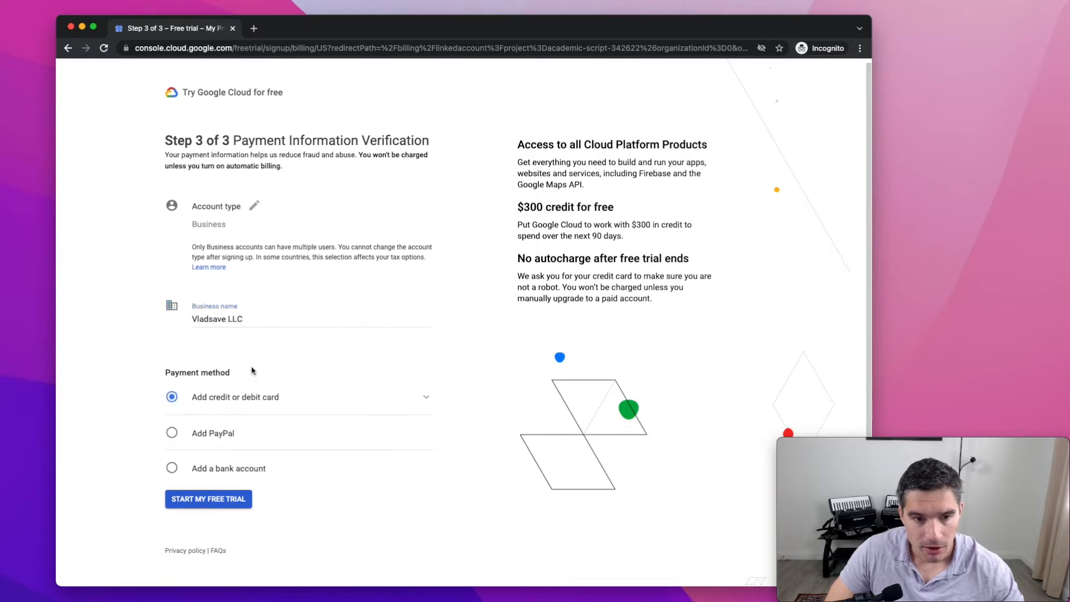
pyautogui.scroll(3)
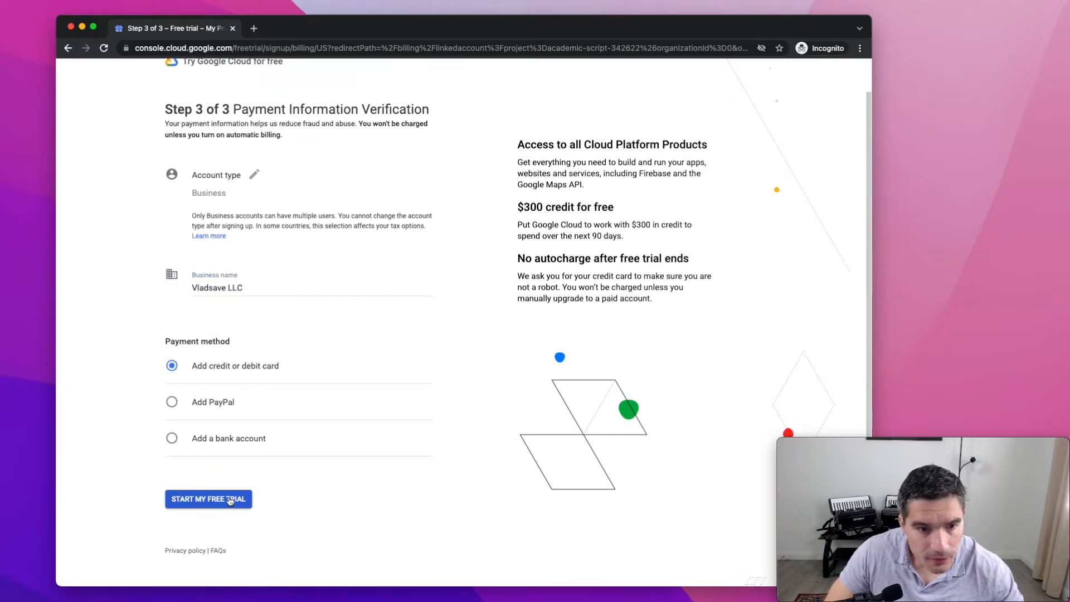
pyautogui.click(208, 499)
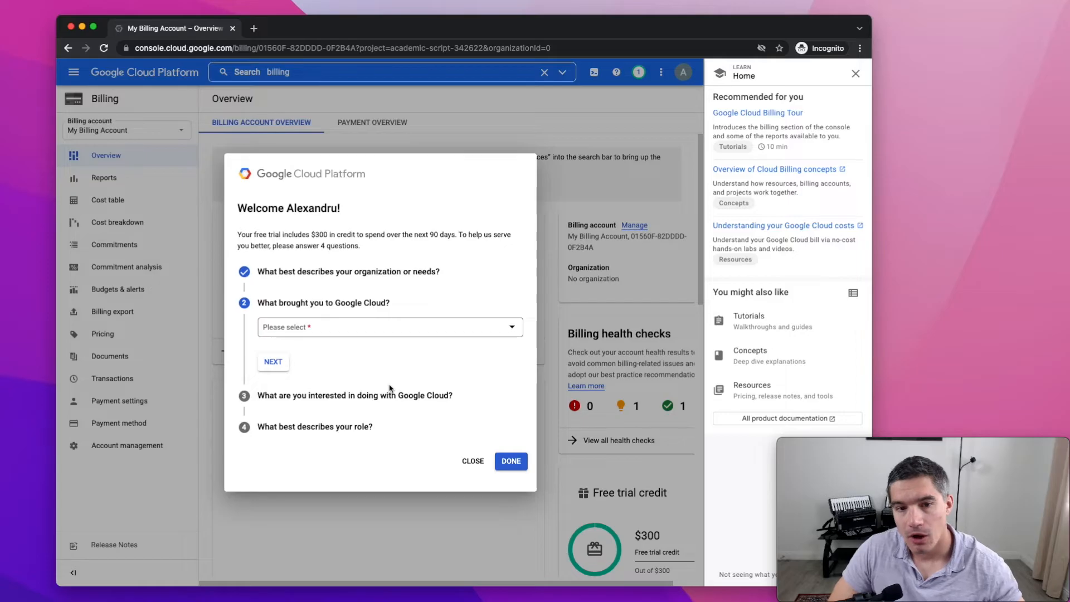
pyautogui.moveTo(347, 351)
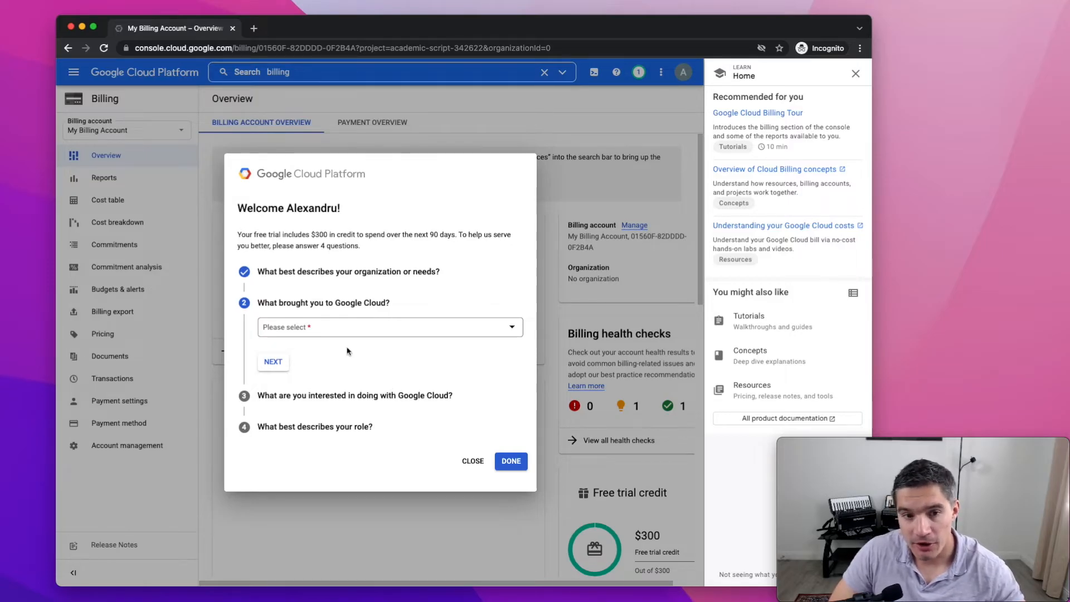
pyautogui.moveTo(348, 332)
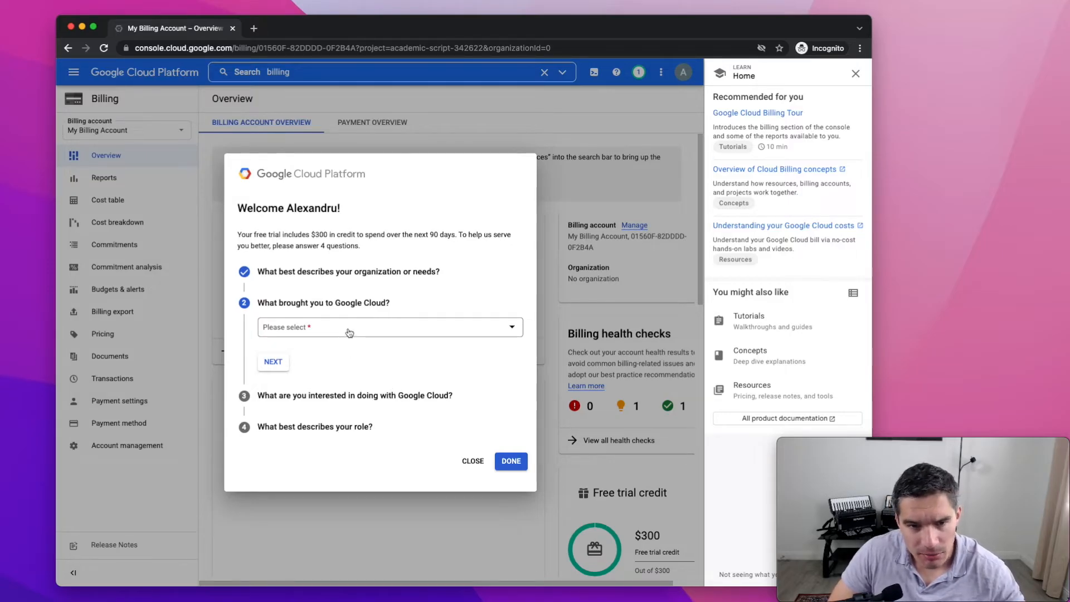
# - Close the welcome questionnaire, skip the tutorials and the Learn panel, returning to the dashboard
pyautogui.click(389, 326)
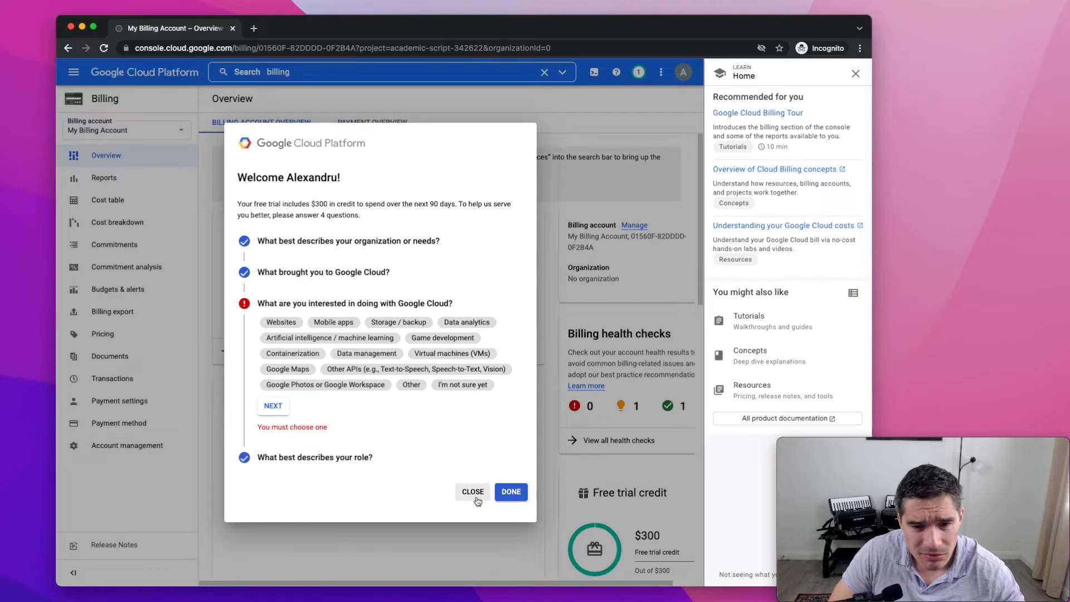
pyautogui.click(472, 492)
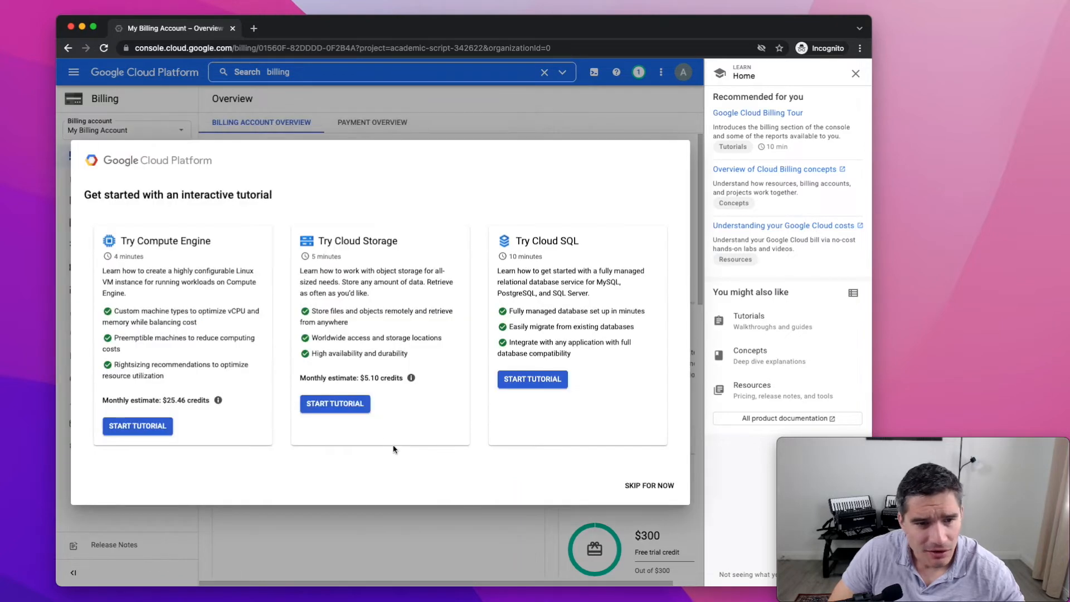
pyautogui.click(649, 485)
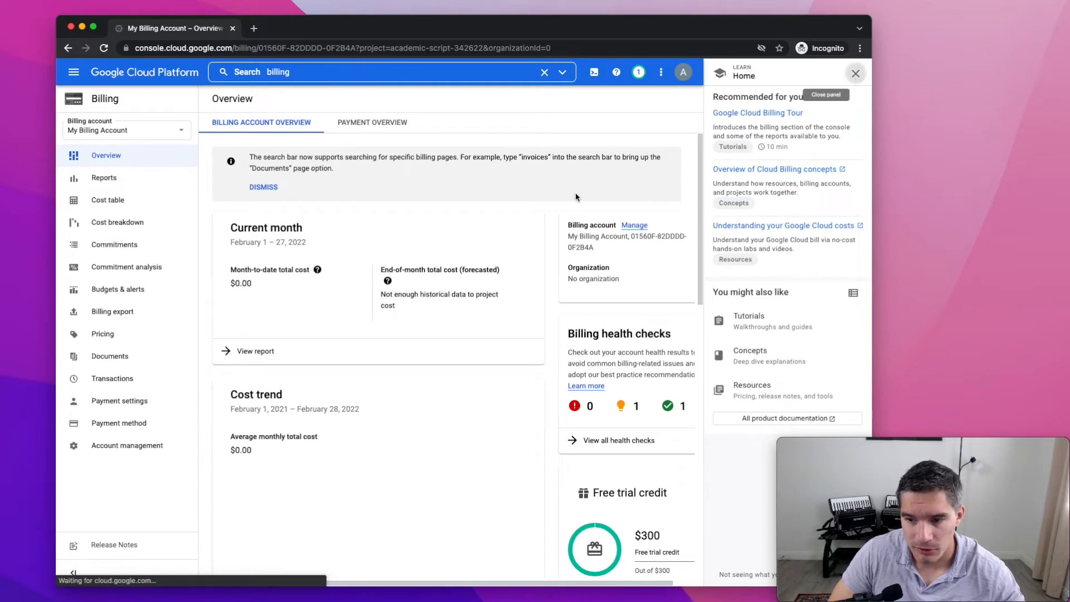
pyautogui.click(855, 73)
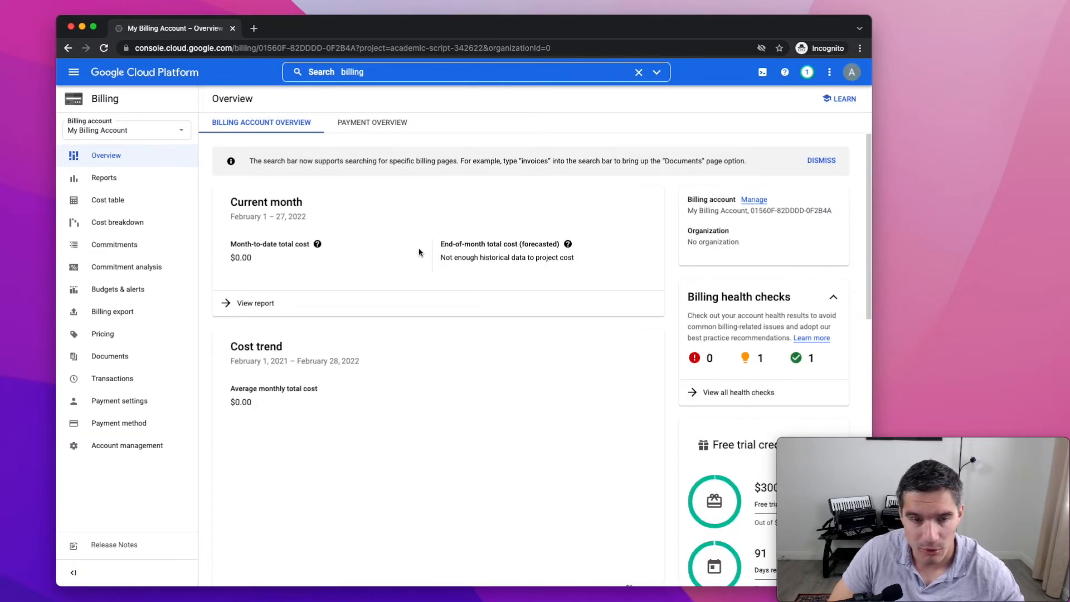
pyautogui.moveTo(241, 178)
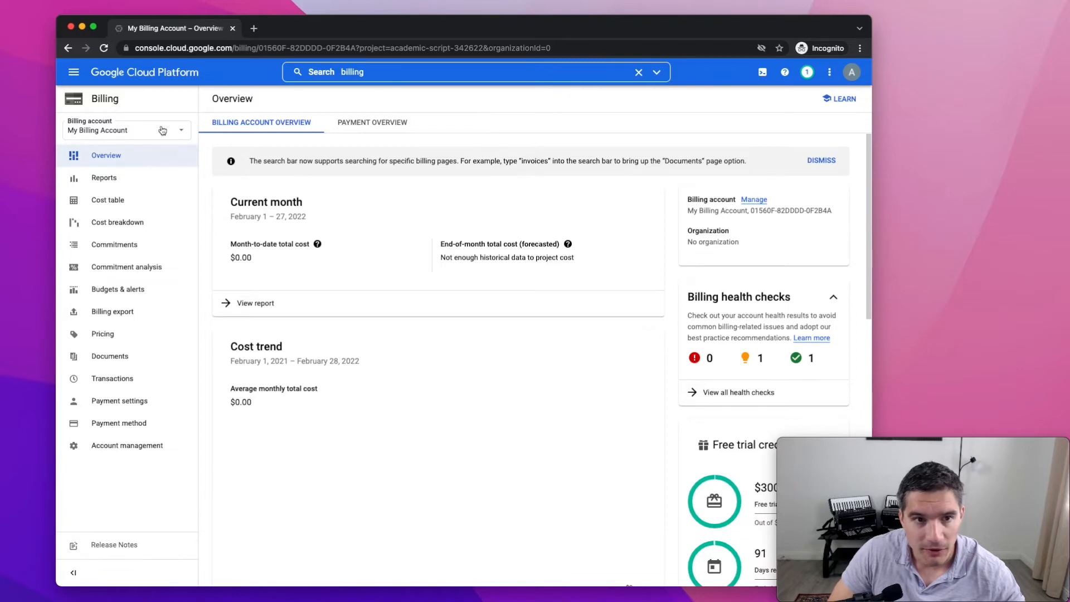
pyautogui.click(74, 72)
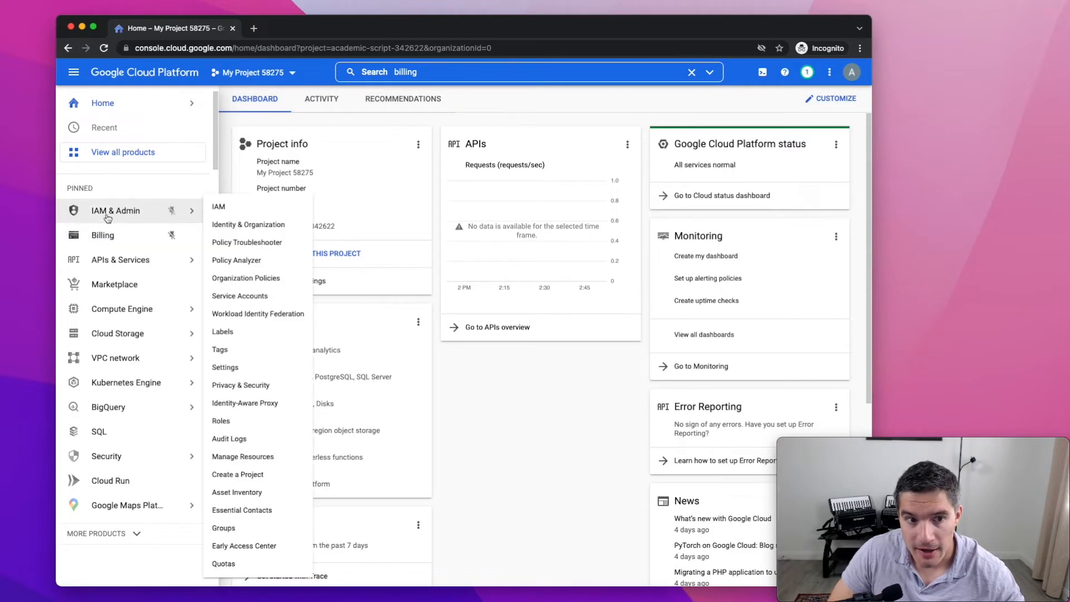
pyautogui.moveTo(116, 210)
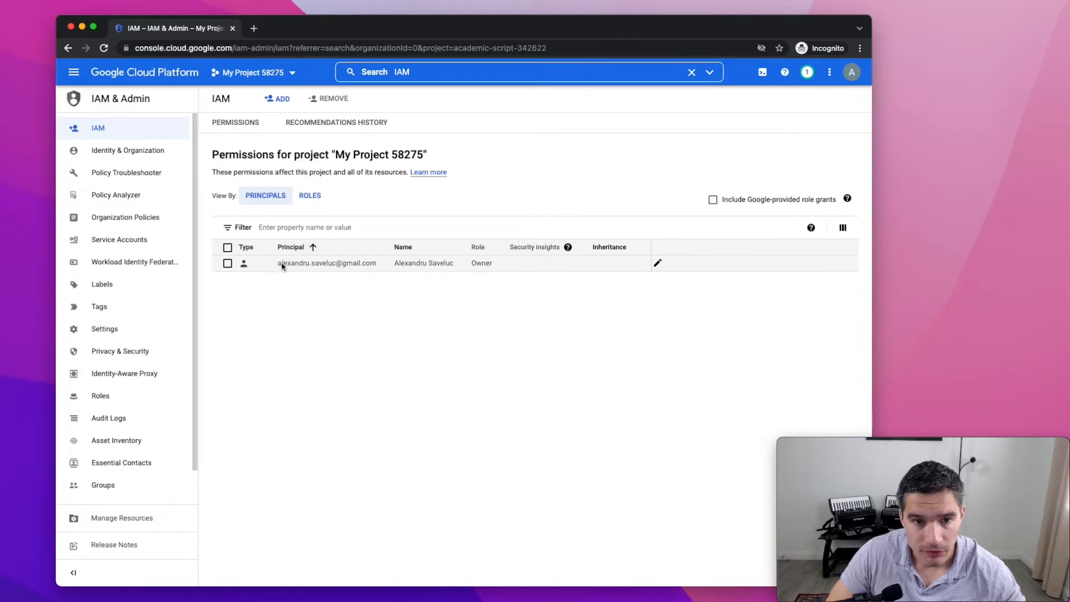
pyautogui.moveTo(277, 268)
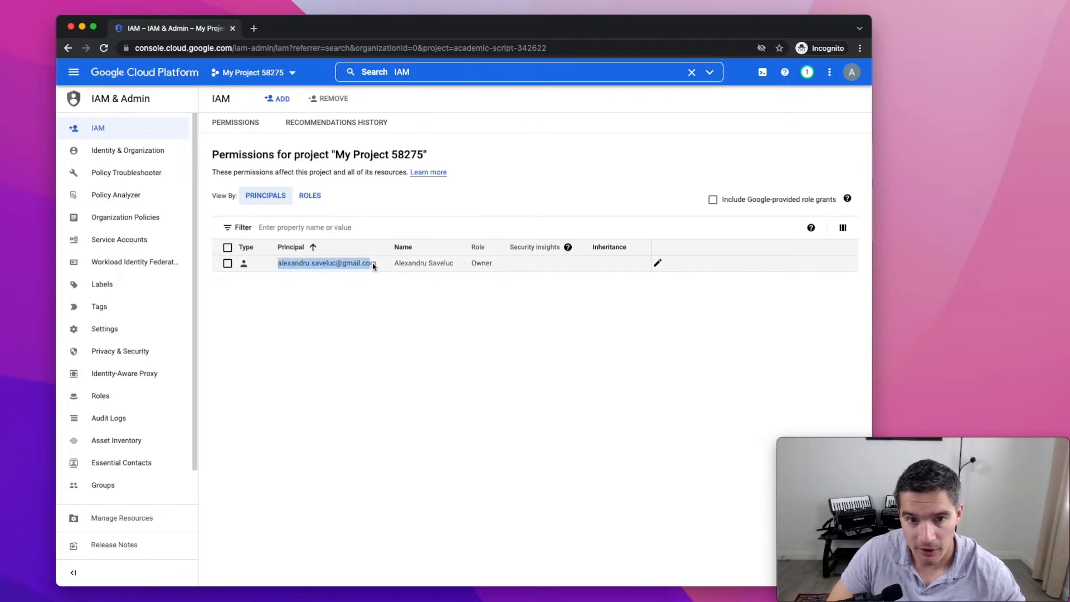
pyautogui.moveTo(379, 265)
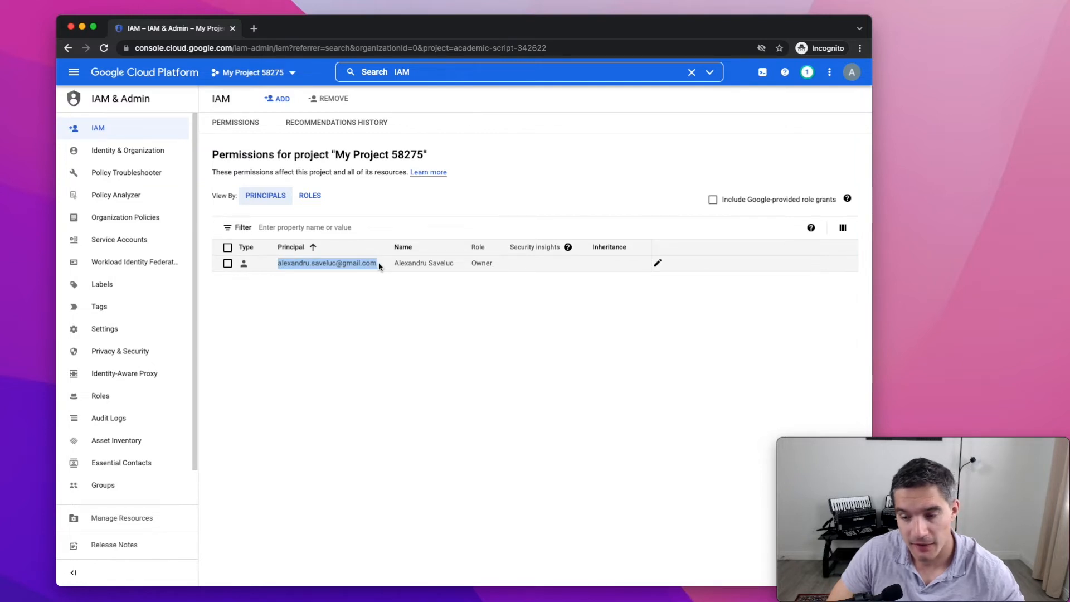
pyautogui.moveTo(463, 267)
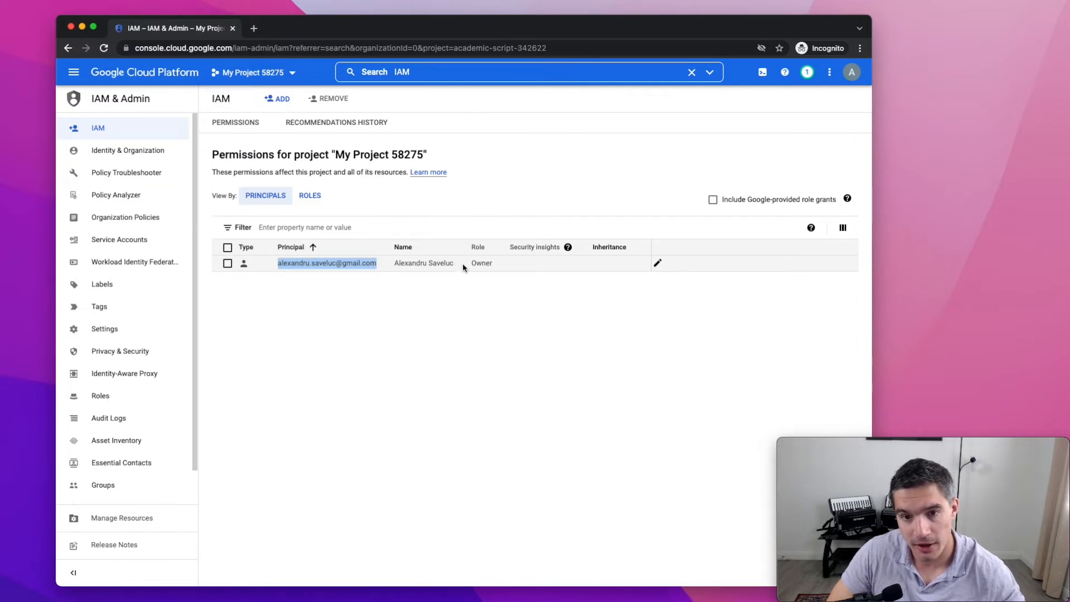
pyautogui.moveTo(462, 332)
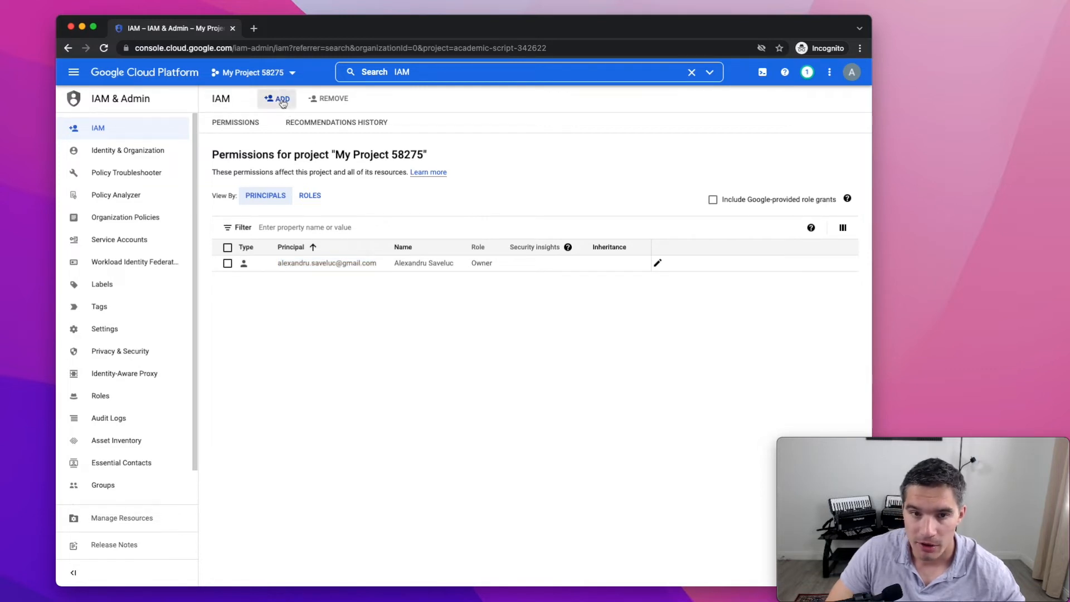
# - Add a principal with the developer's vlad…mail.com email and filter the role list by 'sql'
pyautogui.click(276, 98)
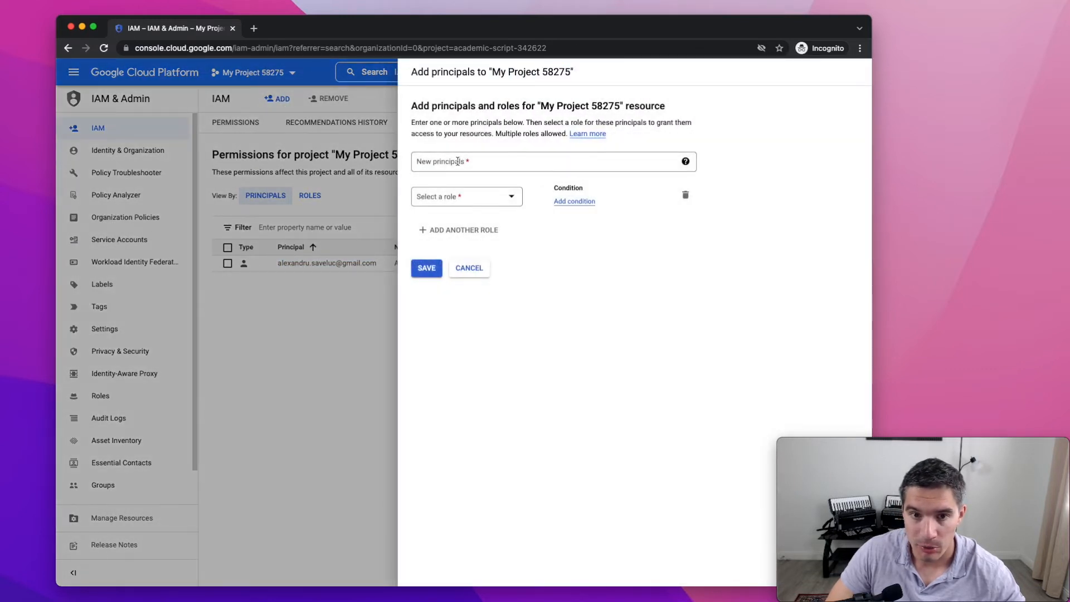
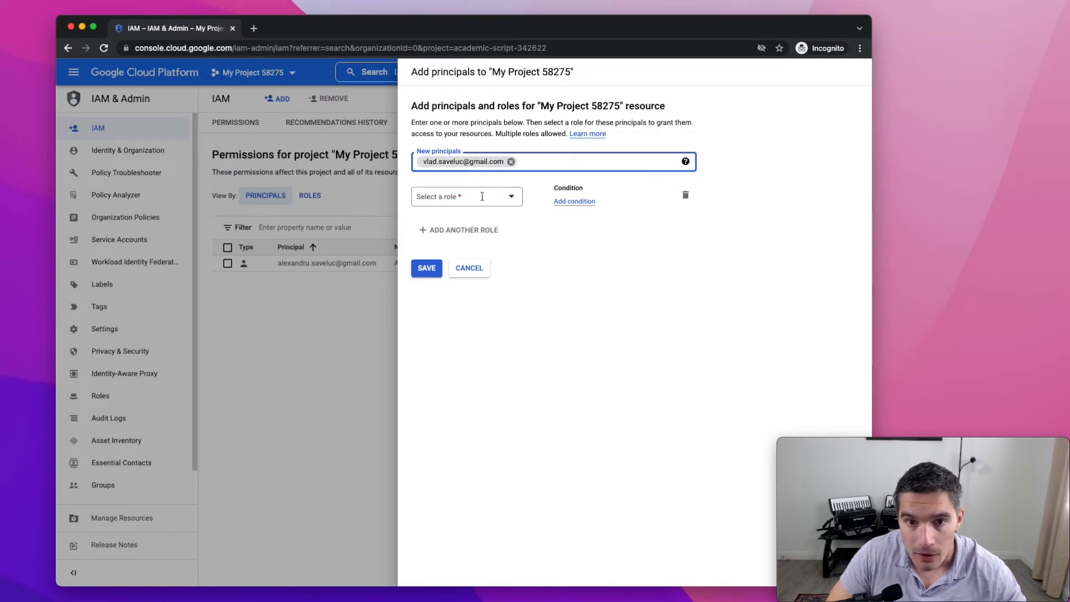
pyautogui.click(466, 197)
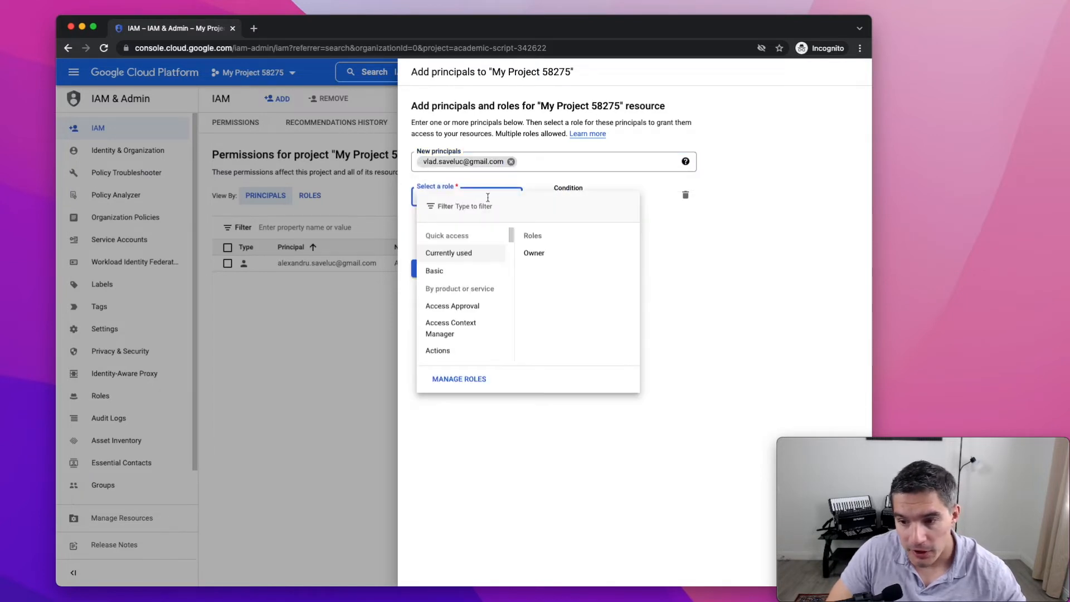
pyautogui.moveTo(434, 270)
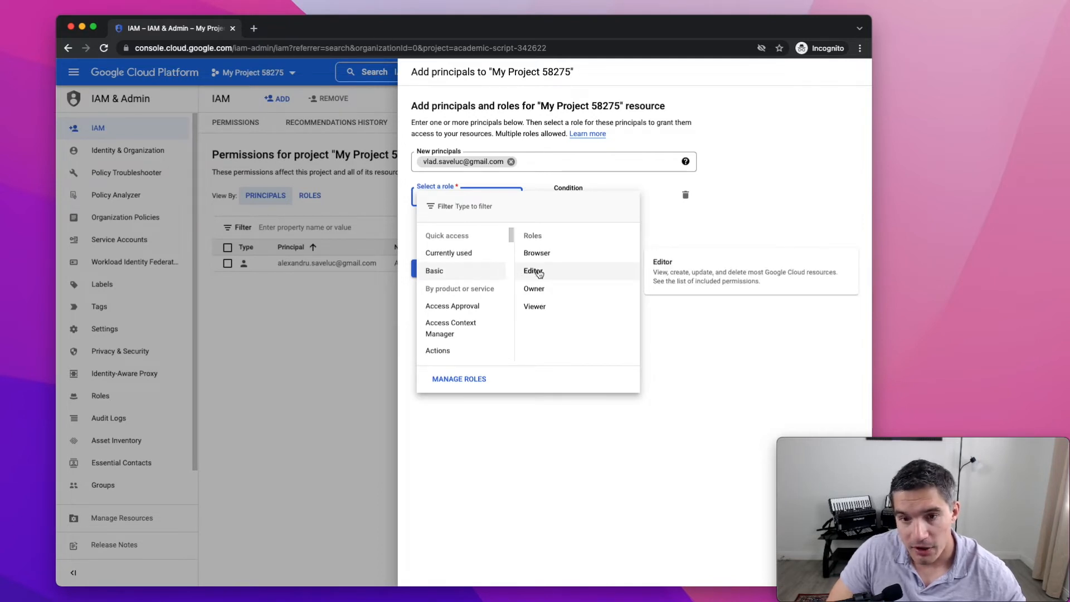
pyautogui.moveTo(559, 280)
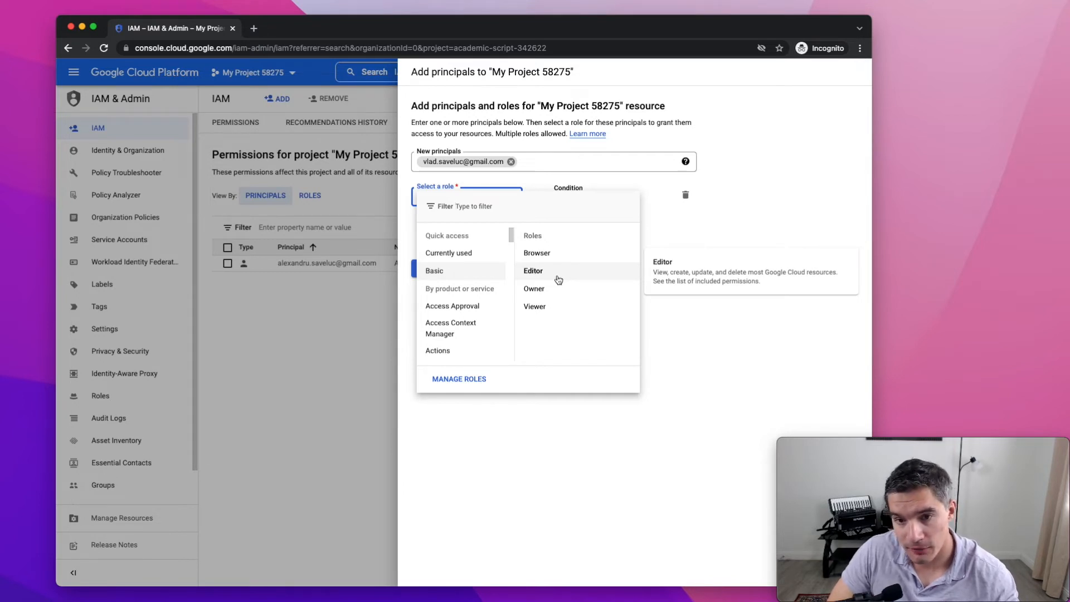
pyautogui.moveTo(534, 288)
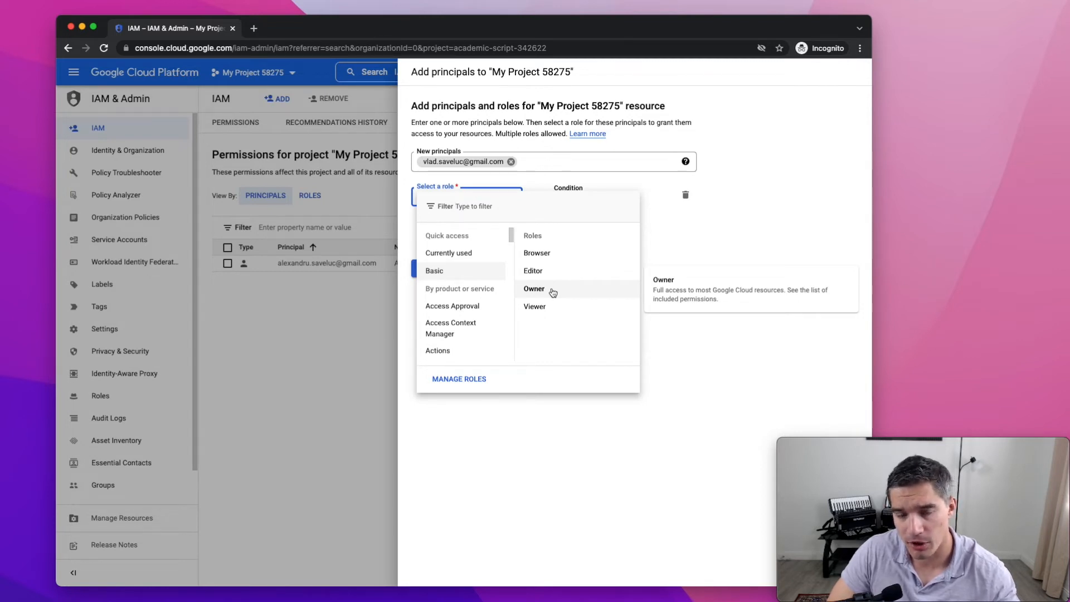
pyautogui.moveTo(514, 225)
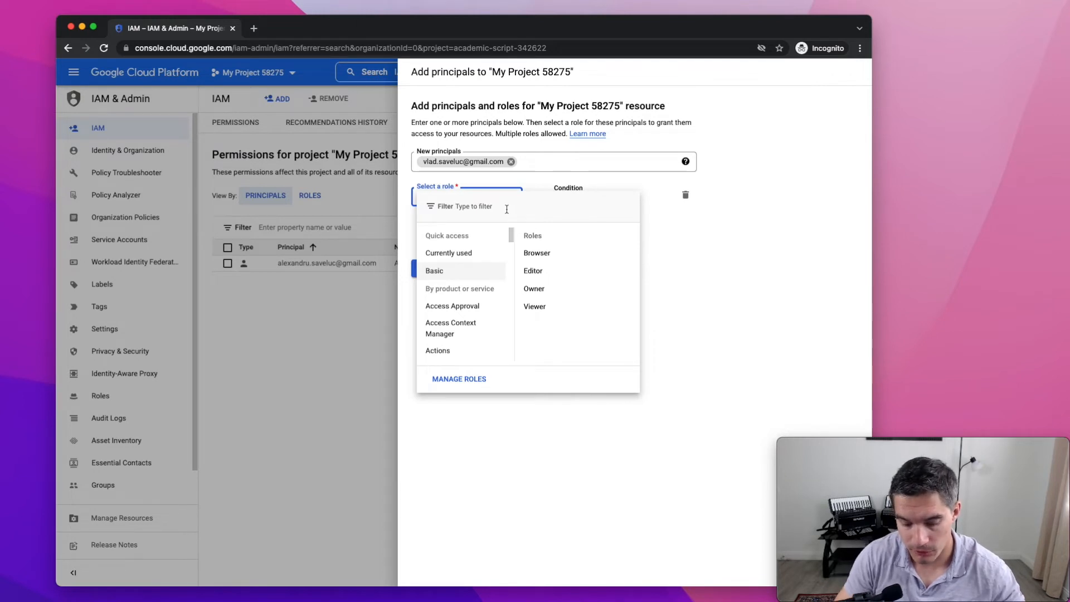
pyautogui.write('sql')
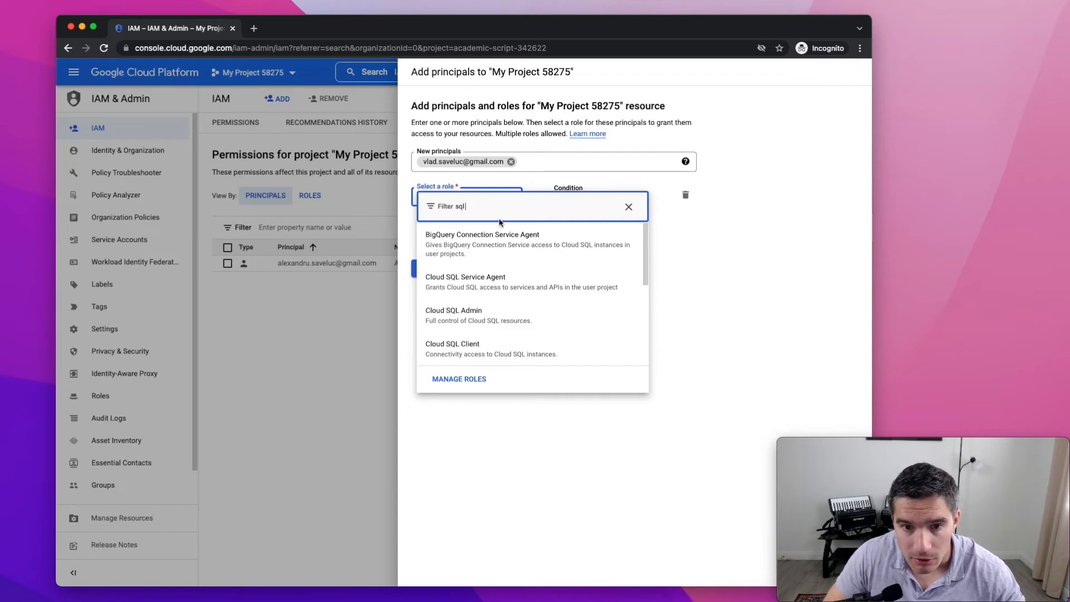
pyautogui.moveTo(483, 315)
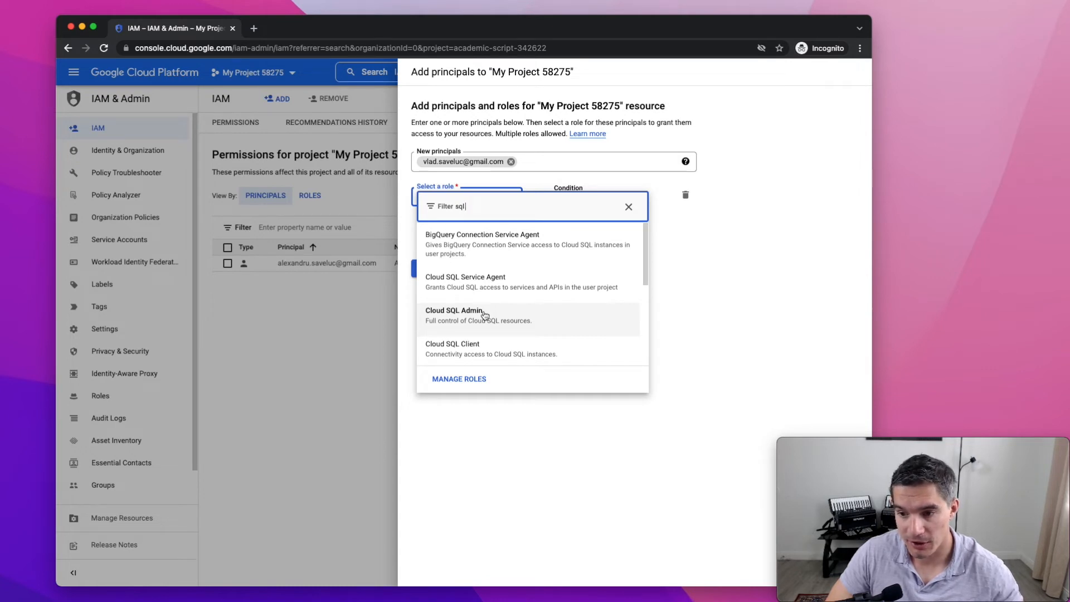
pyautogui.moveTo(483, 306)
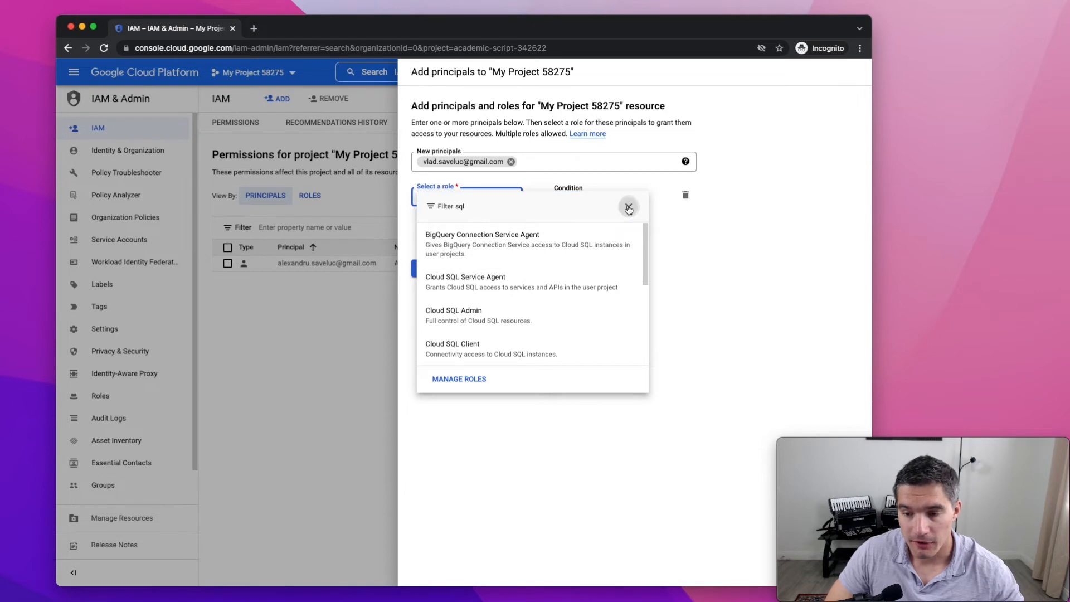
# - Clear the filter, grant the Basic Editor role and save the IAM policy
pyautogui.click(627, 207)
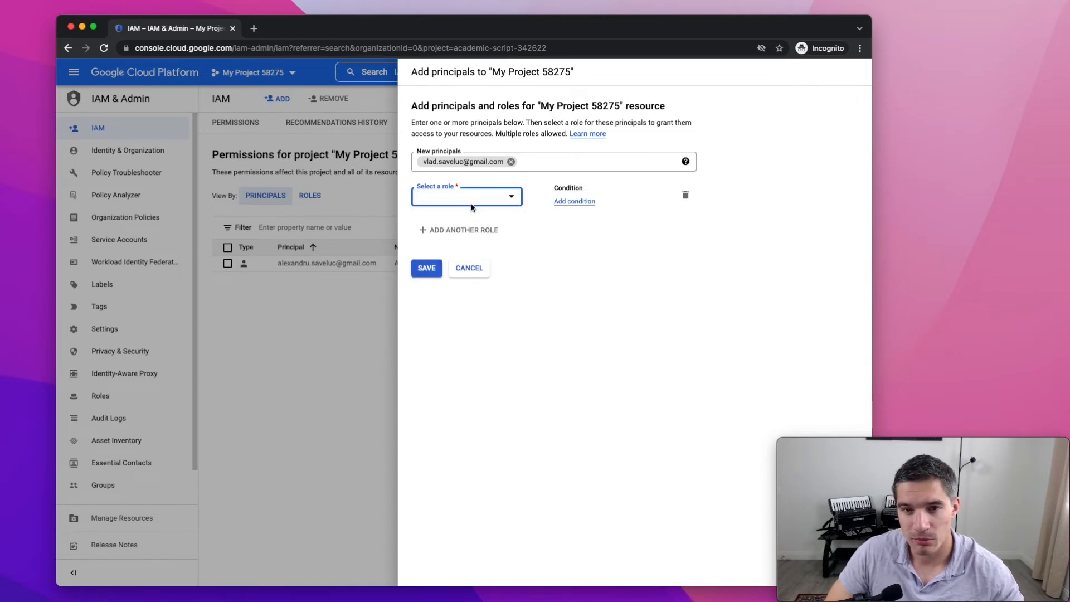
pyautogui.click(466, 195)
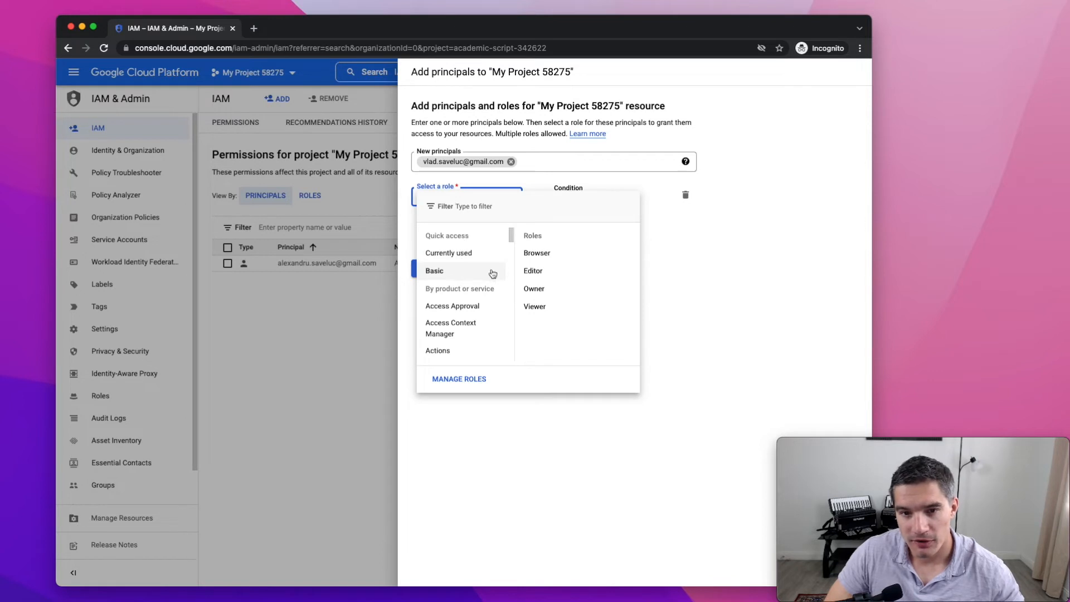
pyautogui.click(533, 270)
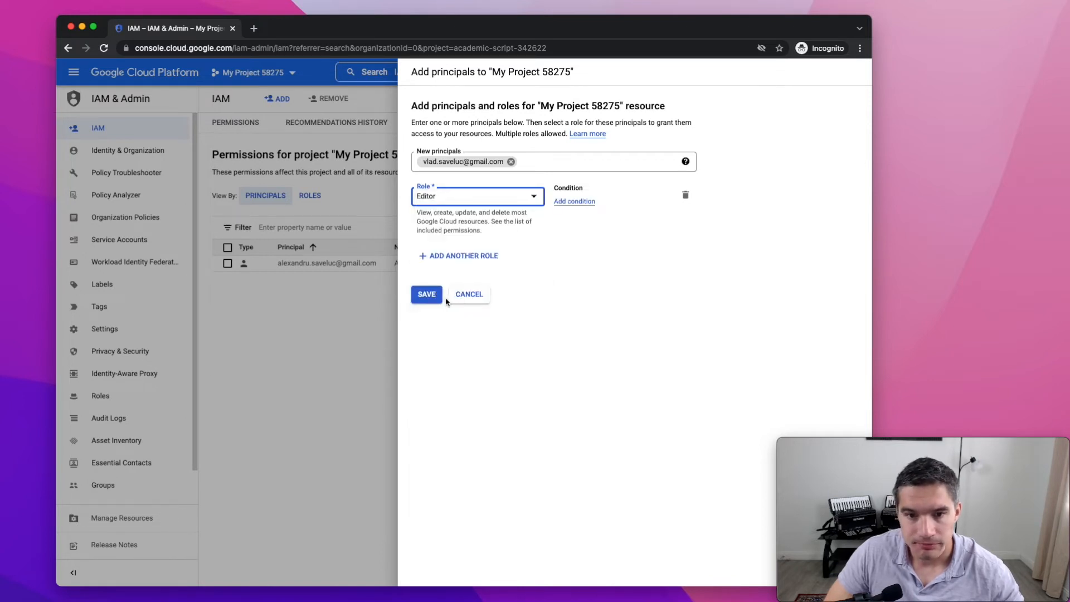
pyautogui.click(426, 295)
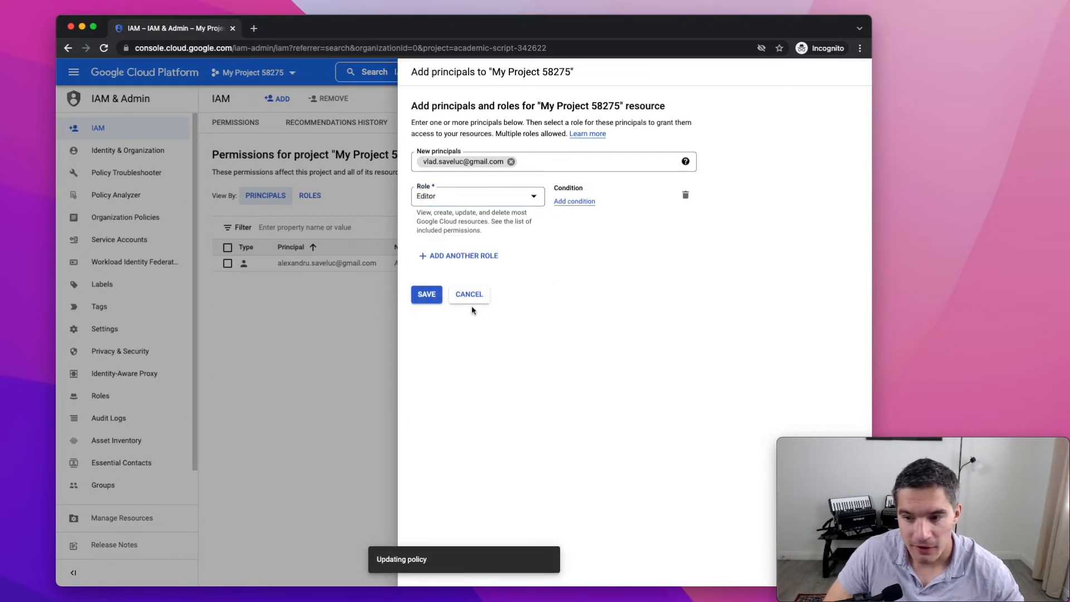
pyautogui.click(426, 294)
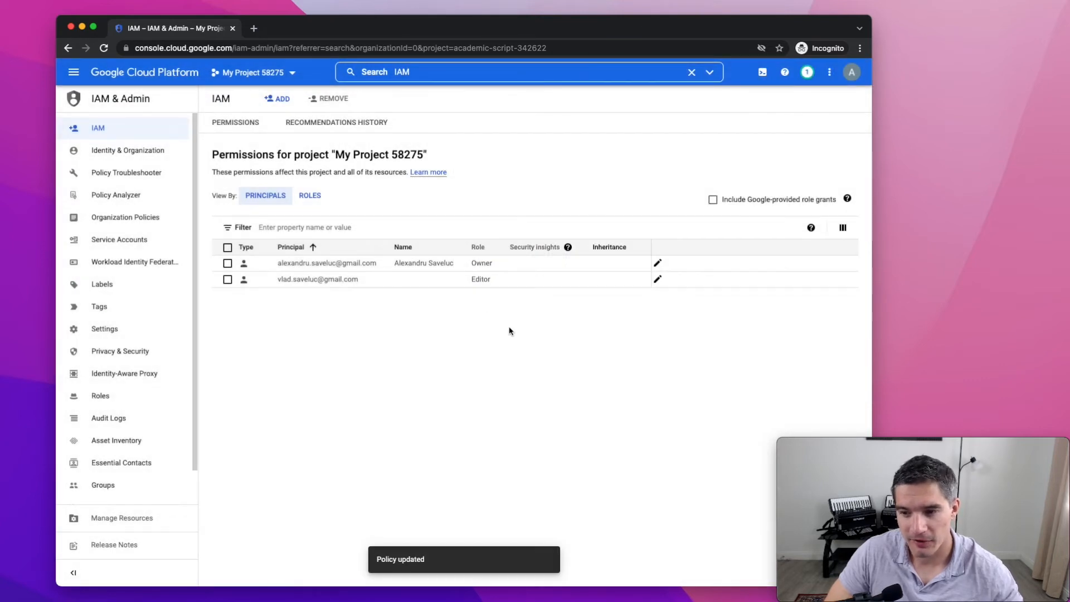
pyautogui.moveTo(548, 335)
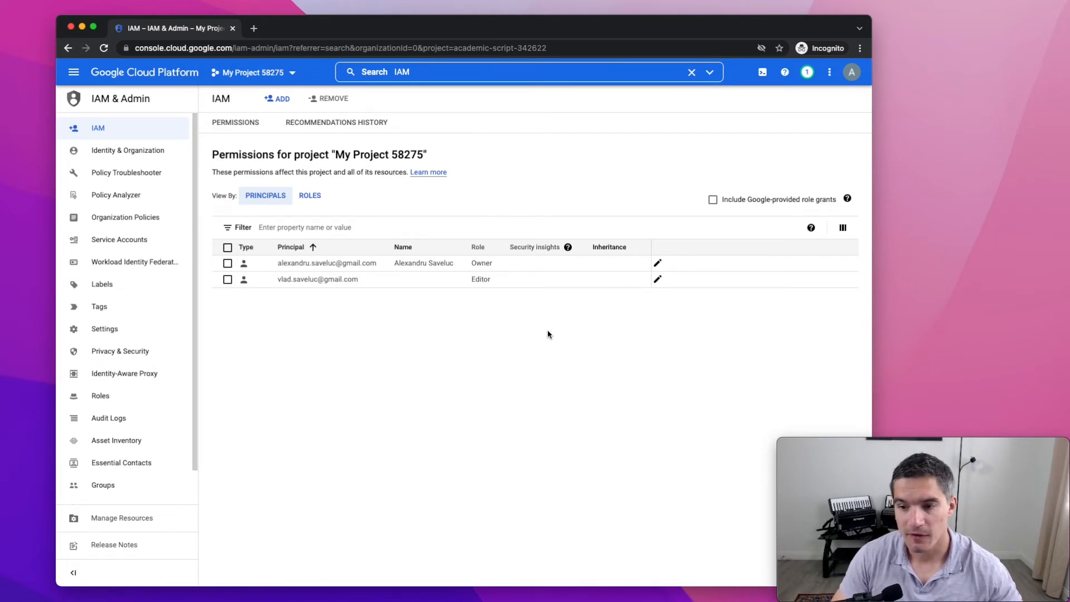
pyautogui.moveTo(469, 342)
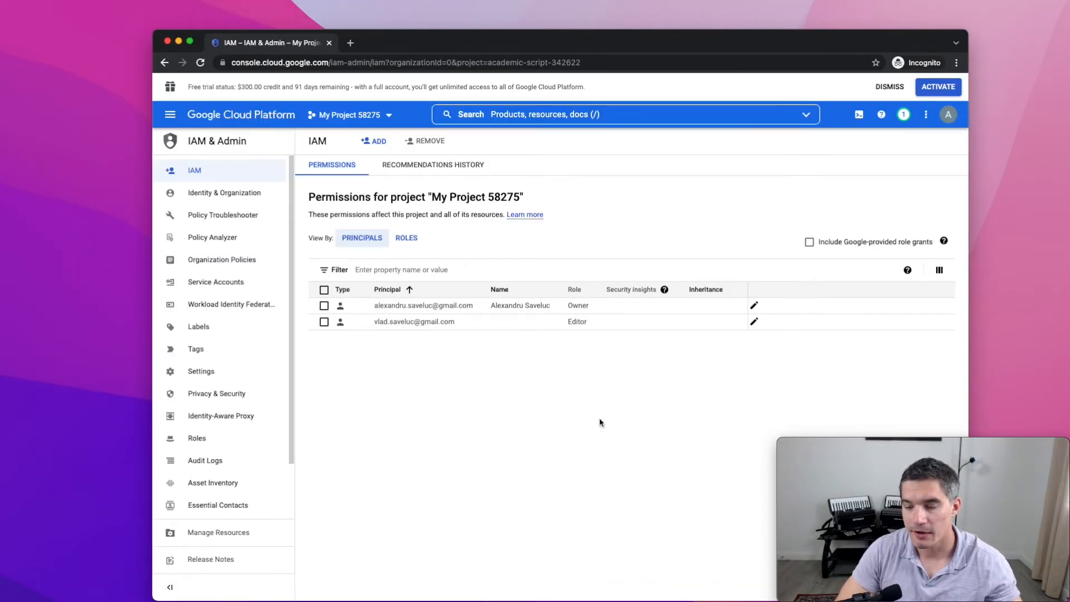
pyautogui.moveTo(623, 427)
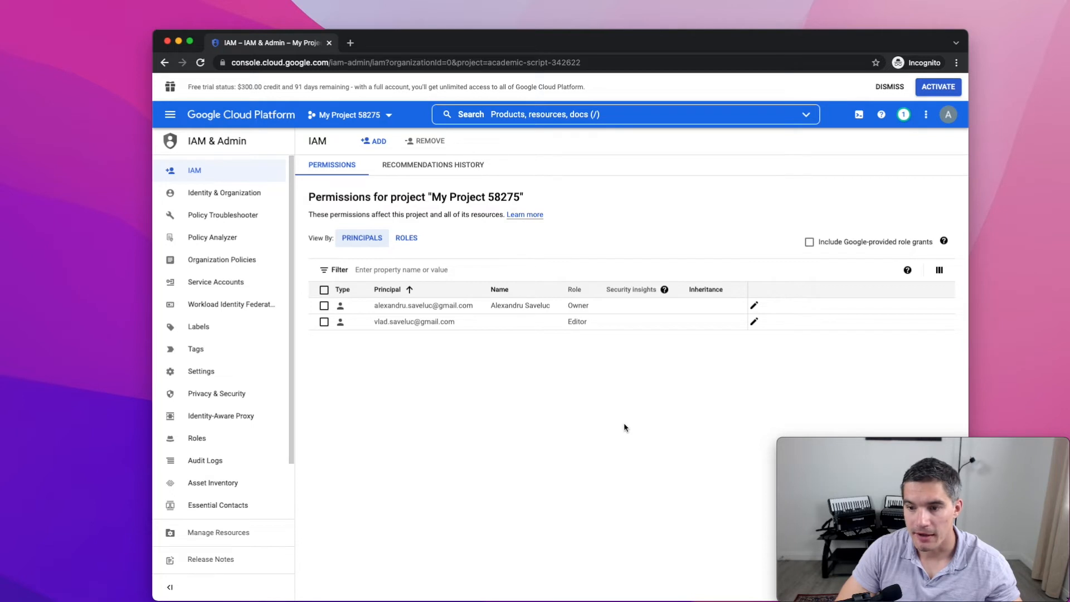
pyautogui.moveTo(403, 332)
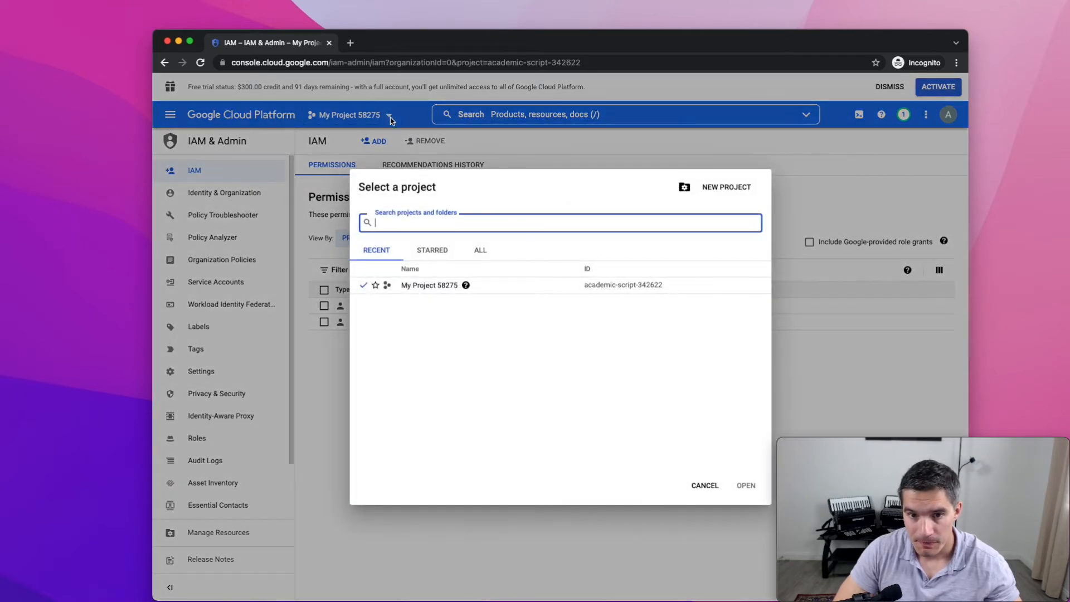
pyautogui.moveTo(581, 292)
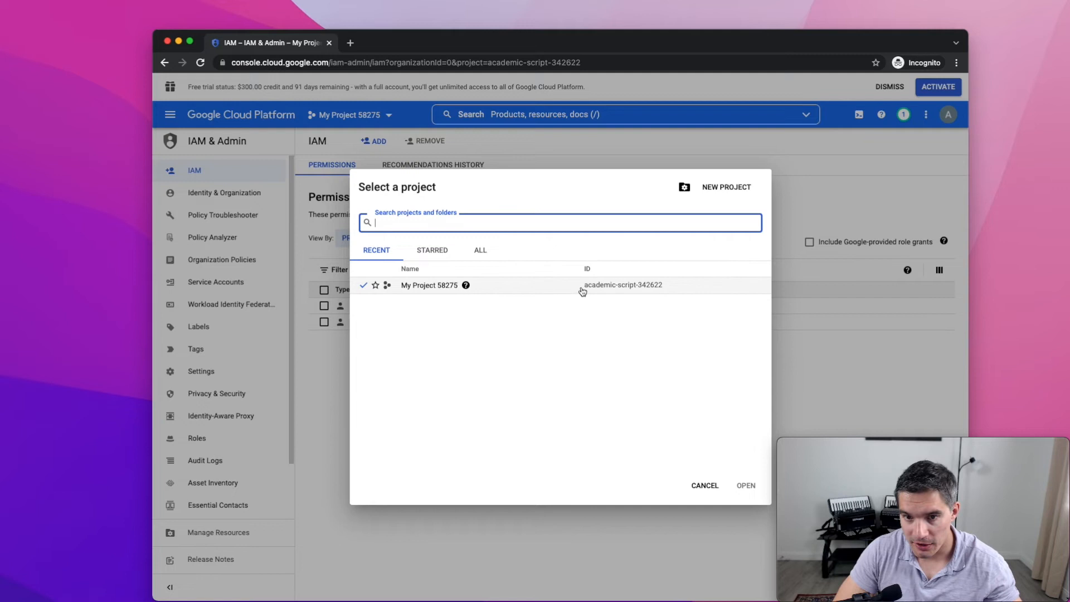
pyautogui.doubleClick(622, 285)
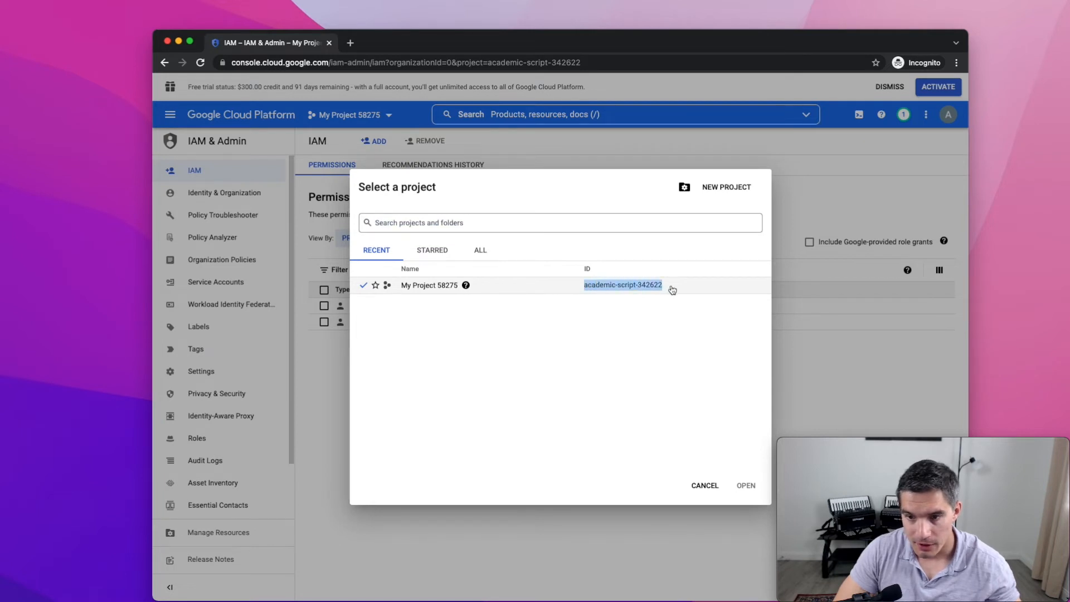
pyautogui.click(622, 285)
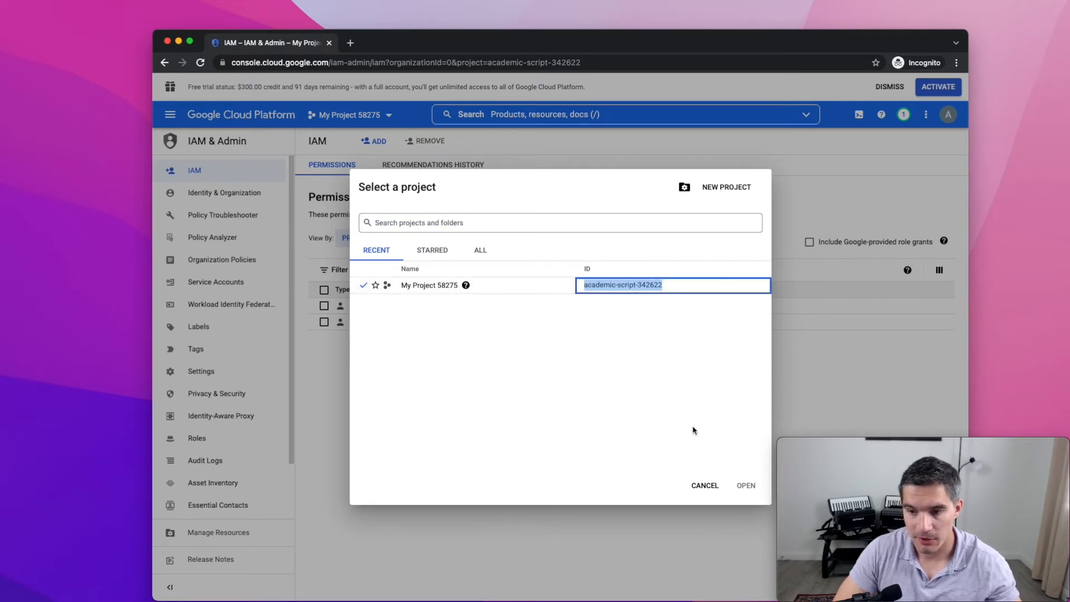
pyautogui.click(745, 486)
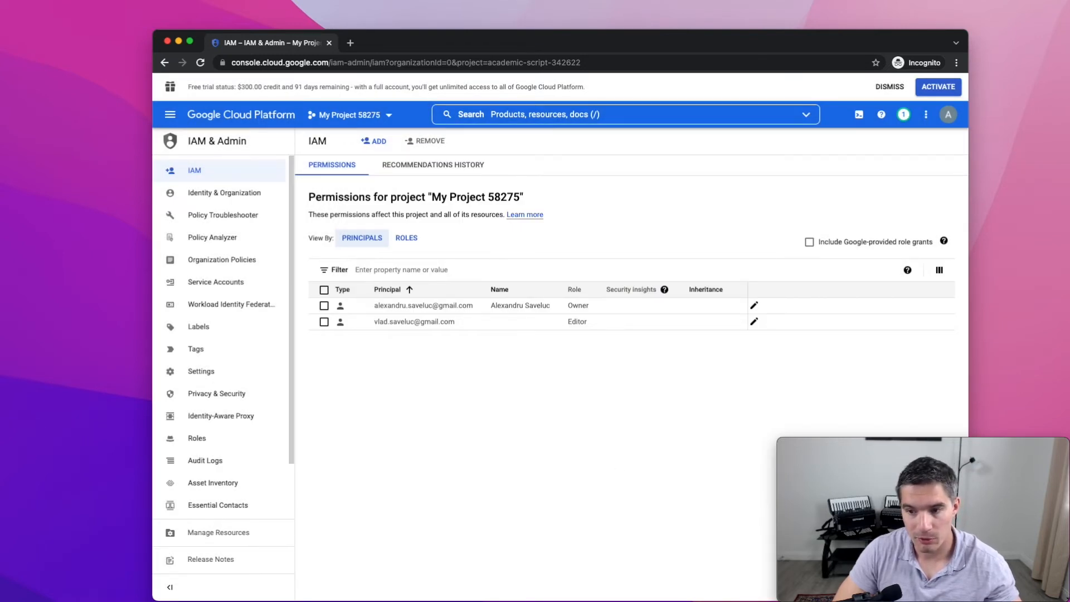
pyautogui.moveTo(195, 349)
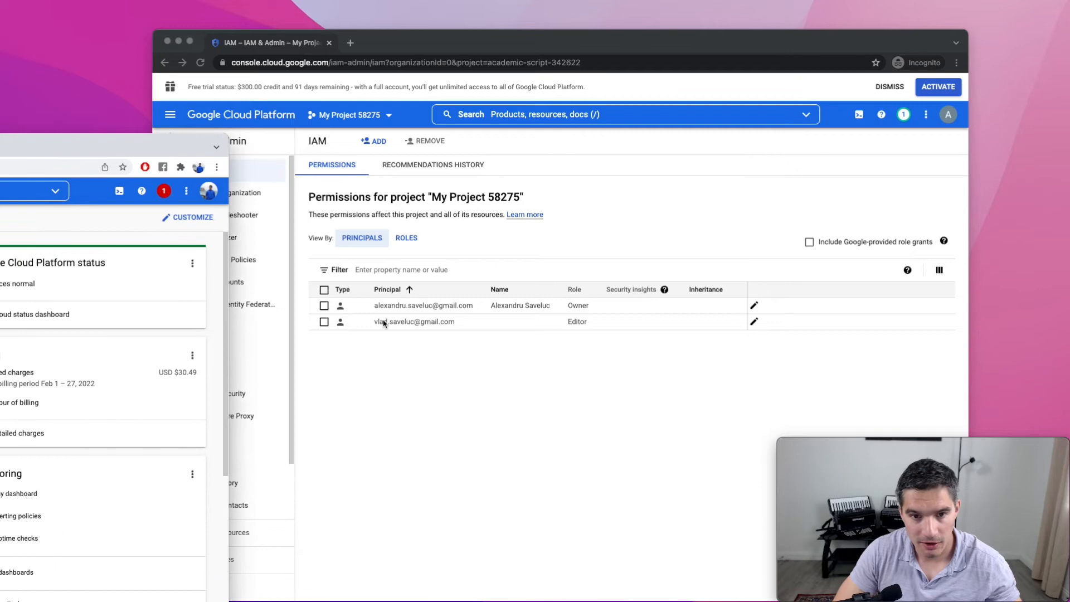
pyautogui.moveTo(68, 145)
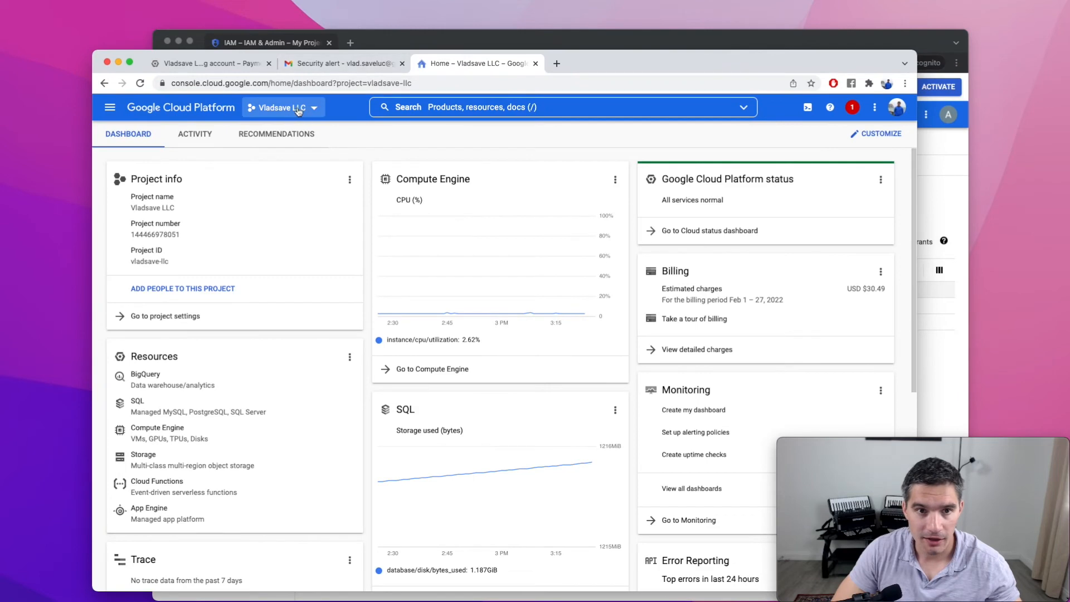
# - In the developer's console, find project academic-script-342622 and switch to My Project 58275
pyautogui.click(282, 107)
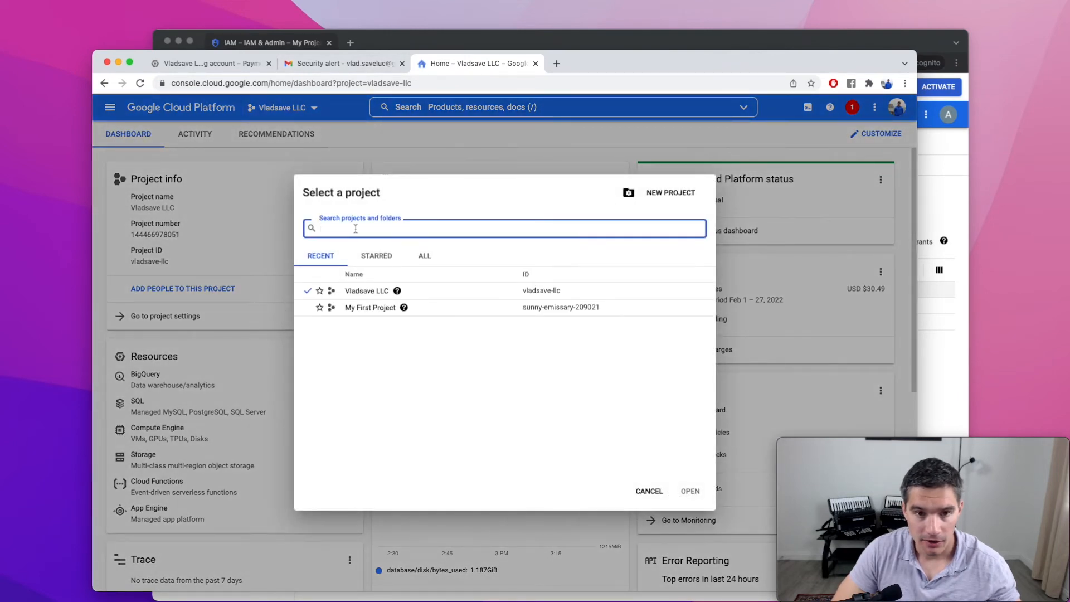
pyautogui.write('academic-script-342622')
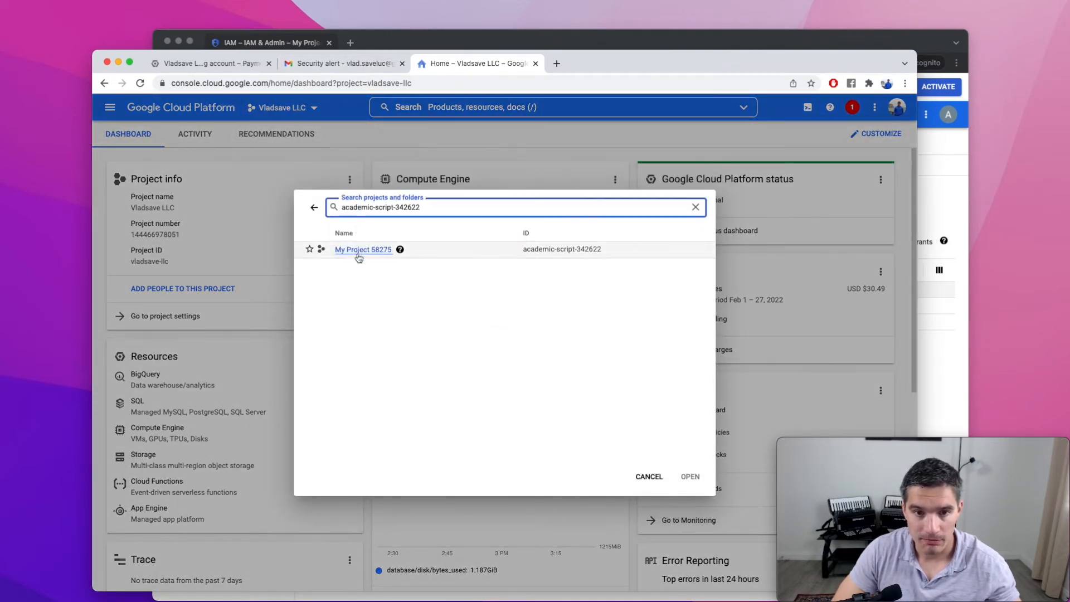
pyautogui.click(689, 476)
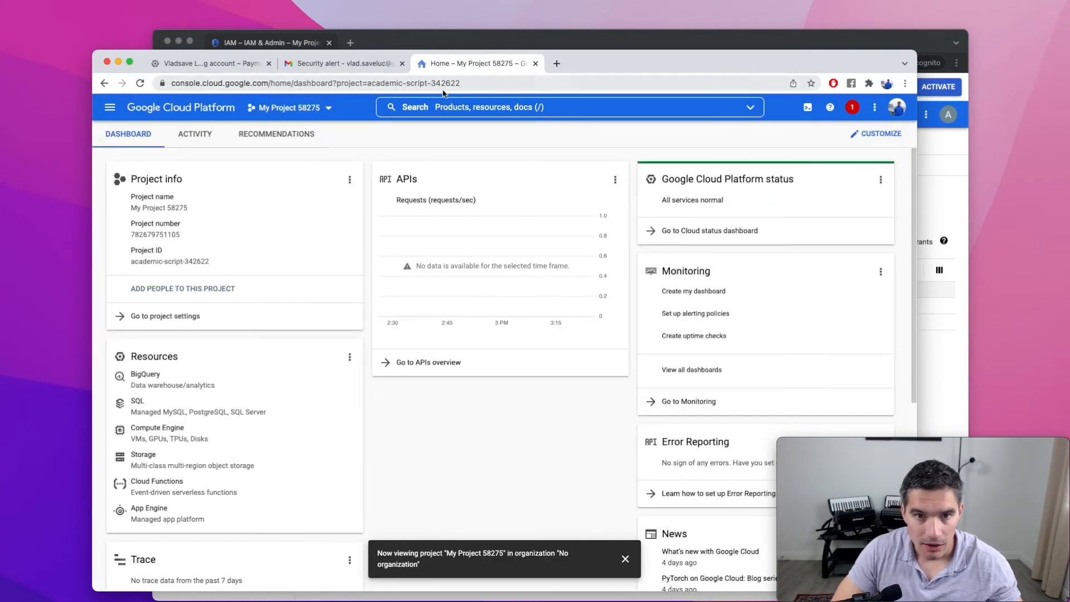
# - Reach the Billing accounts' My Projects list from the console search
pyautogui.click(566, 106)
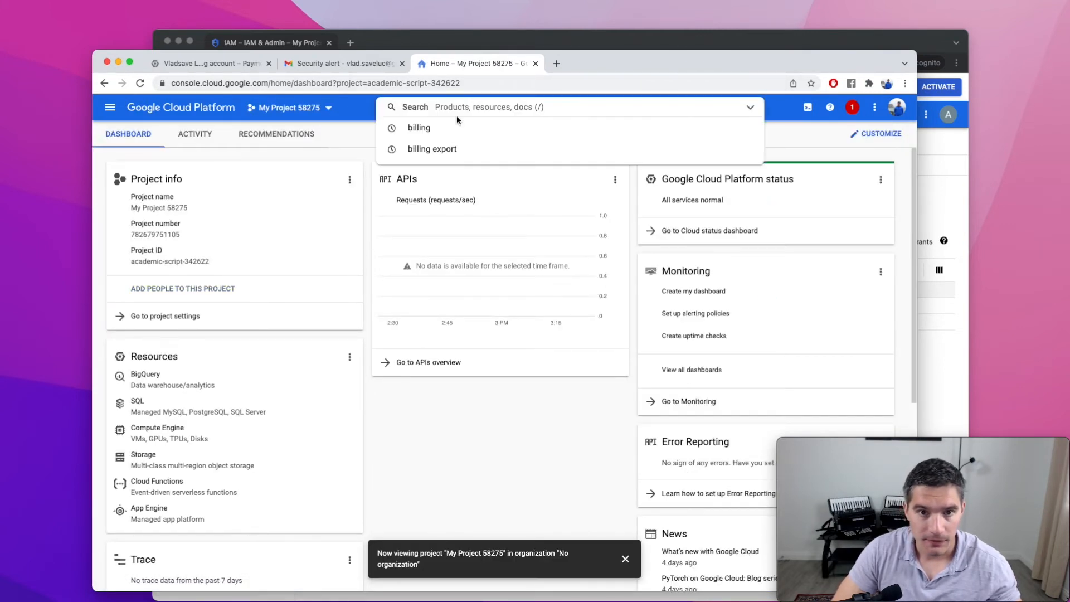
pyautogui.click(418, 128)
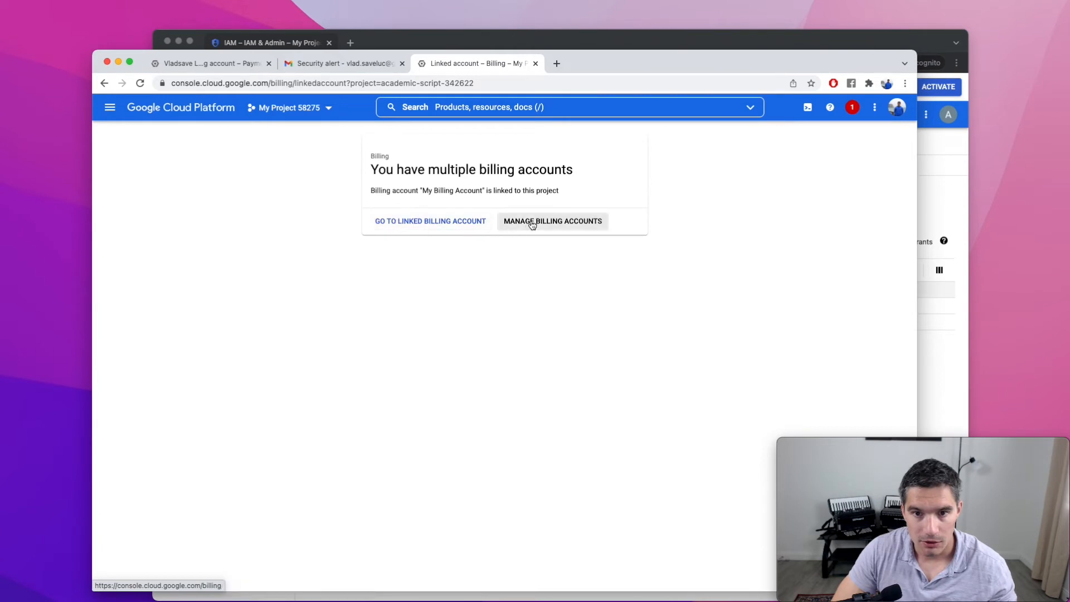
pyautogui.click(552, 221)
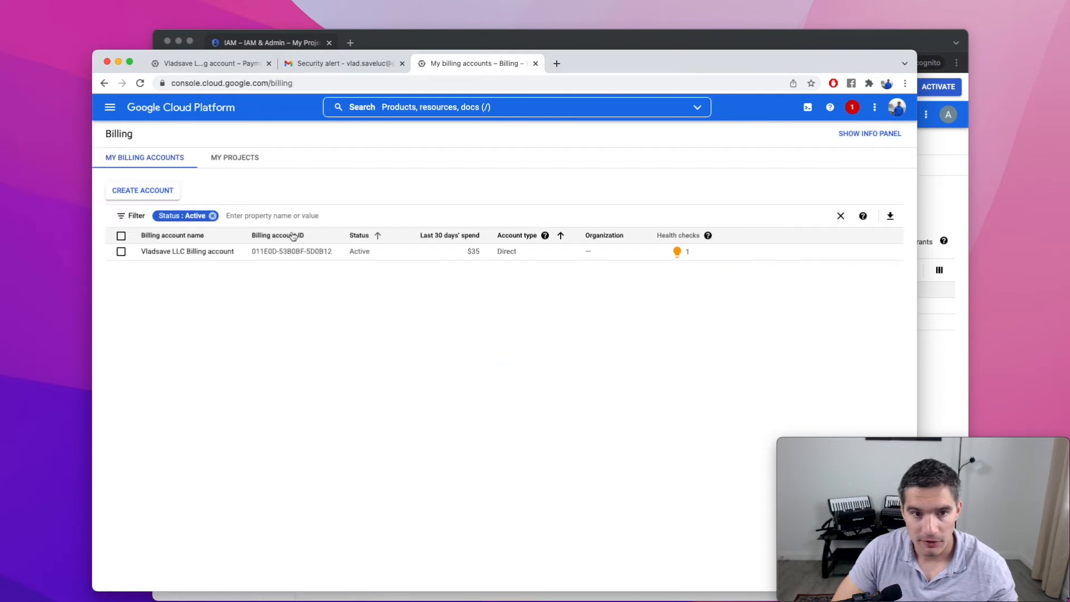
pyautogui.click(234, 158)
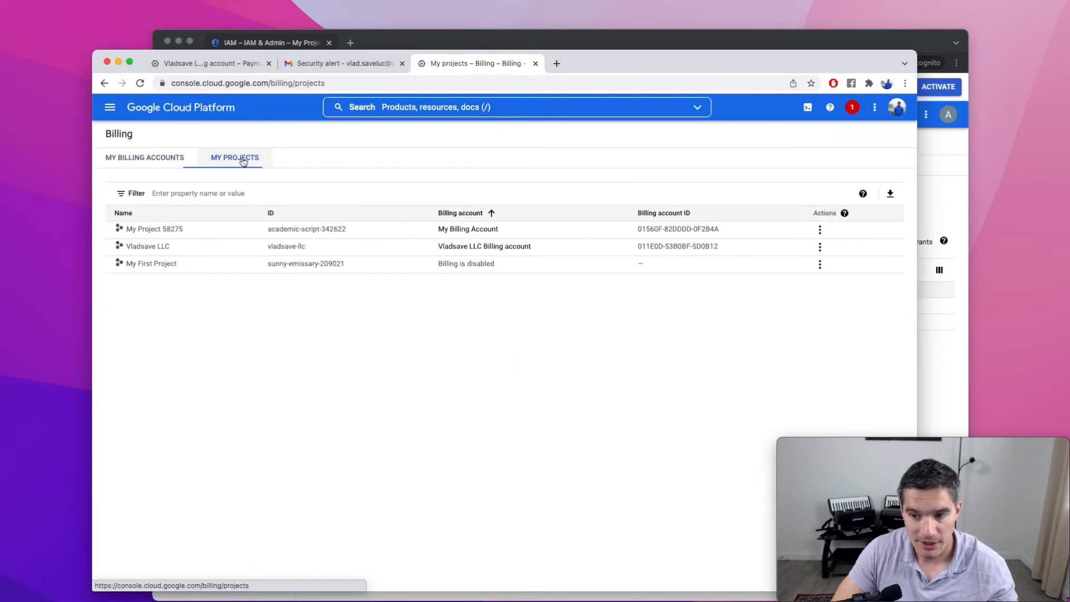
pyautogui.moveTo(191, 232)
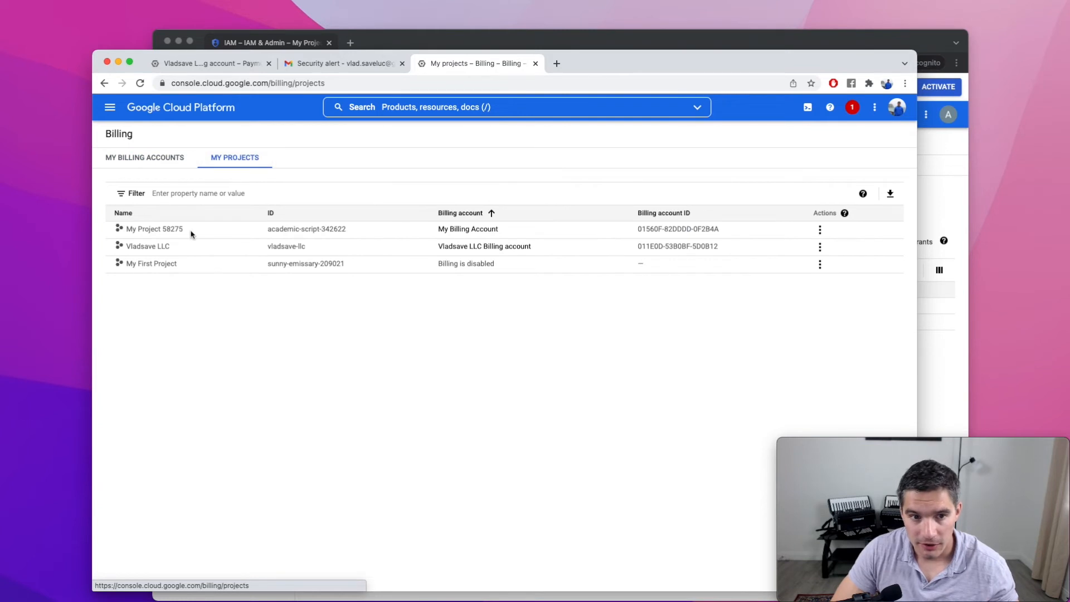
# - From the My Project 58275 row, go to its linked My Billing Account
pyautogui.doubleClick(154, 228)
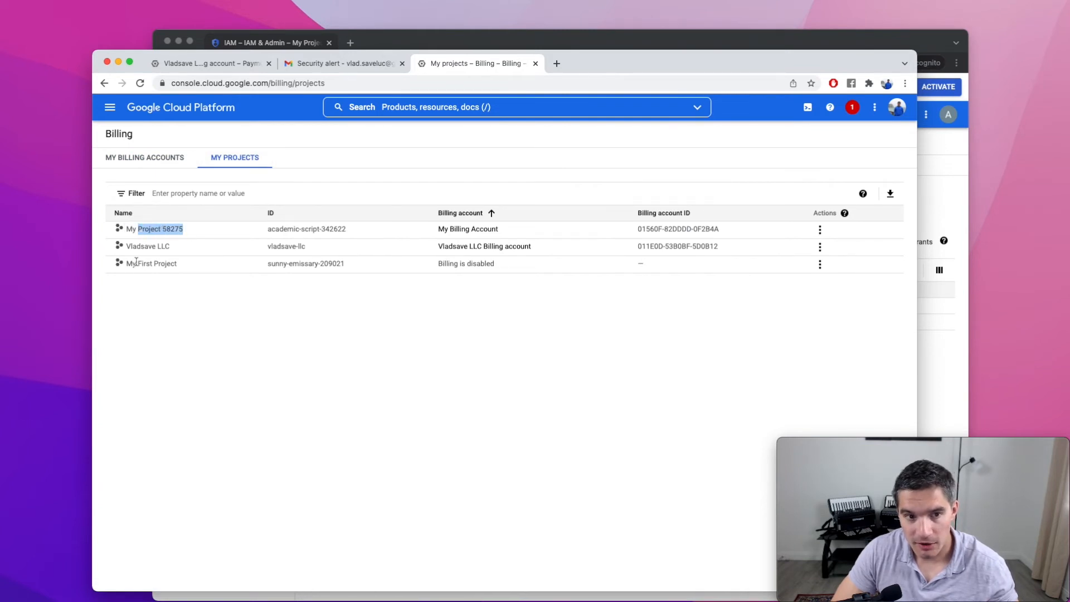
pyautogui.moveTo(186, 241)
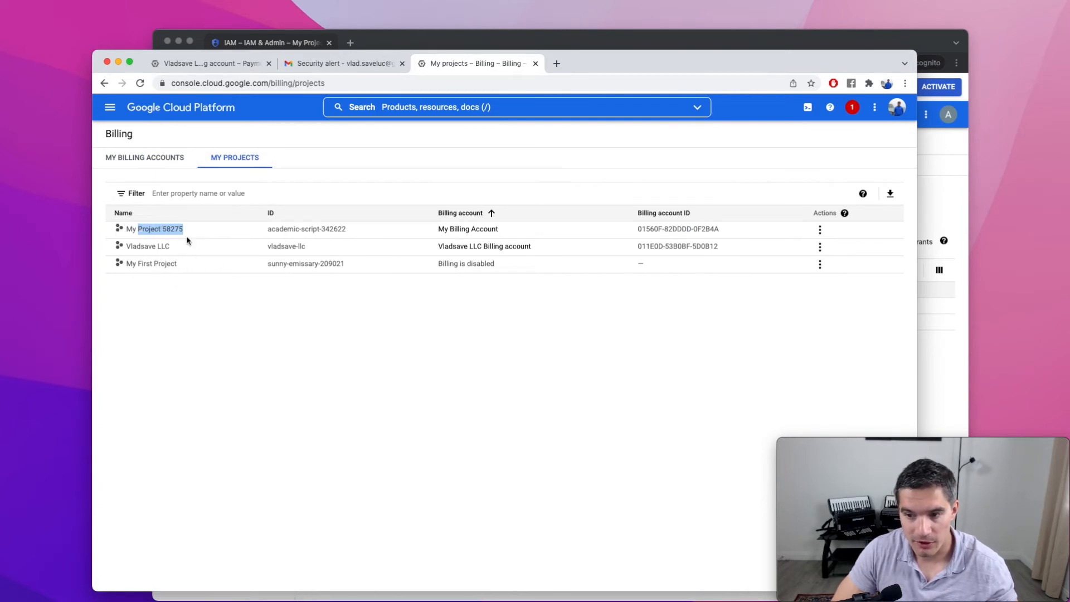
pyautogui.moveTo(532, 225)
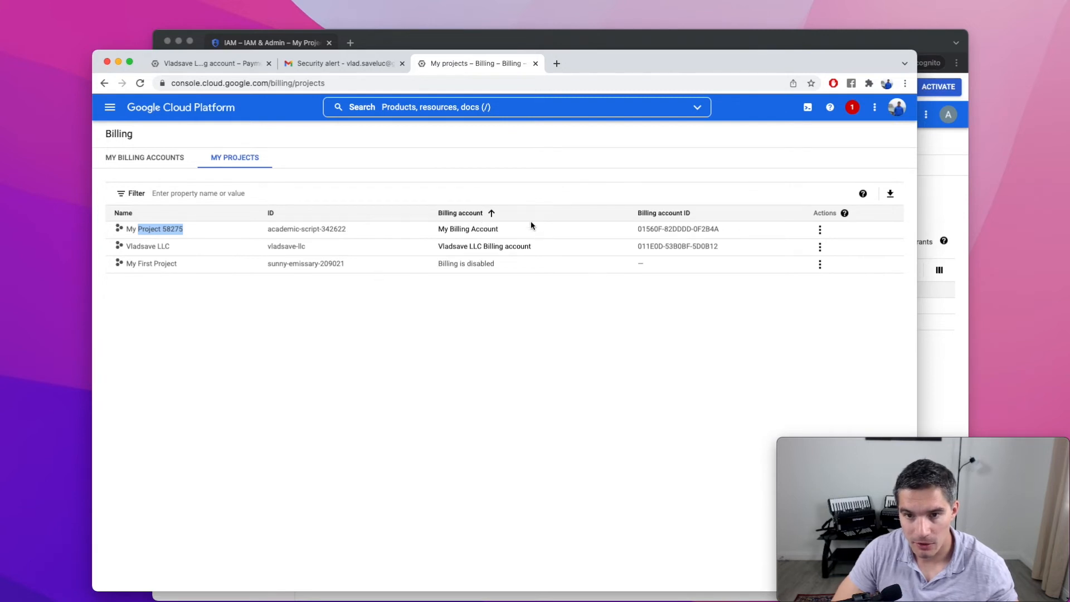
pyautogui.click(468, 228)
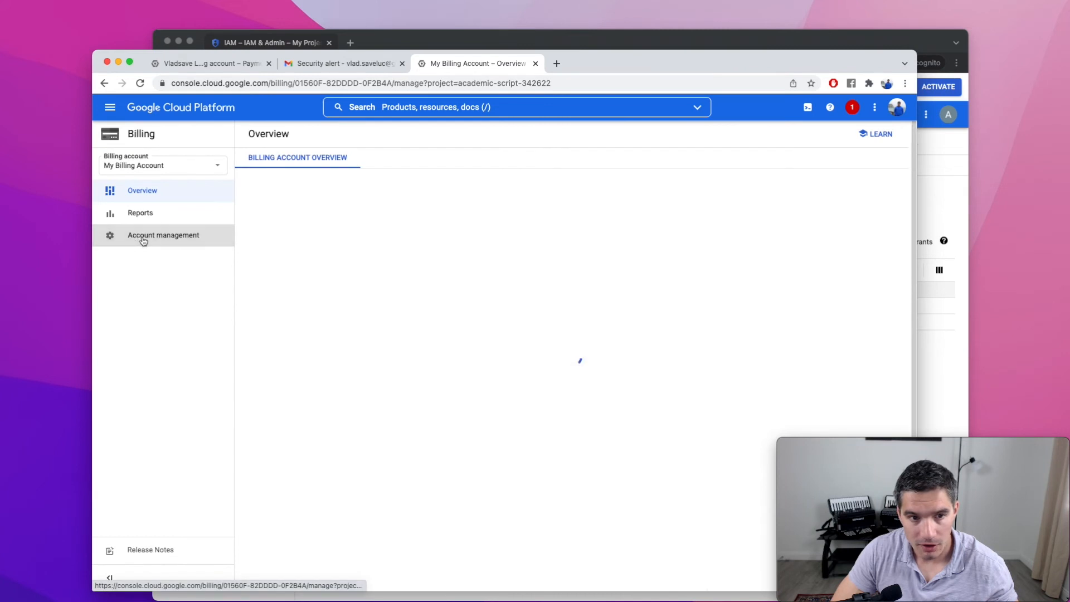
# - Try renaming My Billing Account and view the billing actions for My Project 58275, both denied
pyautogui.click(163, 235)
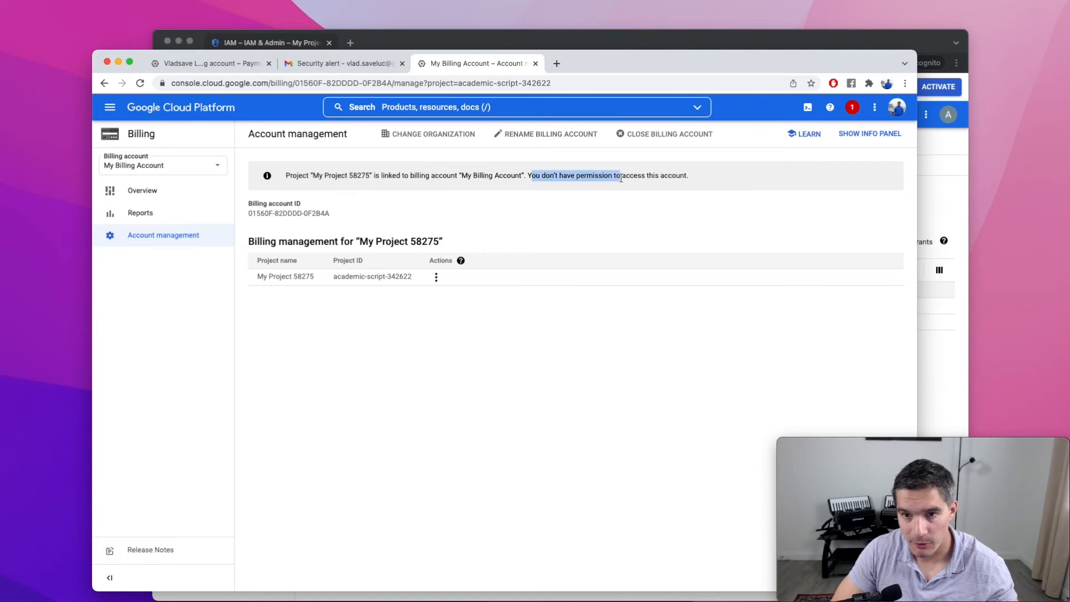
pyautogui.moveTo(666, 134)
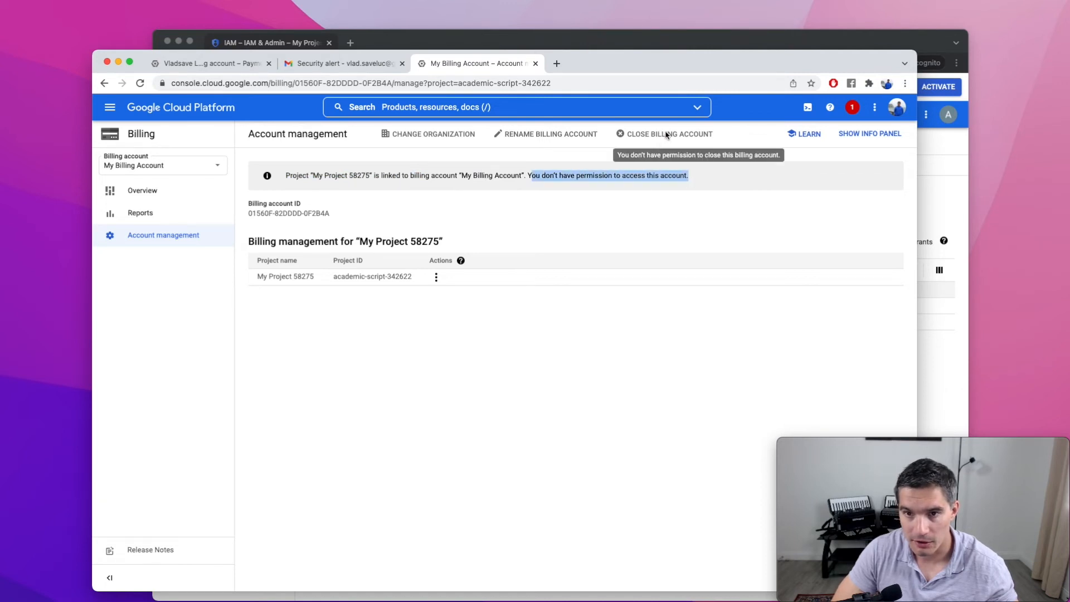
pyautogui.click(550, 134)
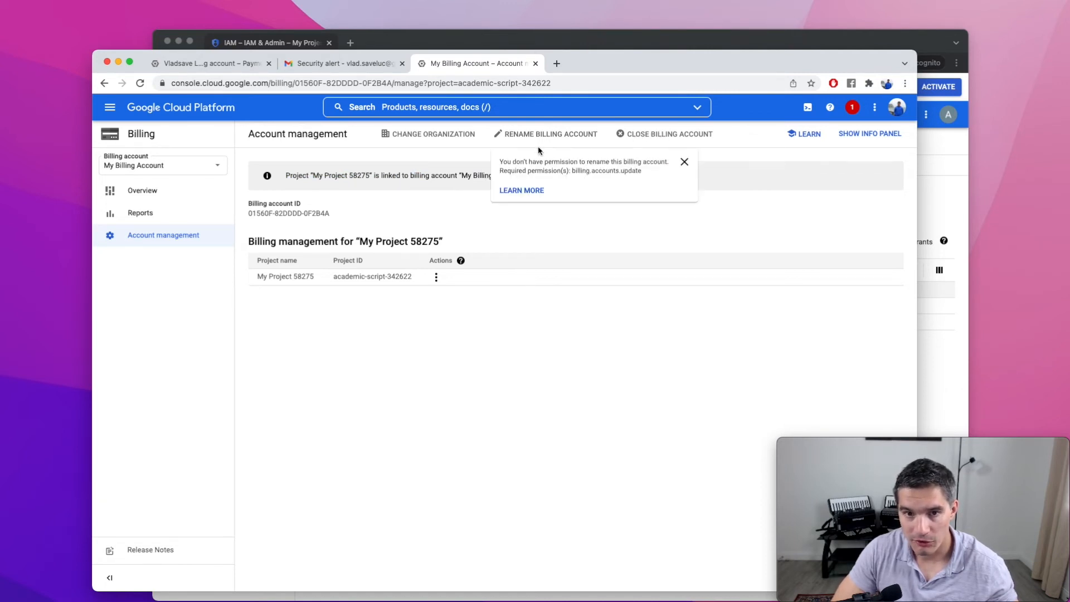
pyautogui.click(435, 277)
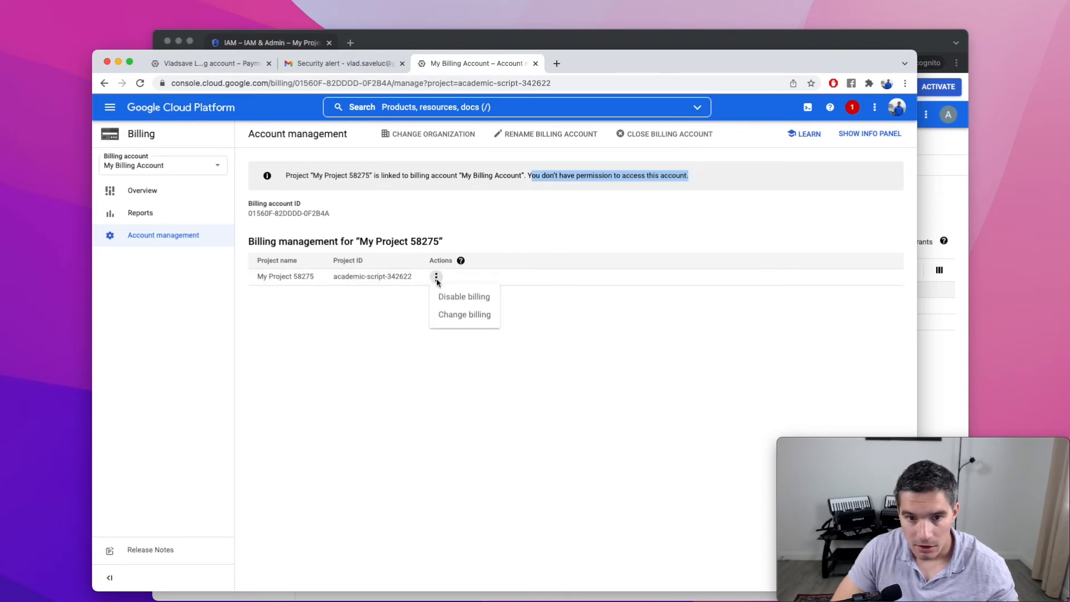
pyautogui.moveTo(532, 323)
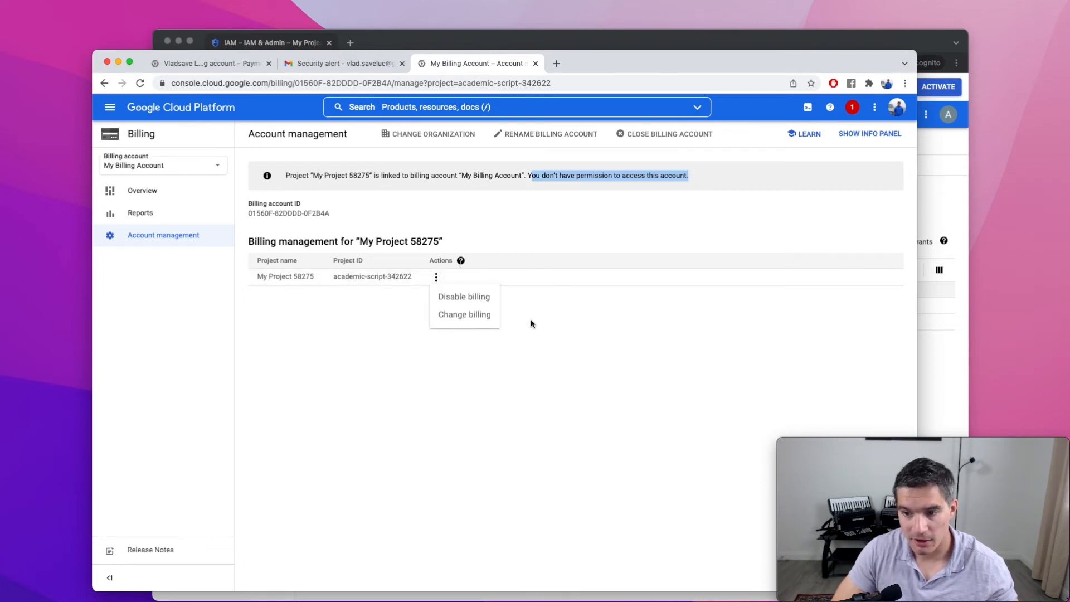
pyautogui.moveTo(362, 368)
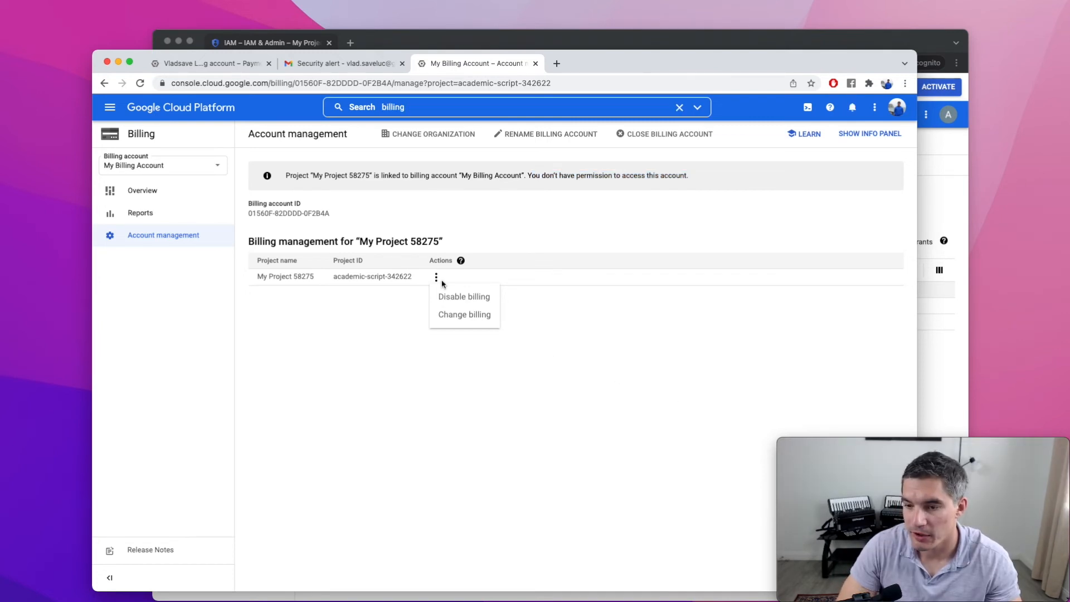
pyautogui.moveTo(583, 300)
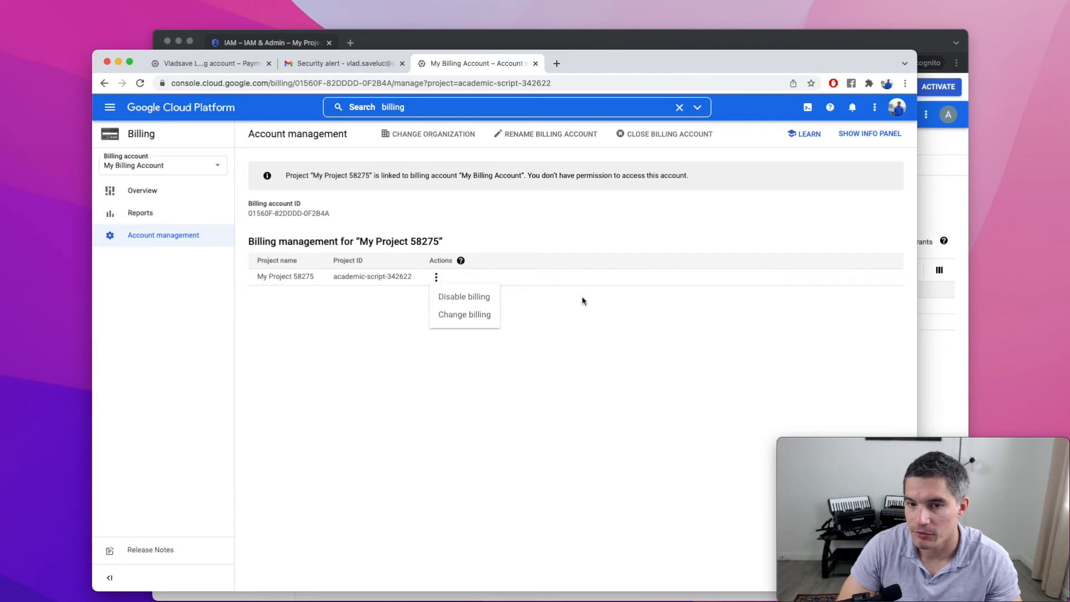
pyautogui.click(896, 239)
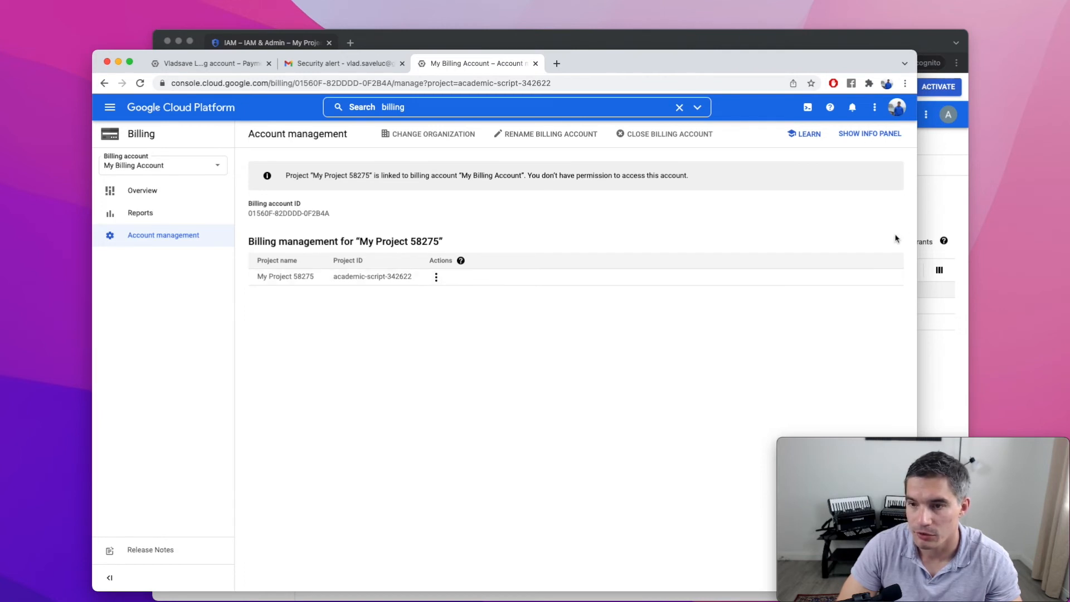
pyautogui.moveTo(931, 217)
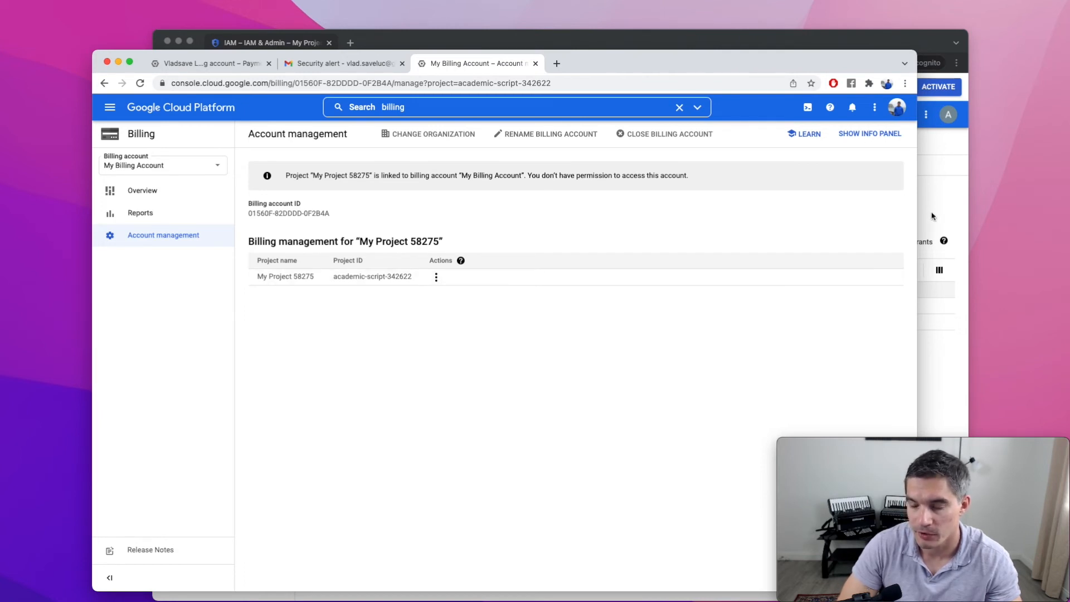
# - As owner, remove the developer's Editor role on My Project 58275 and save
pyautogui.click(271, 42)
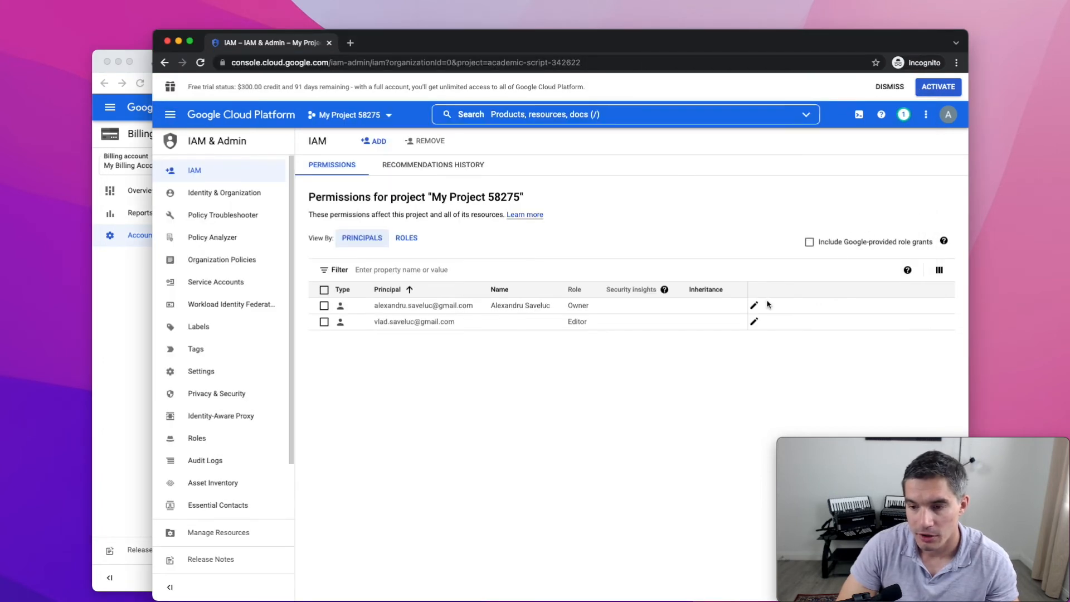
pyautogui.moveTo(526, 322)
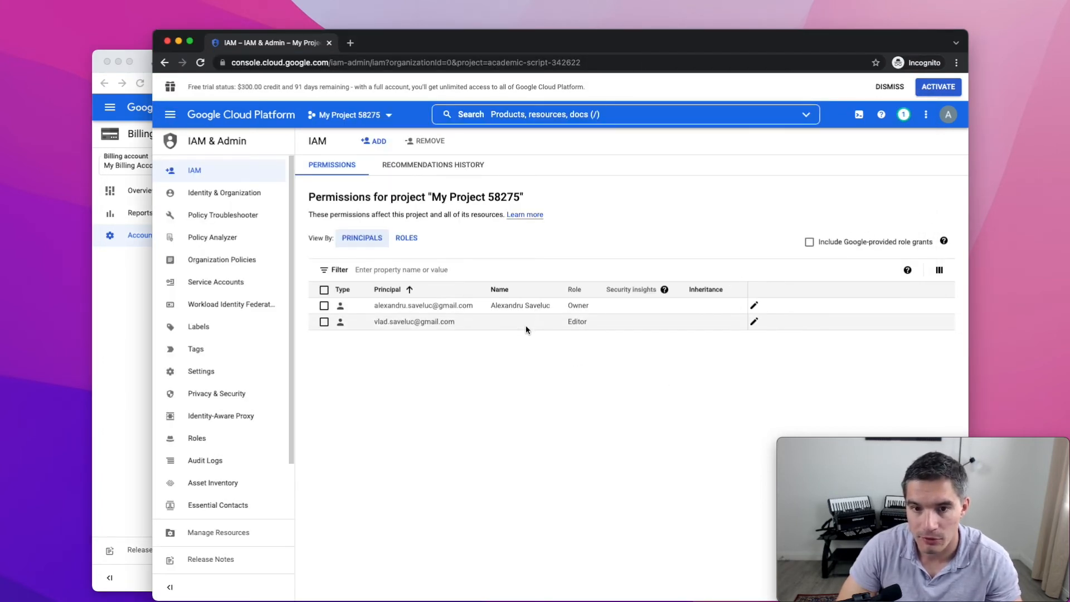
pyautogui.moveTo(754, 322)
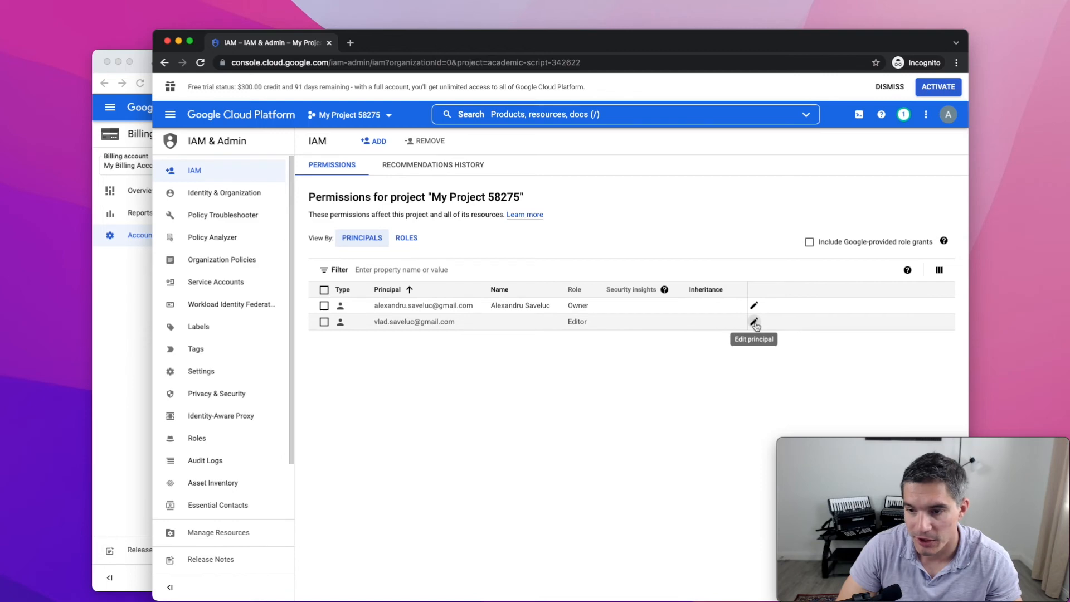
pyautogui.click(755, 322)
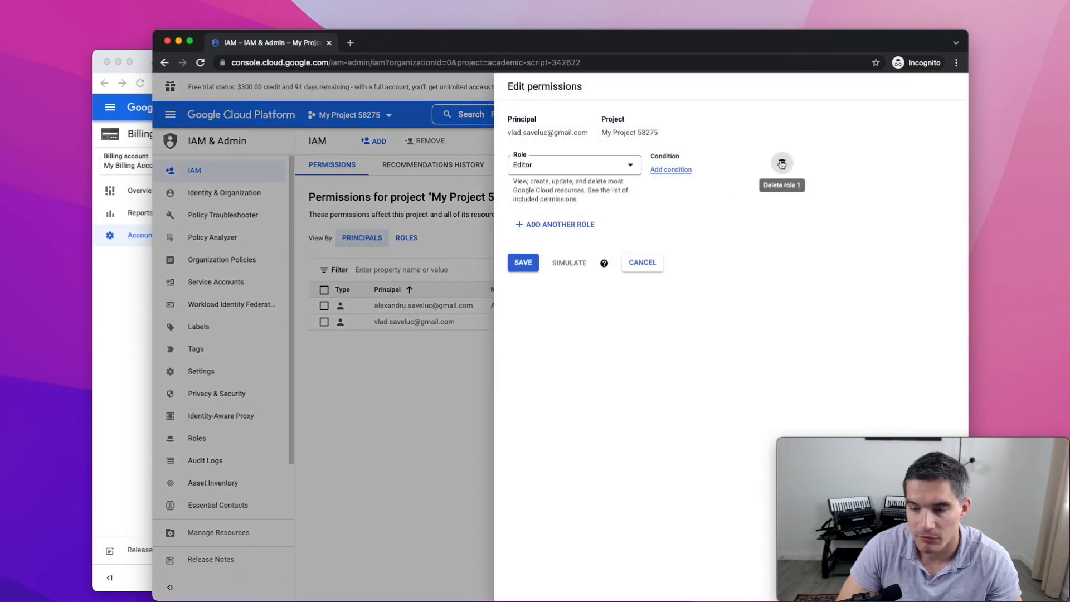
pyautogui.click(782, 164)
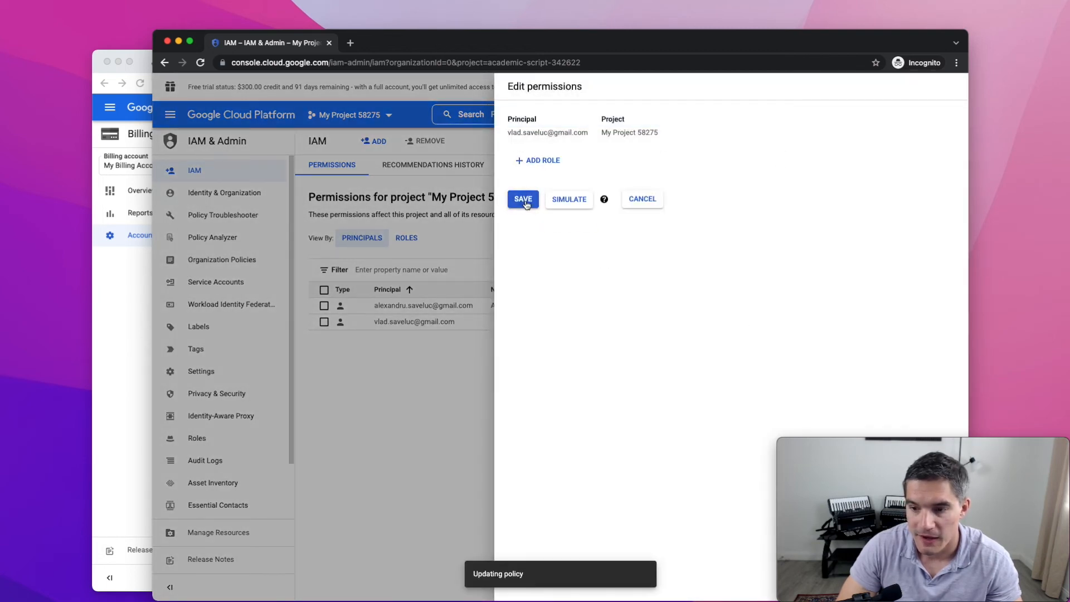
pyautogui.click(523, 199)
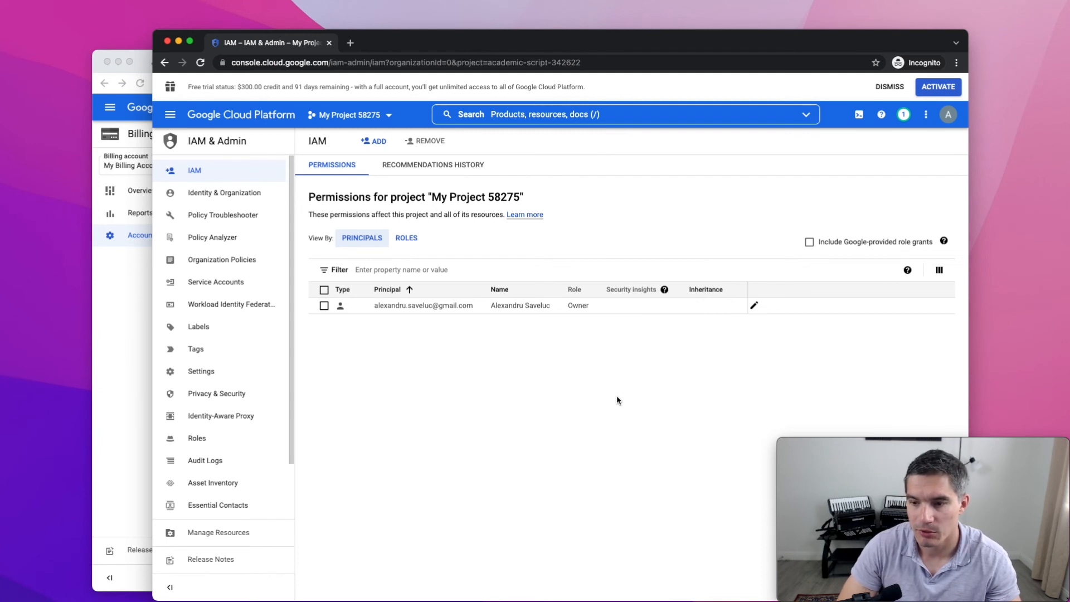
pyautogui.moveTo(851, 359)
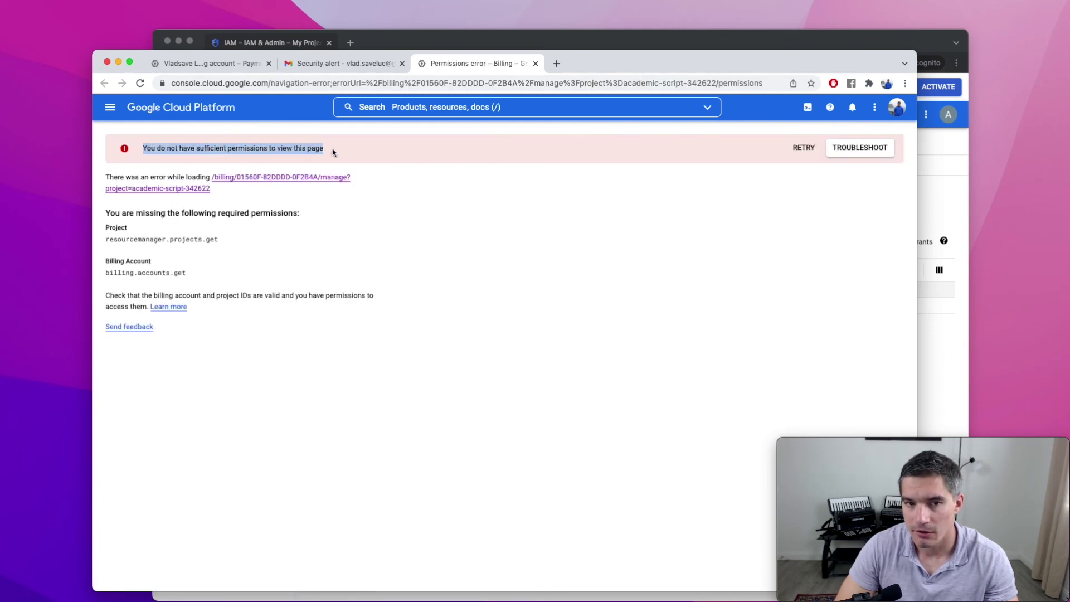
pyautogui.moveTo(158, 124)
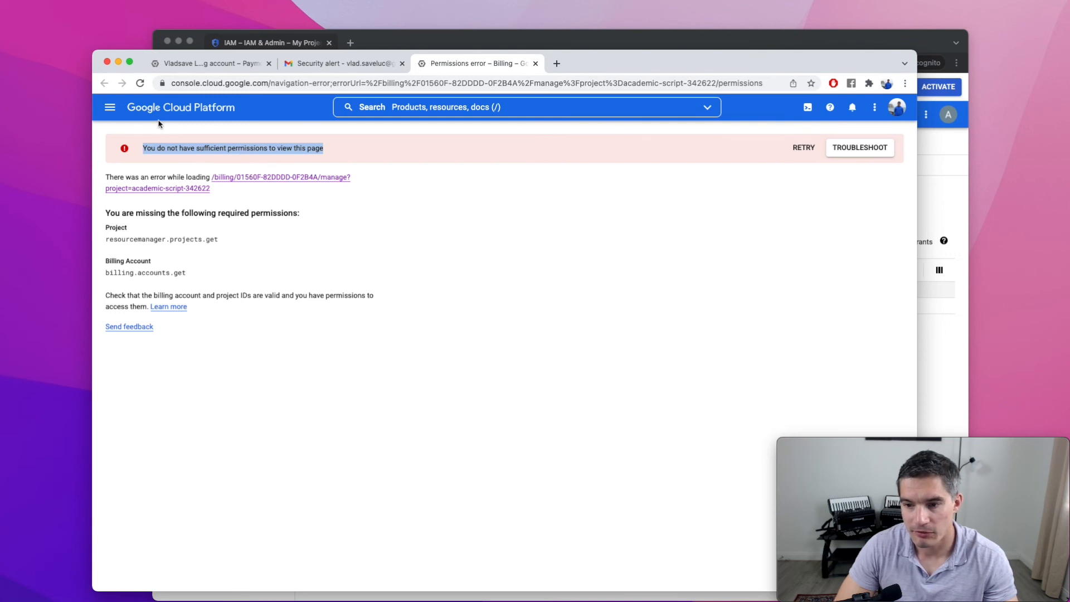
# - Confirm the developer's project chooser lists only Vladsave LLC and My First Project
pyautogui.click(110, 107)
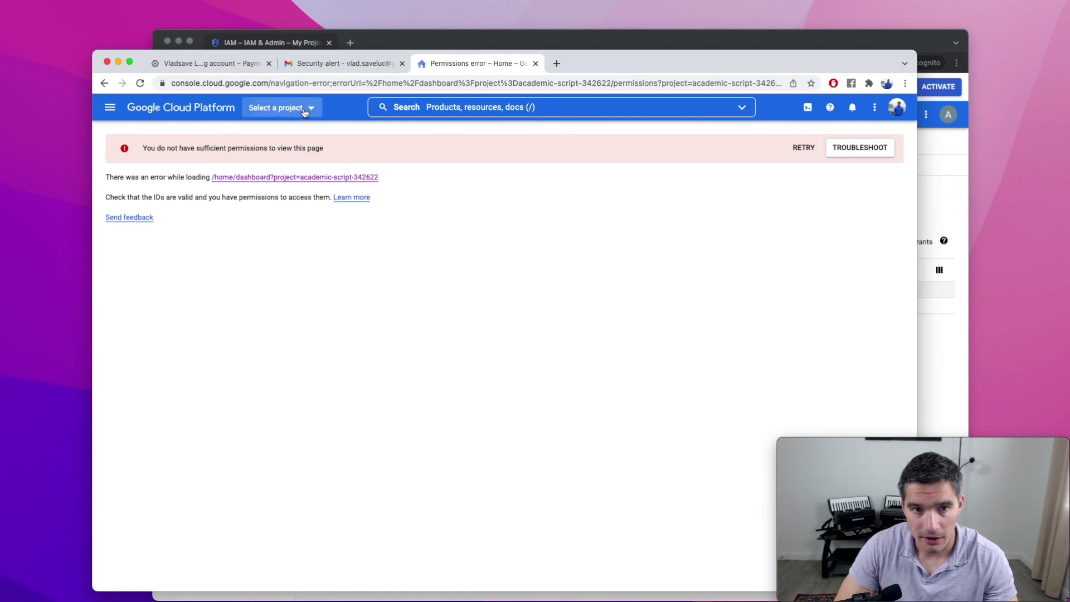
pyautogui.click(280, 107)
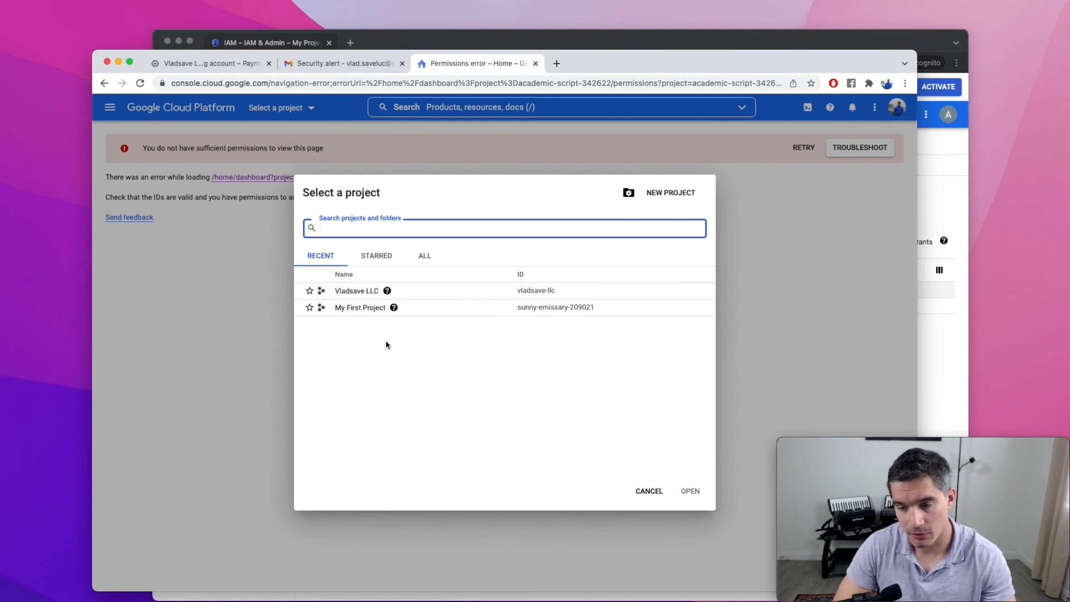
pyautogui.moveTo(360, 308)
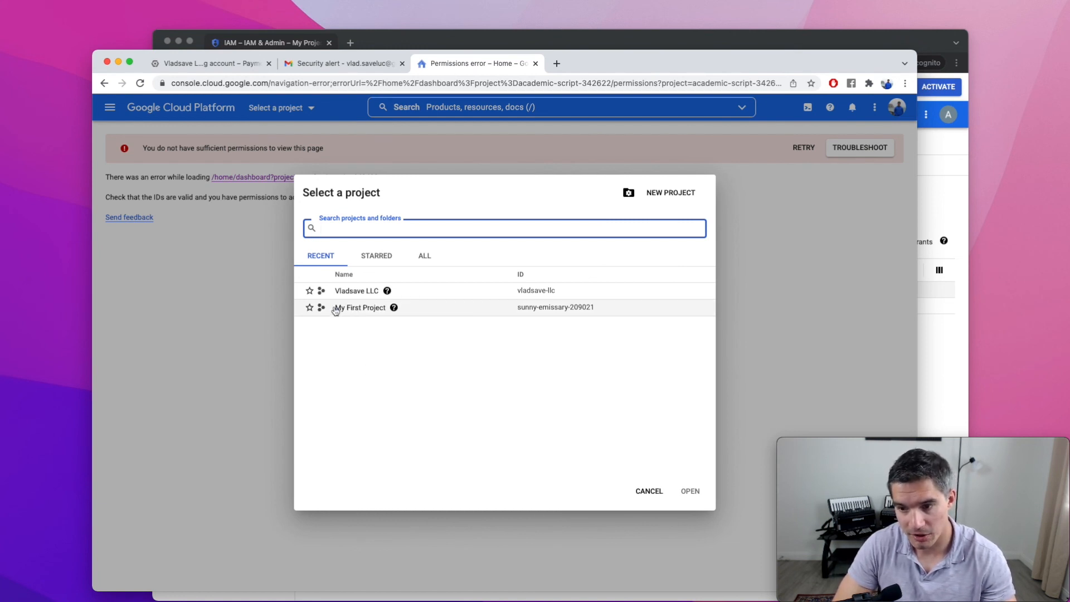
pyautogui.moveTo(649, 491)
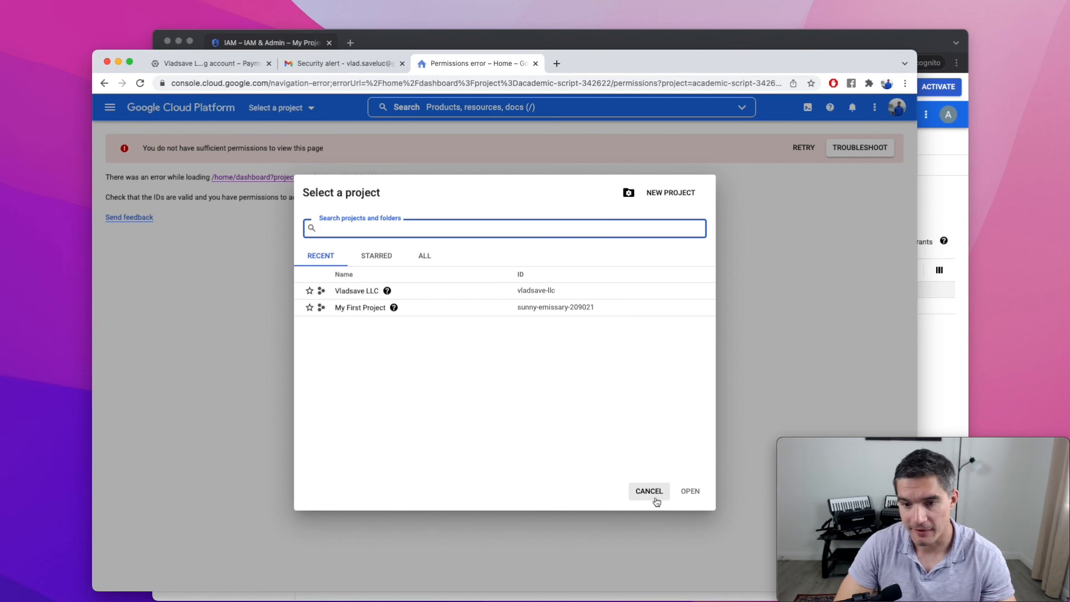